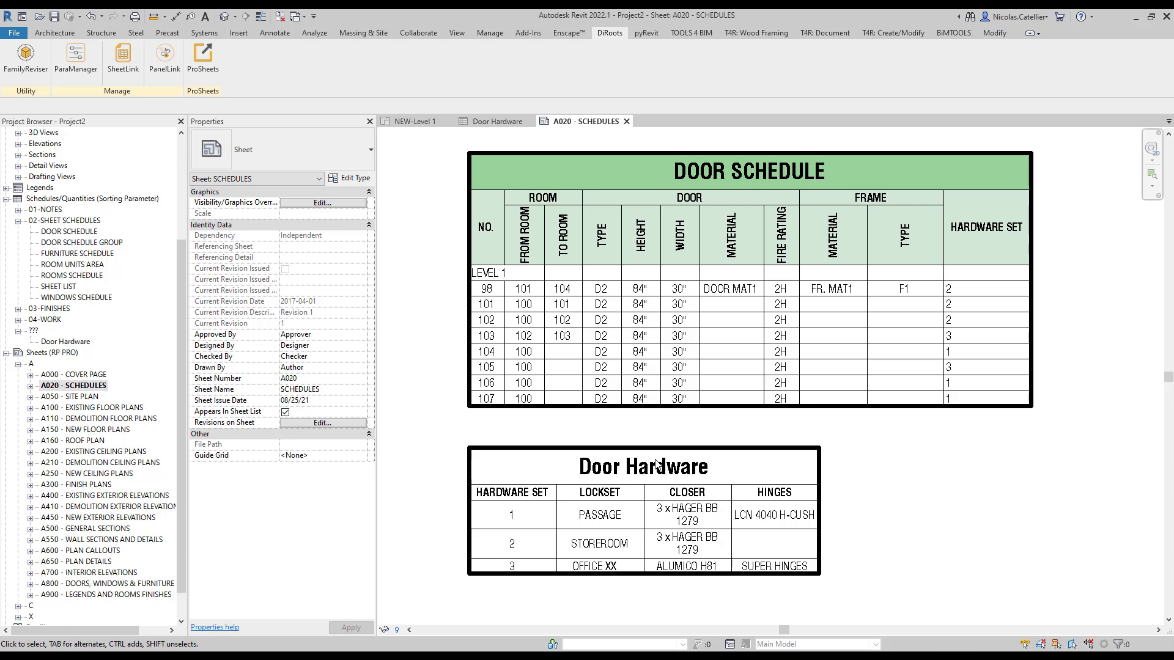
pyautogui.moveTo(736, 219)
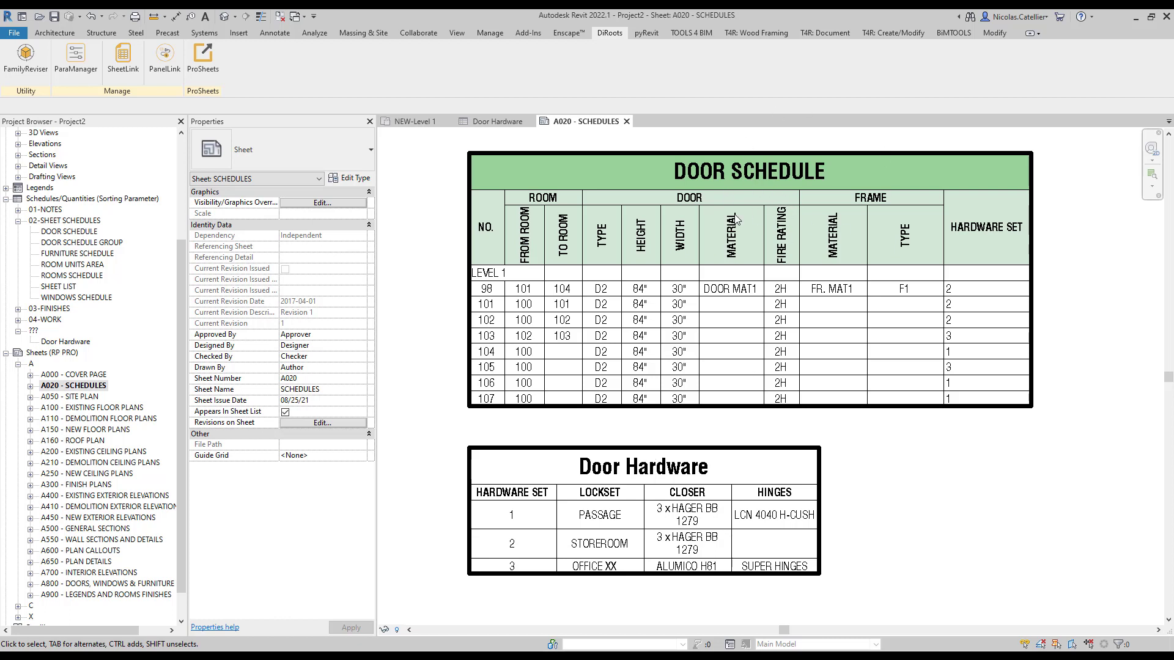
pyautogui.moveTo(772, 219)
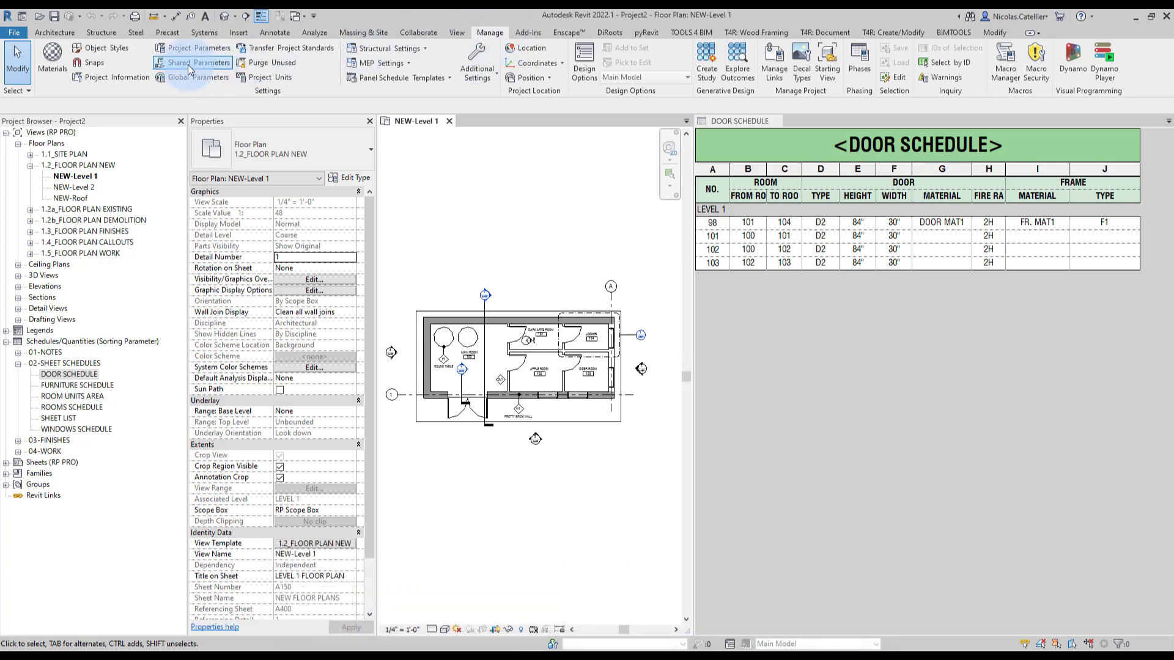
# Step: Create the Doors shared-parameter group and add a Text parameter named Hinges
pyautogui.click(192, 62)
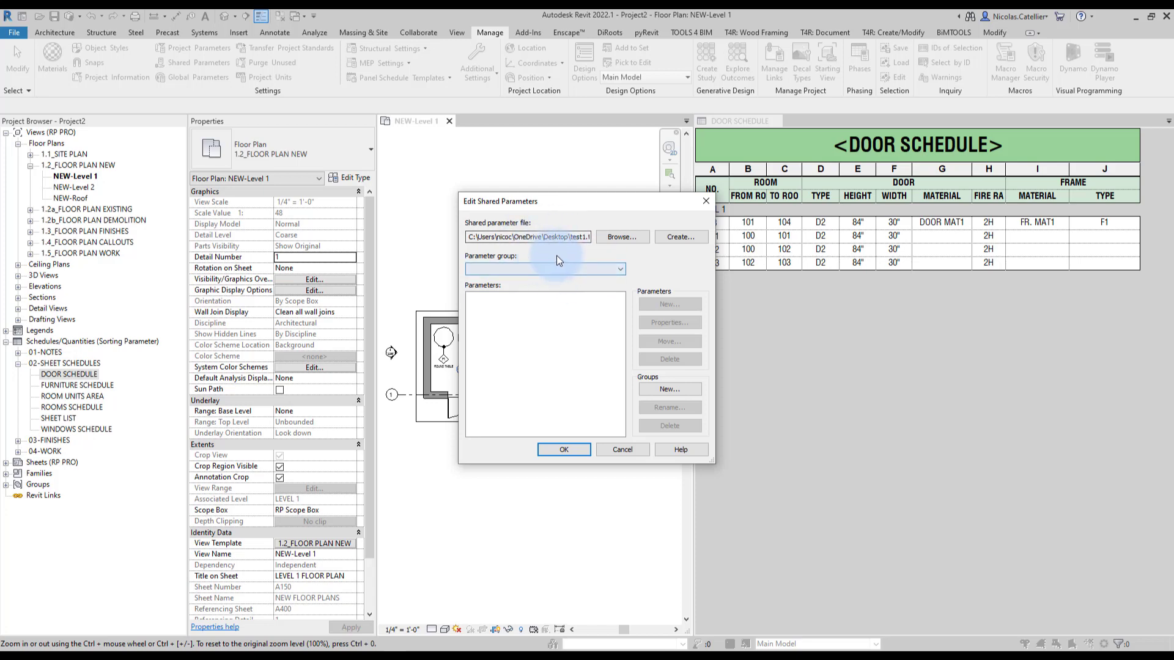
pyautogui.moveTo(625, 376)
pyautogui.write('Doo')
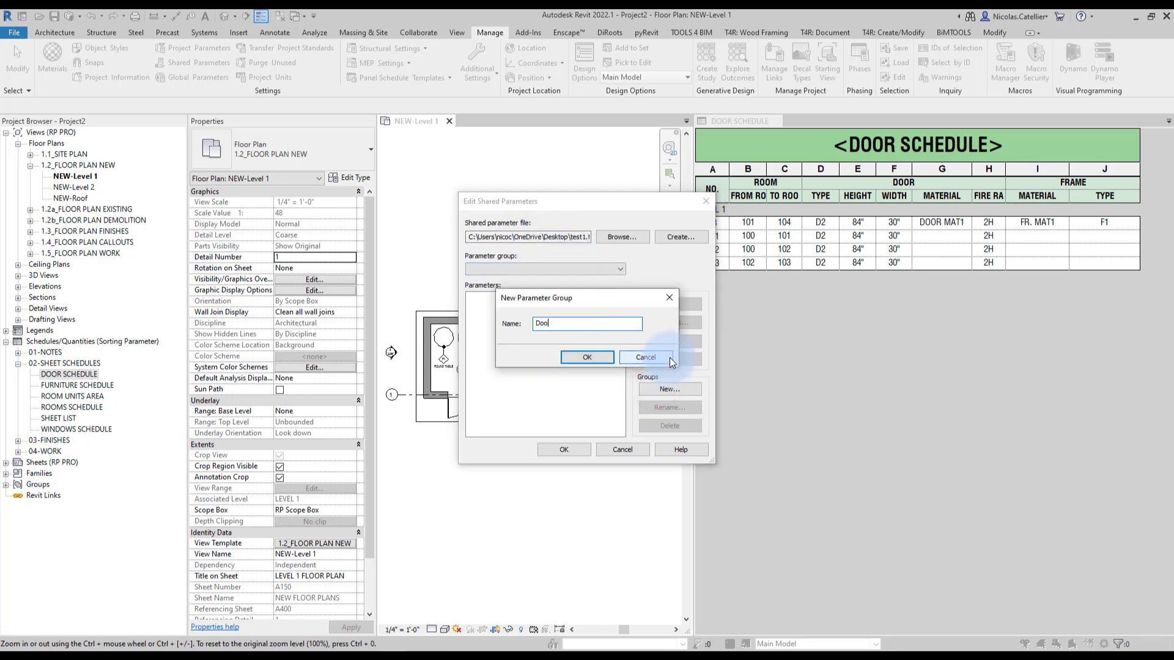
pyautogui.click(587, 357)
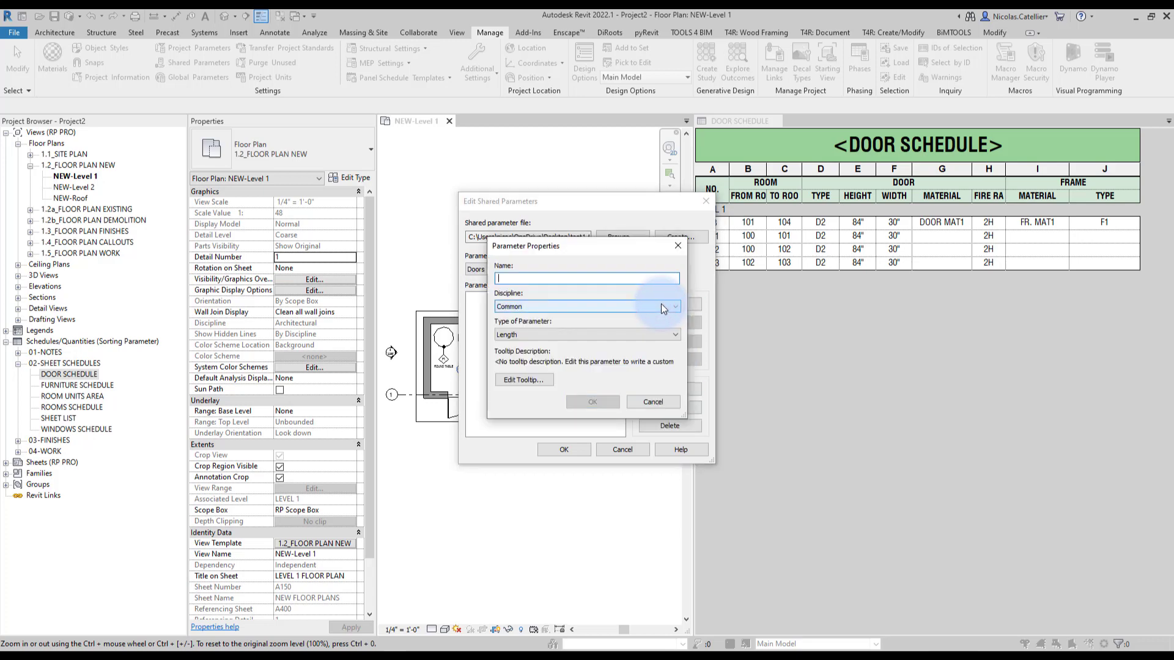
pyautogui.write('Hinges')
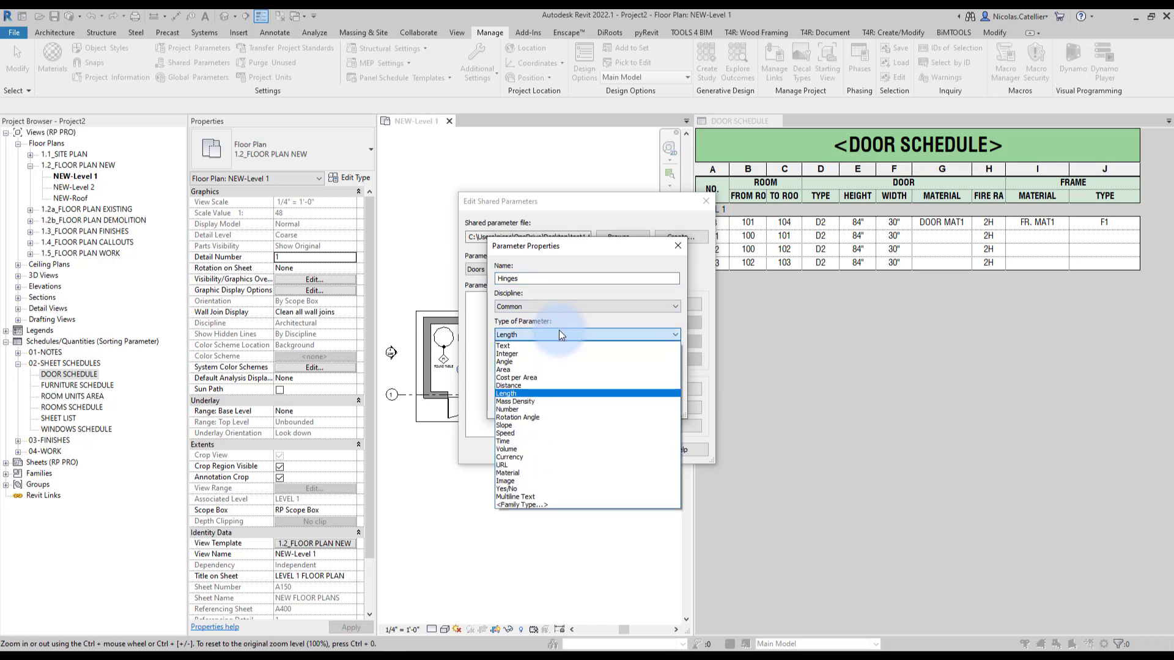
pyautogui.click(503, 345)
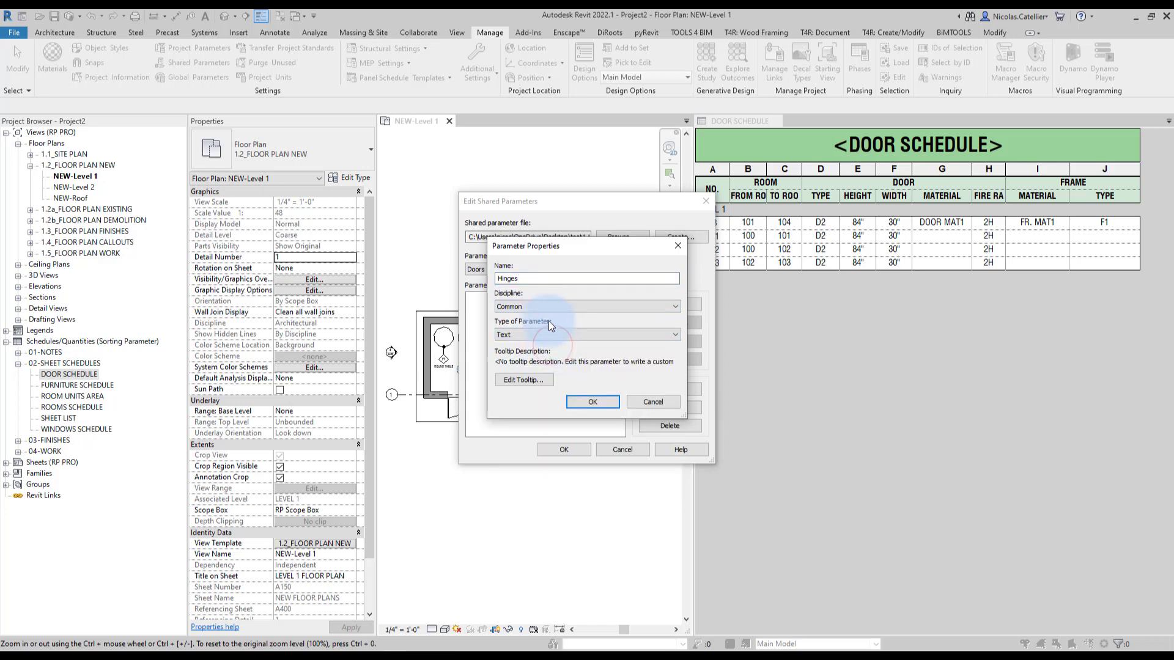
pyautogui.click(591, 403)
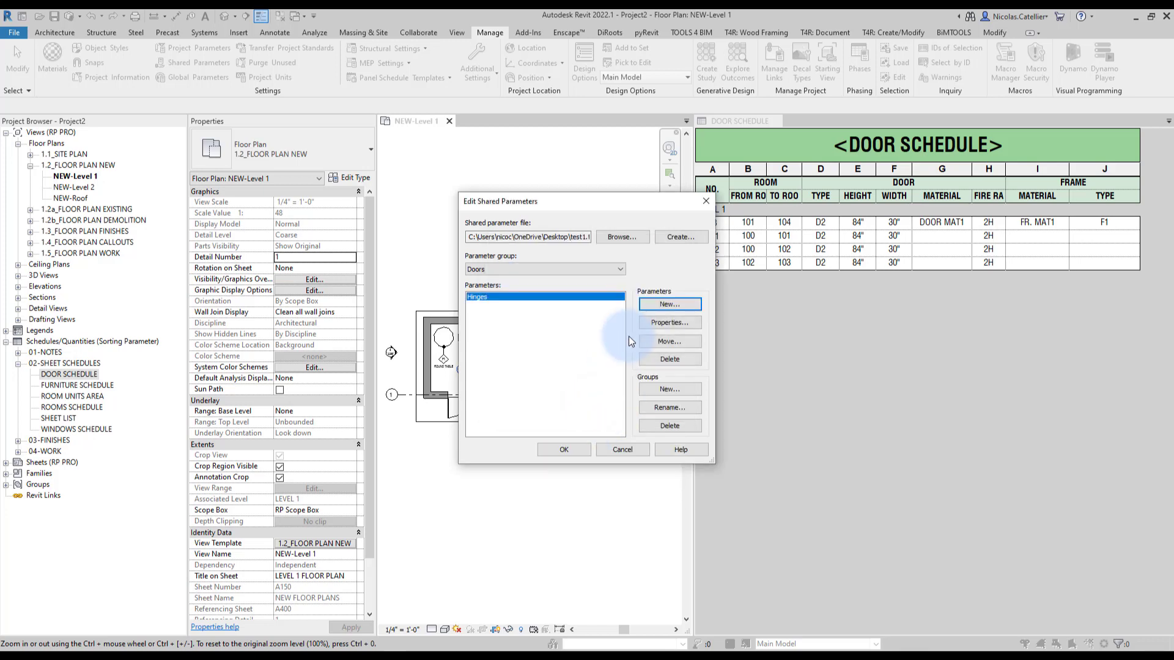
# Step: Add a second shared parameter named HS_Lockset to the Doors group
pyautogui.click(667, 304)
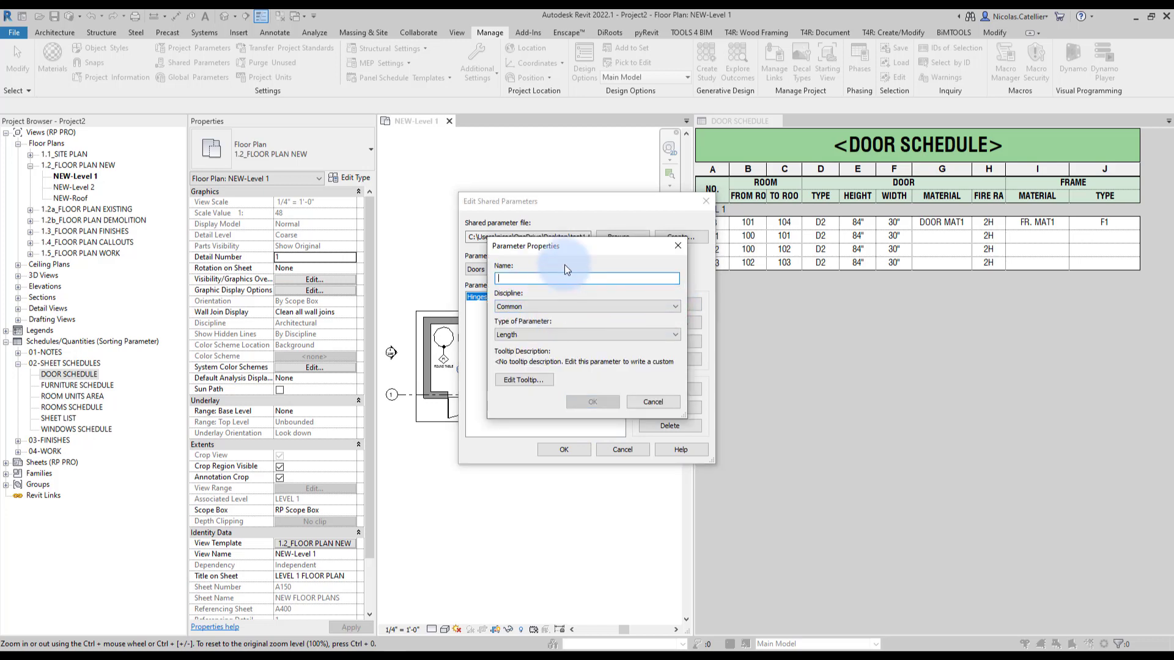
pyautogui.write('HS')
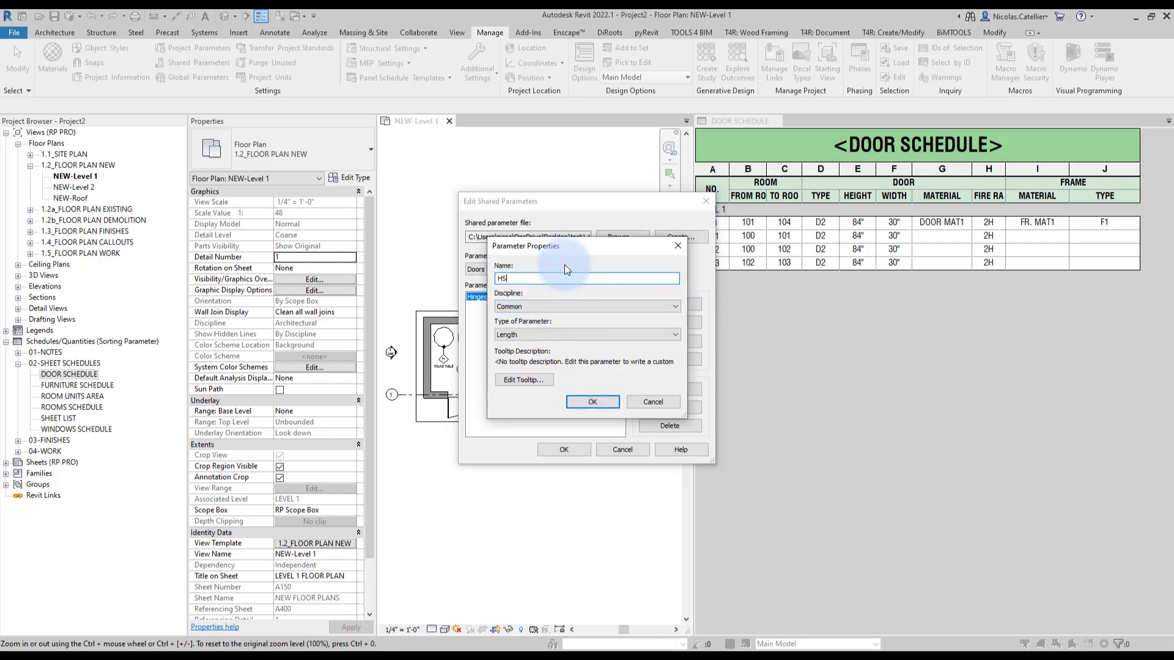
pyautogui.write('_Lockset')
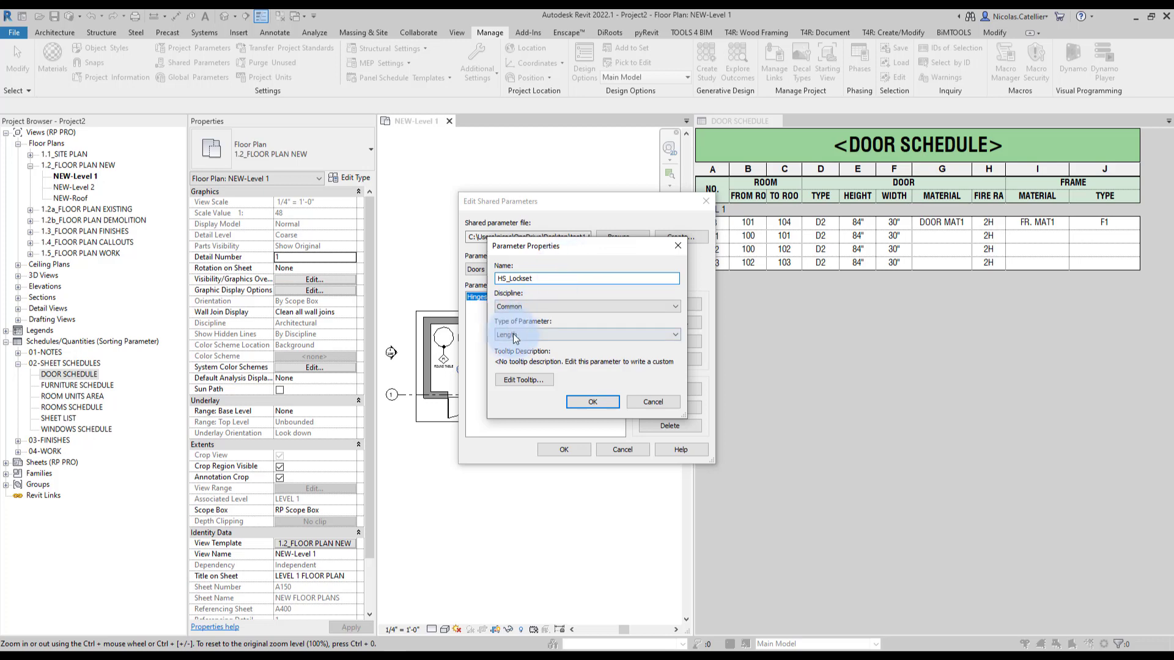
pyautogui.click(592, 402)
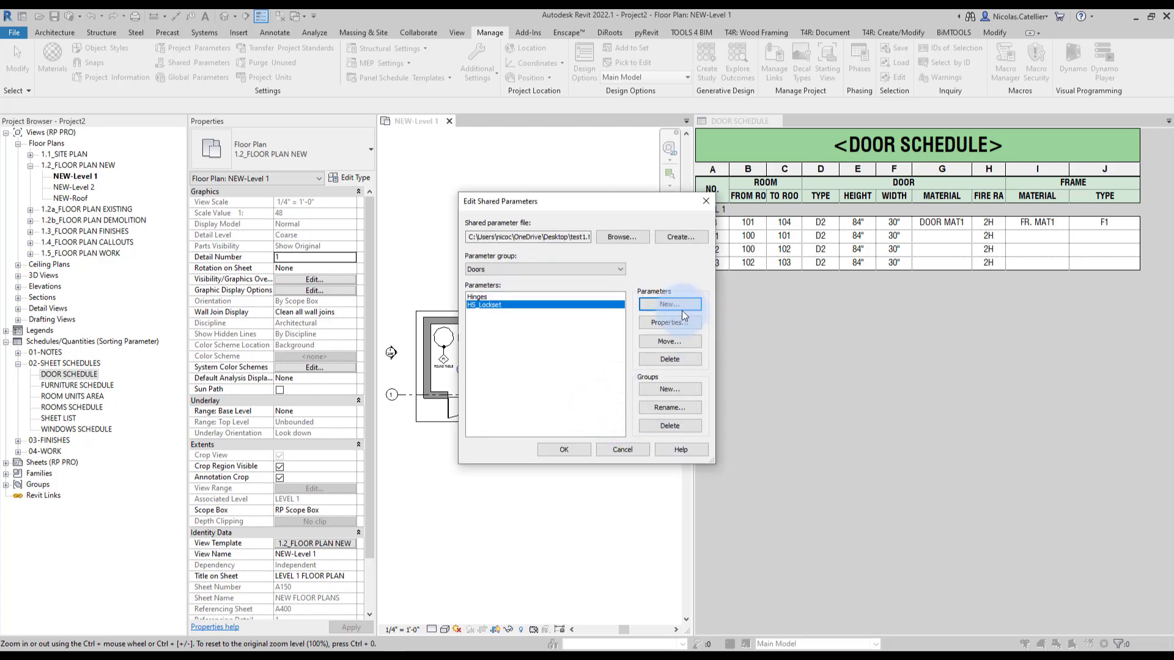
# Step: Add a third shared parameter HS_Closer and finish editing shared parameters
pyautogui.click(669, 303)
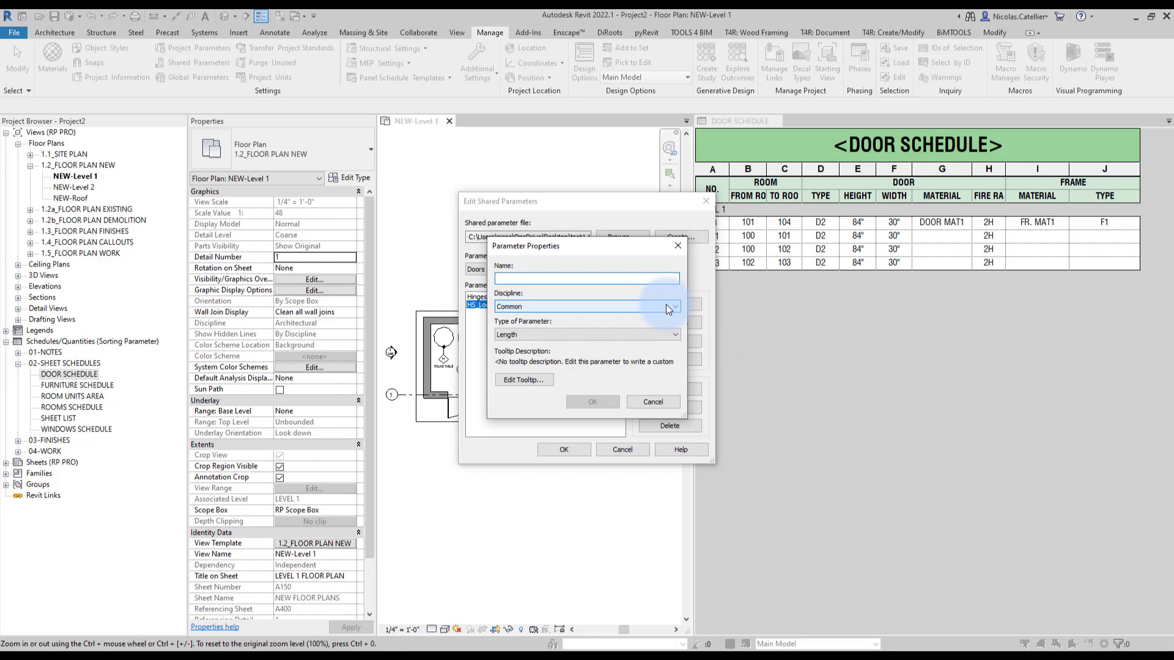
pyautogui.write('HS')
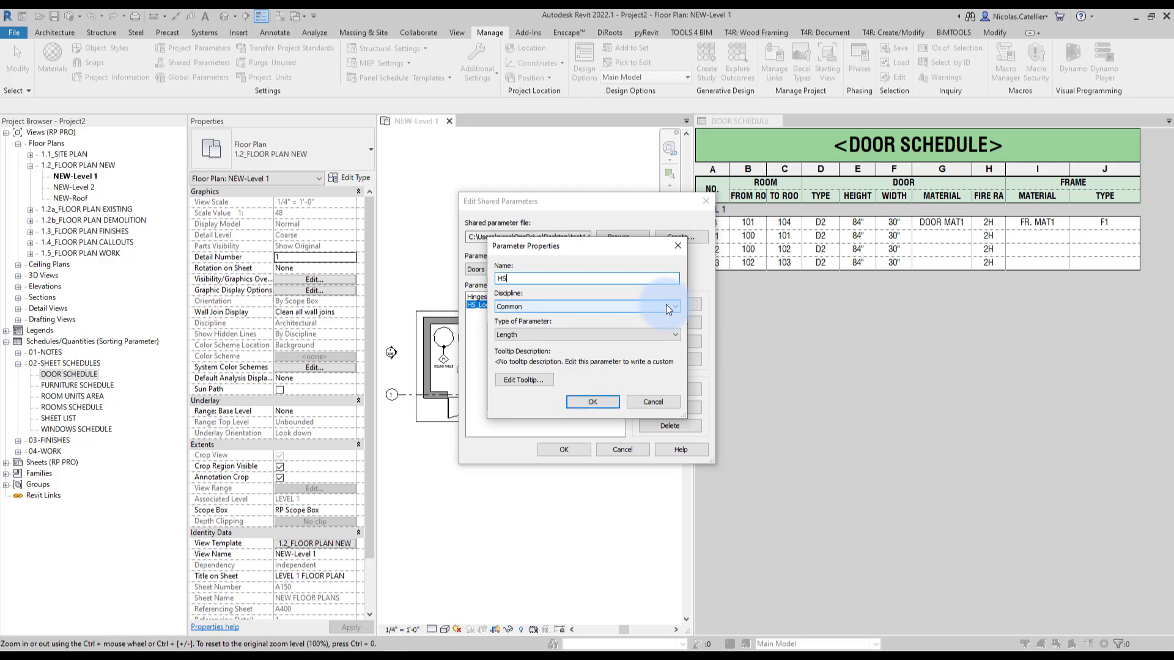
pyautogui.write('_')
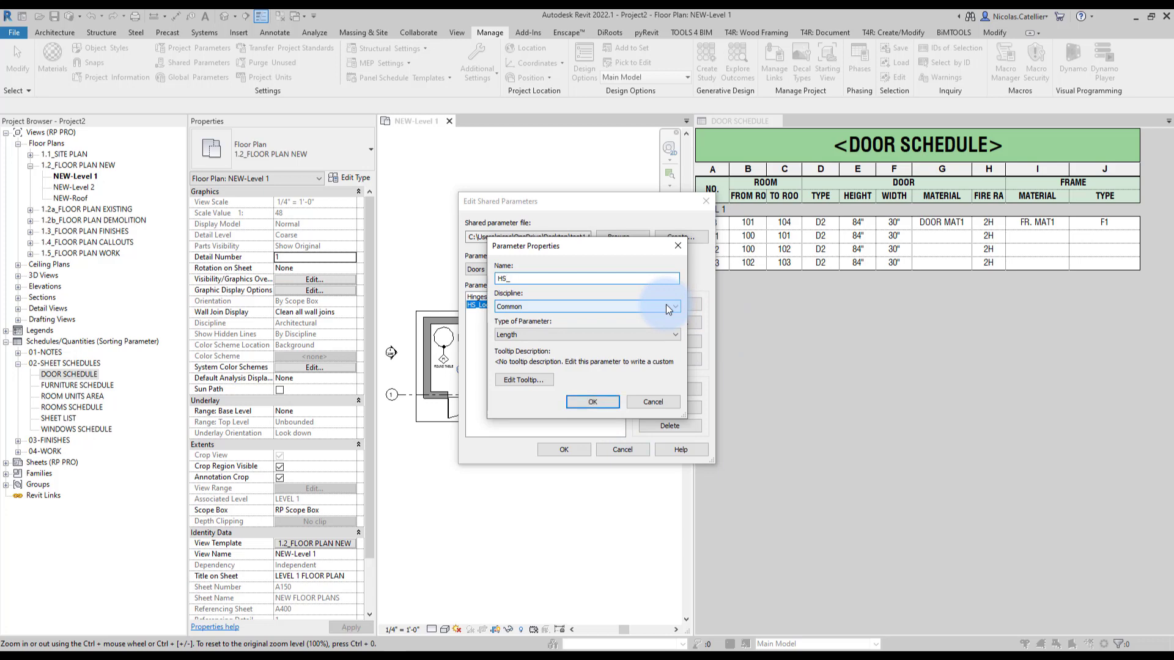
pyautogui.write('Closer')
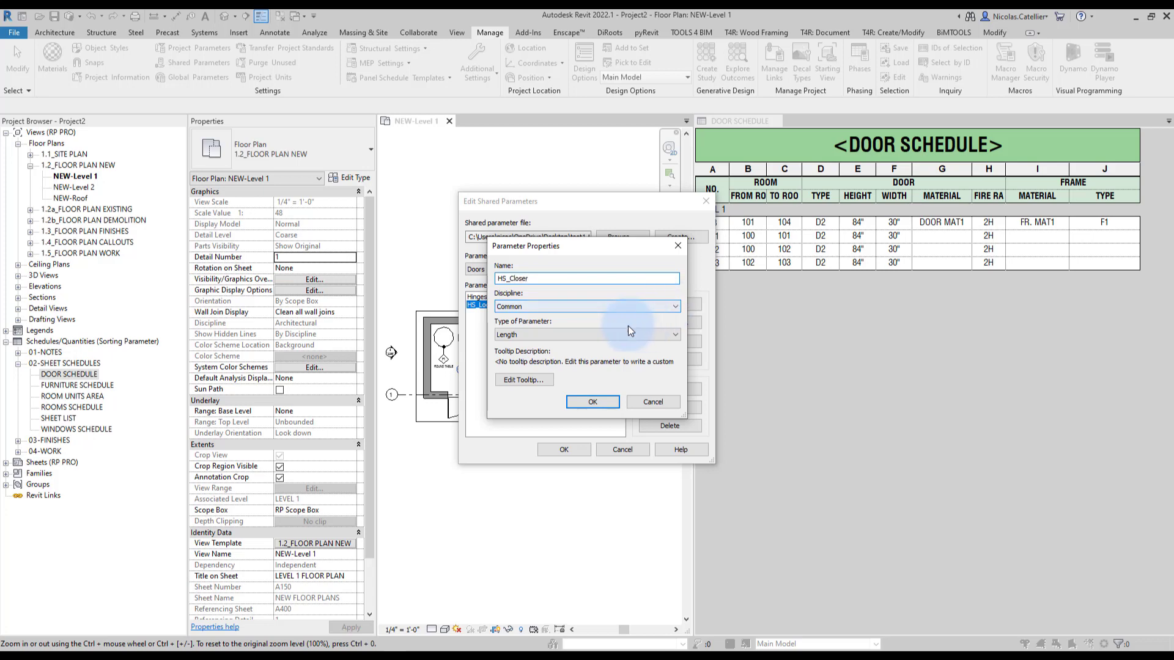
pyautogui.click(591, 402)
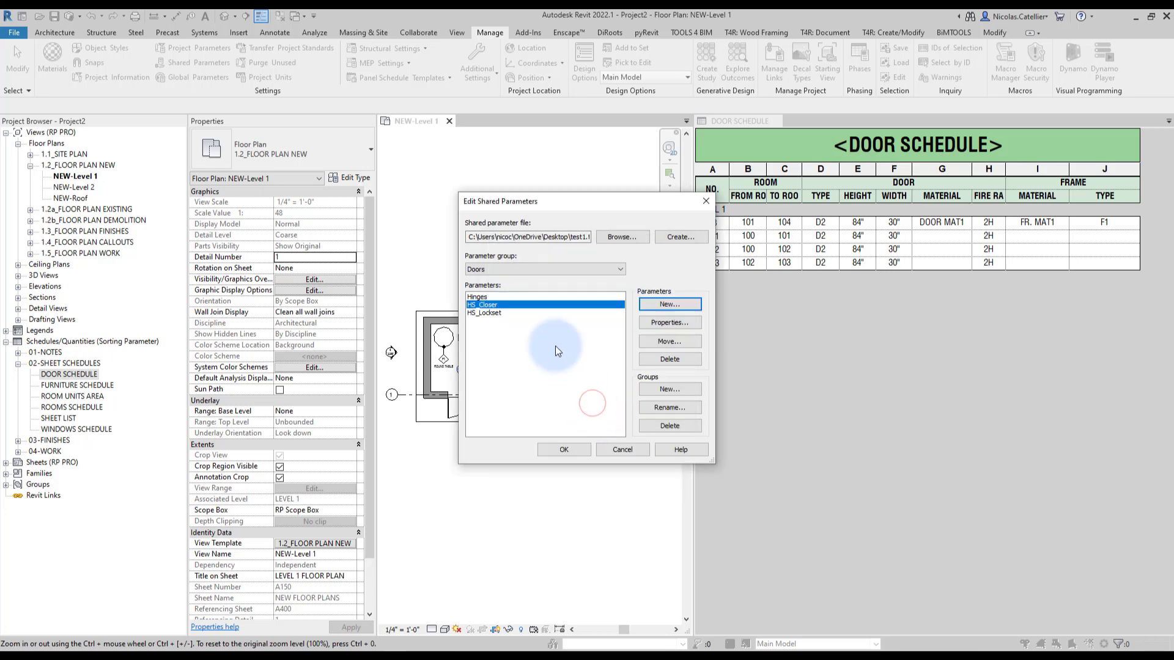
pyautogui.moveTo(563, 448)
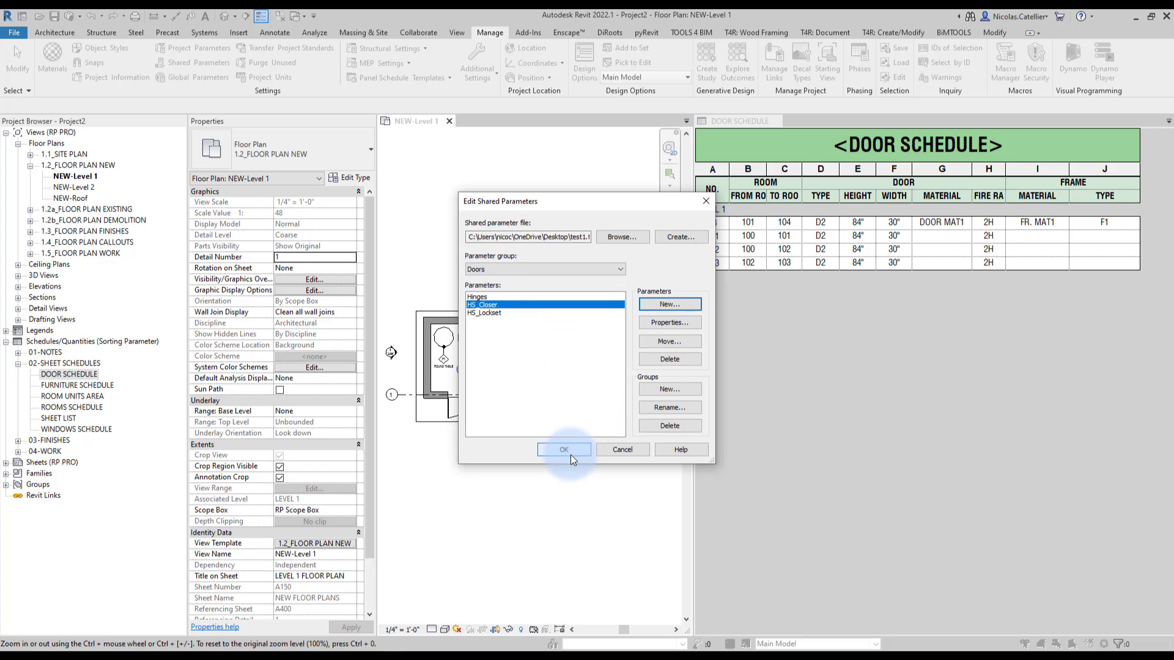
pyautogui.click(563, 450)
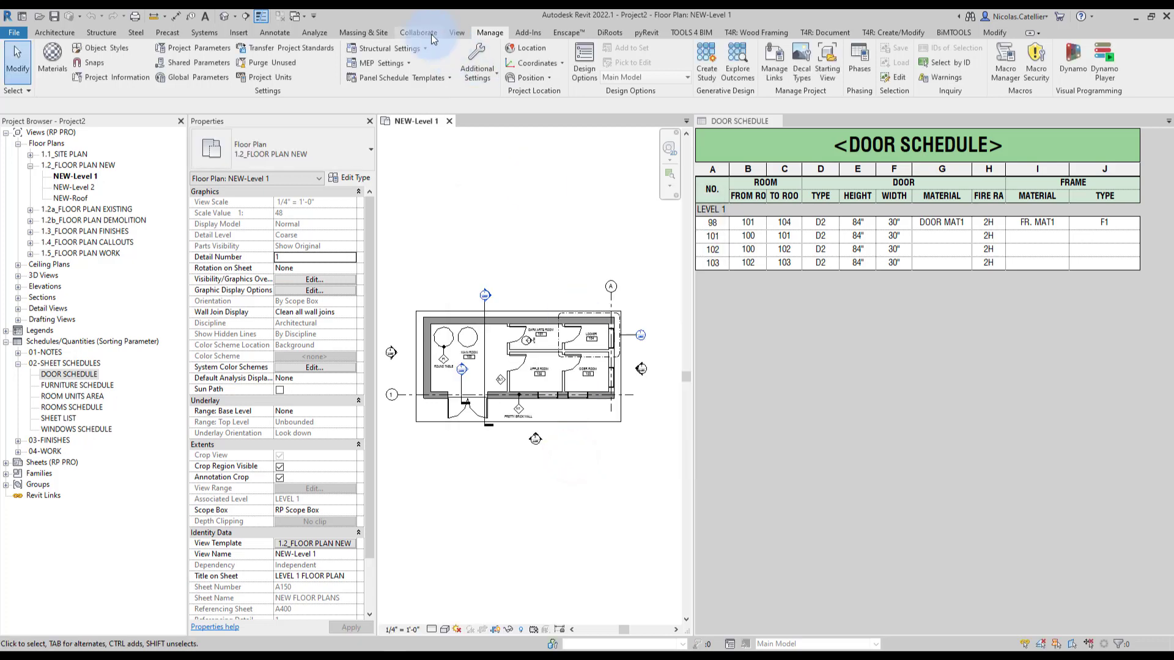
pyautogui.moveTo(191, 48)
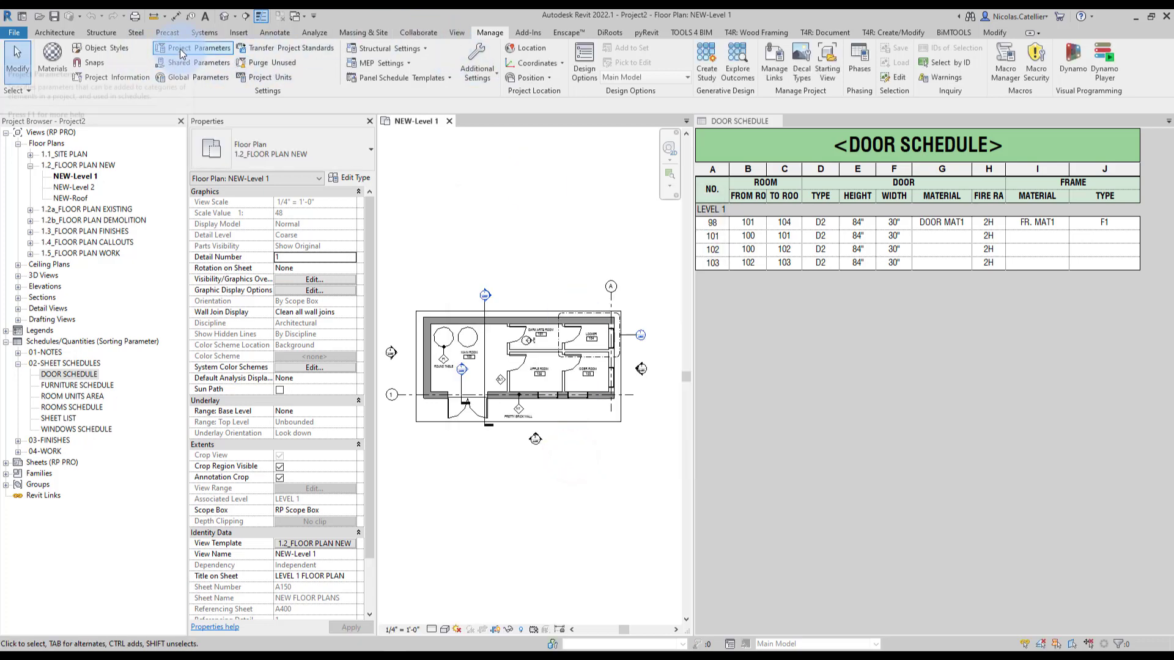
# Step: Add Hinges as a project parameter under Materials and Finishes, applied to the Doors category
pyautogui.click(198, 47)
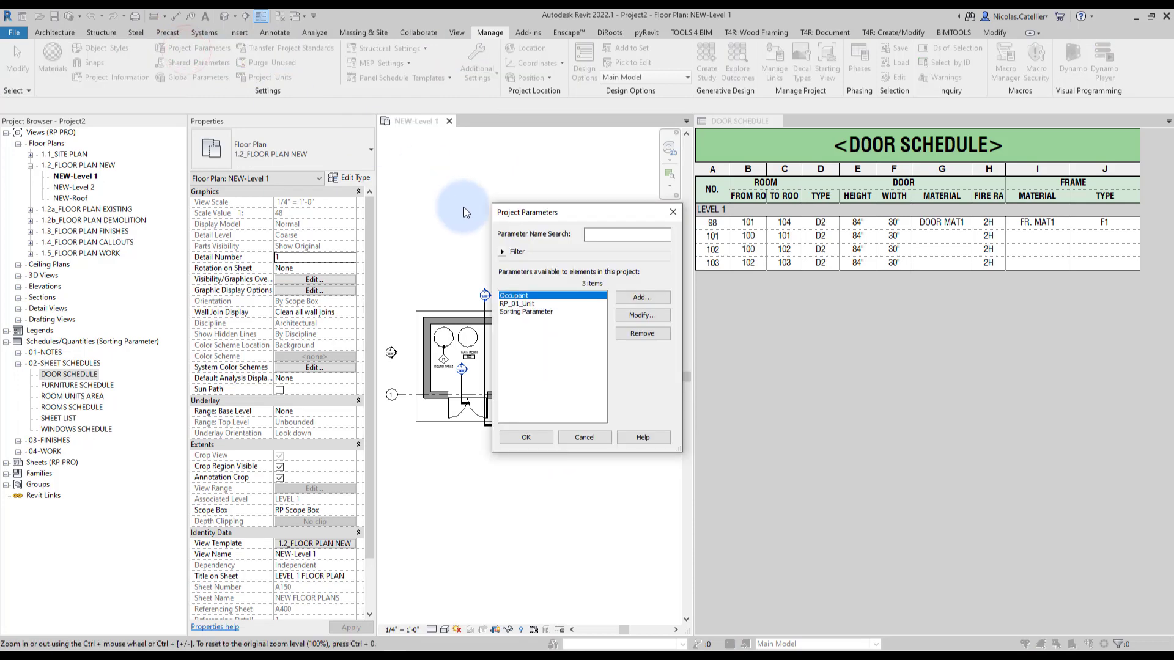
pyautogui.click(640, 298)
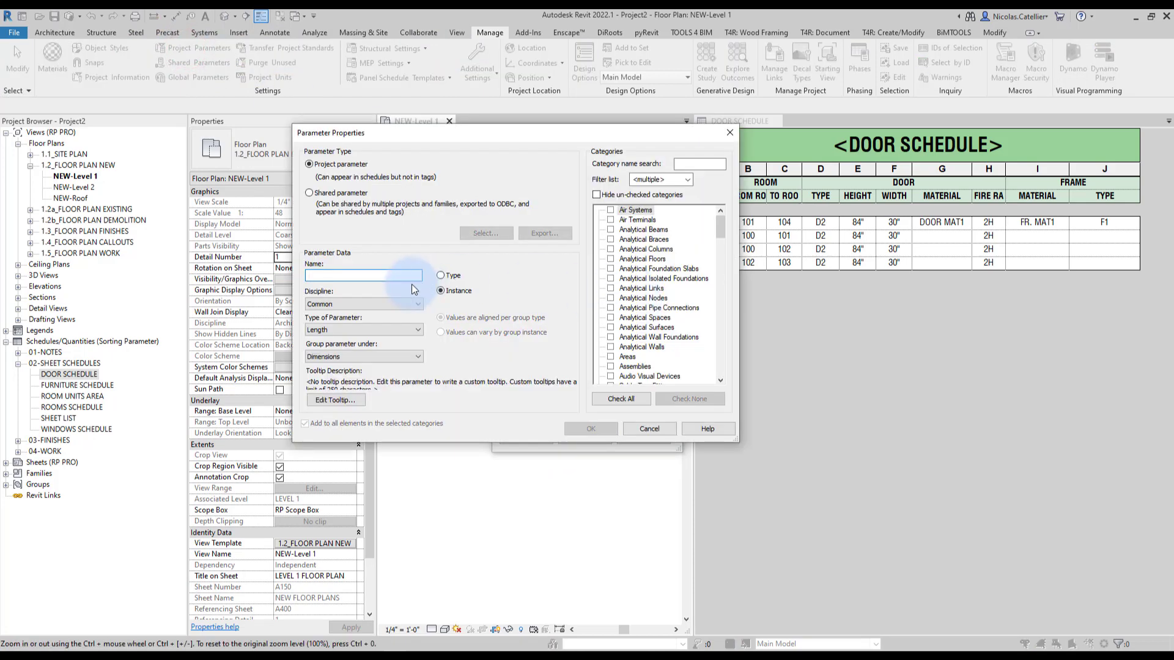
pyautogui.click(486, 233)
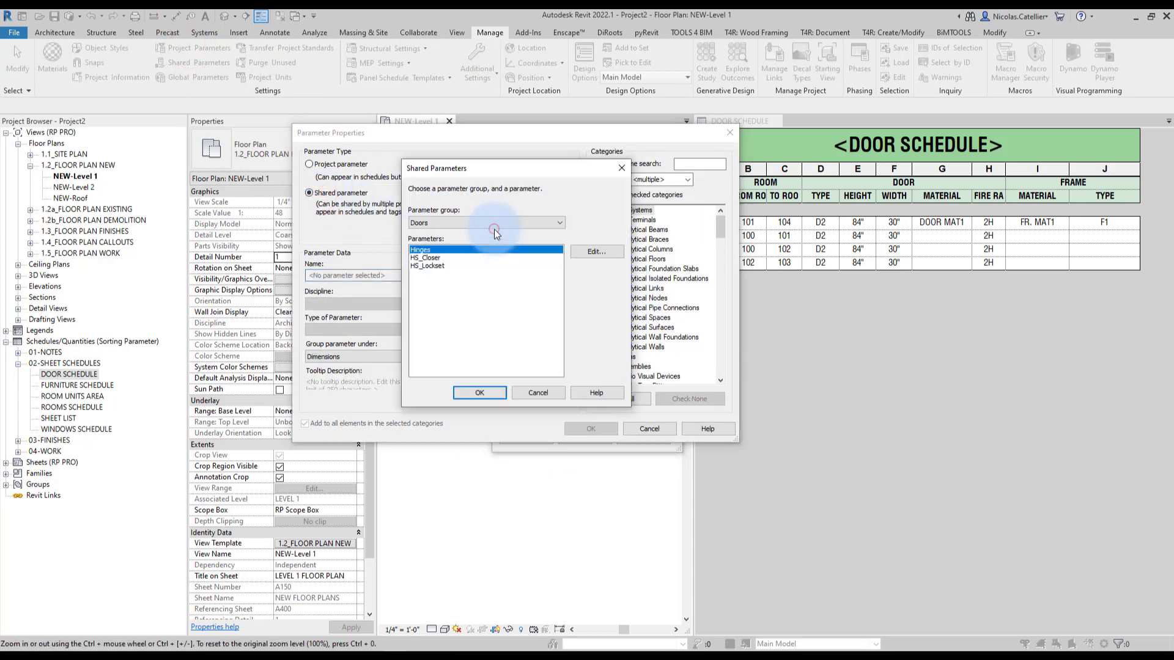
pyautogui.click(480, 393)
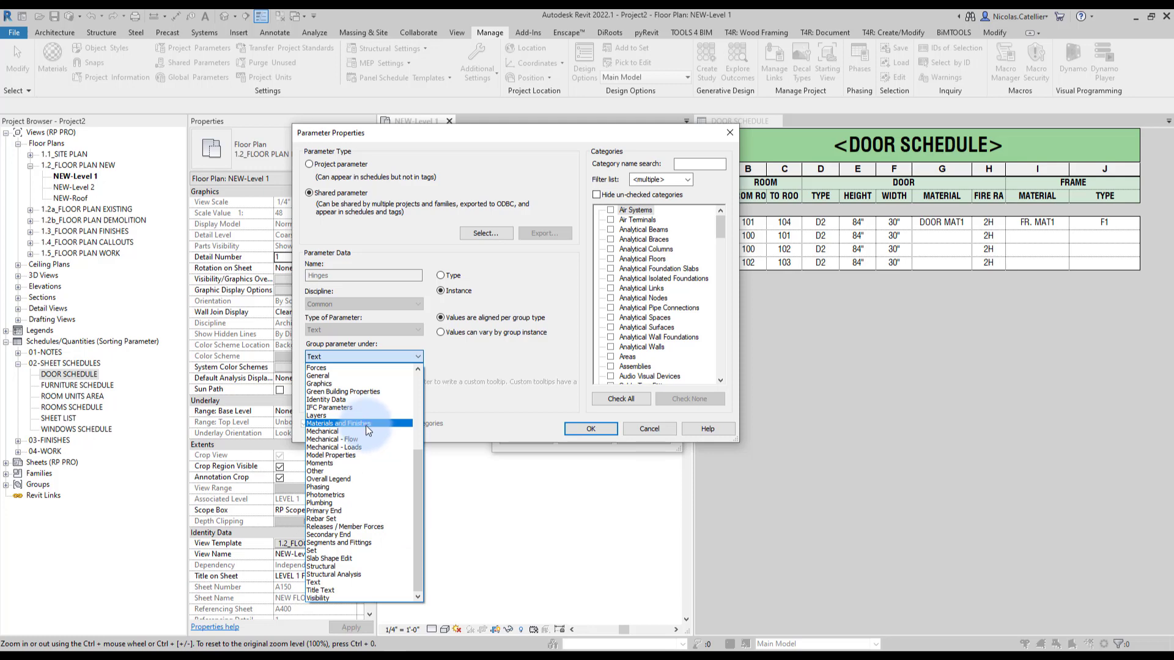
pyautogui.click(339, 422)
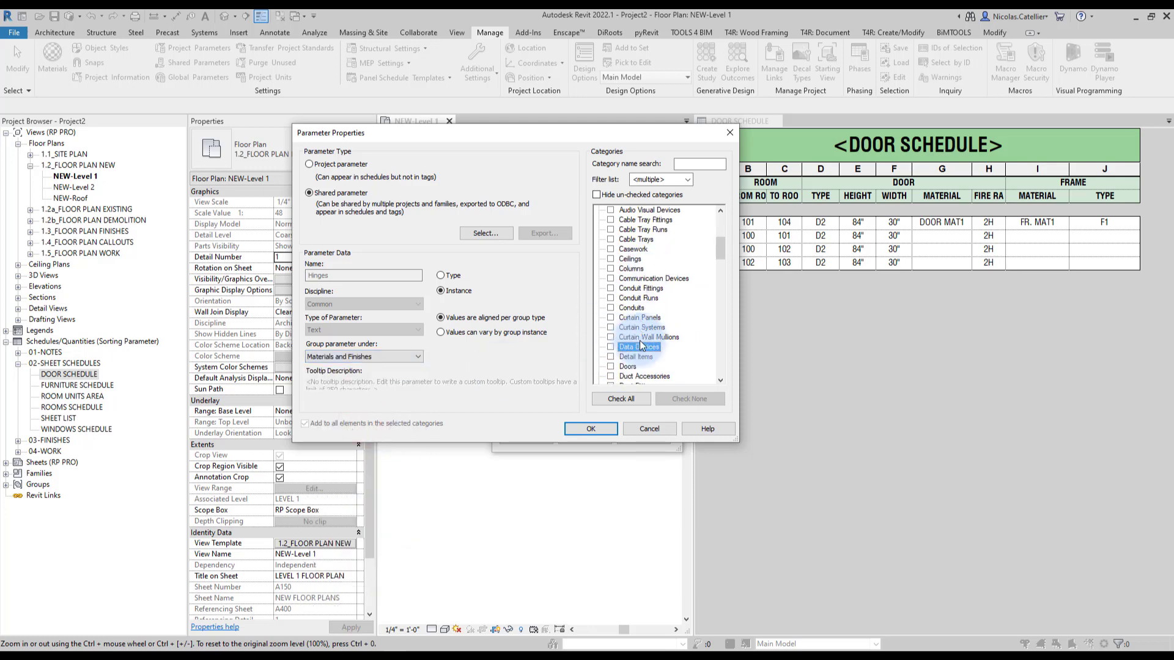
pyautogui.click(611, 367)
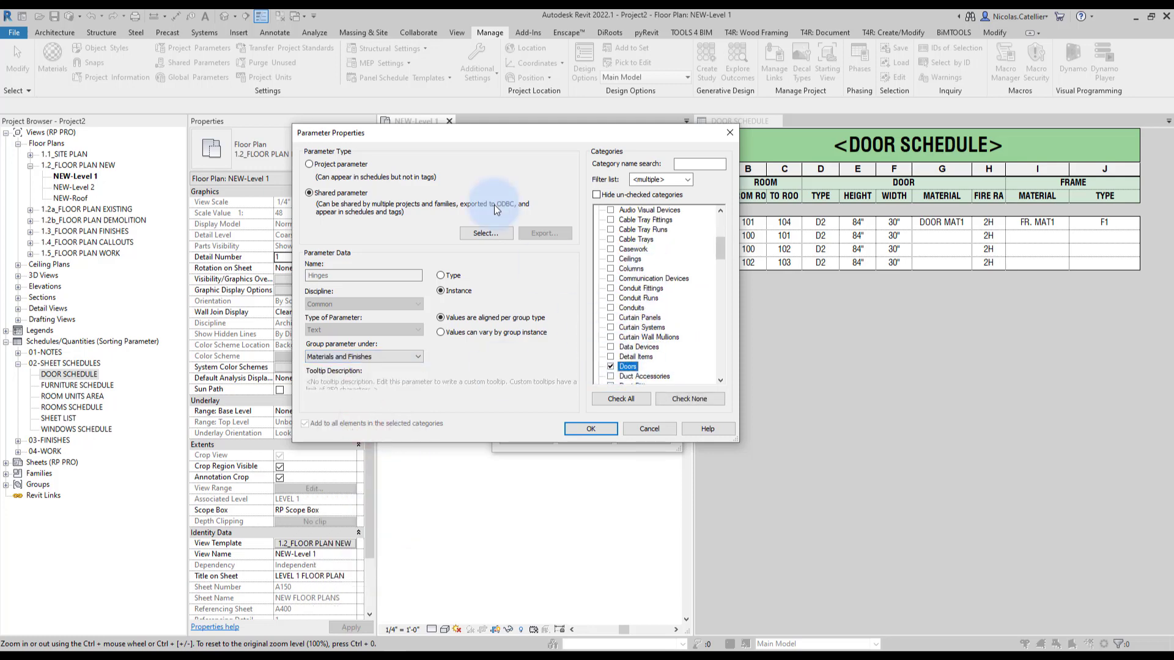
pyautogui.click(590, 428)
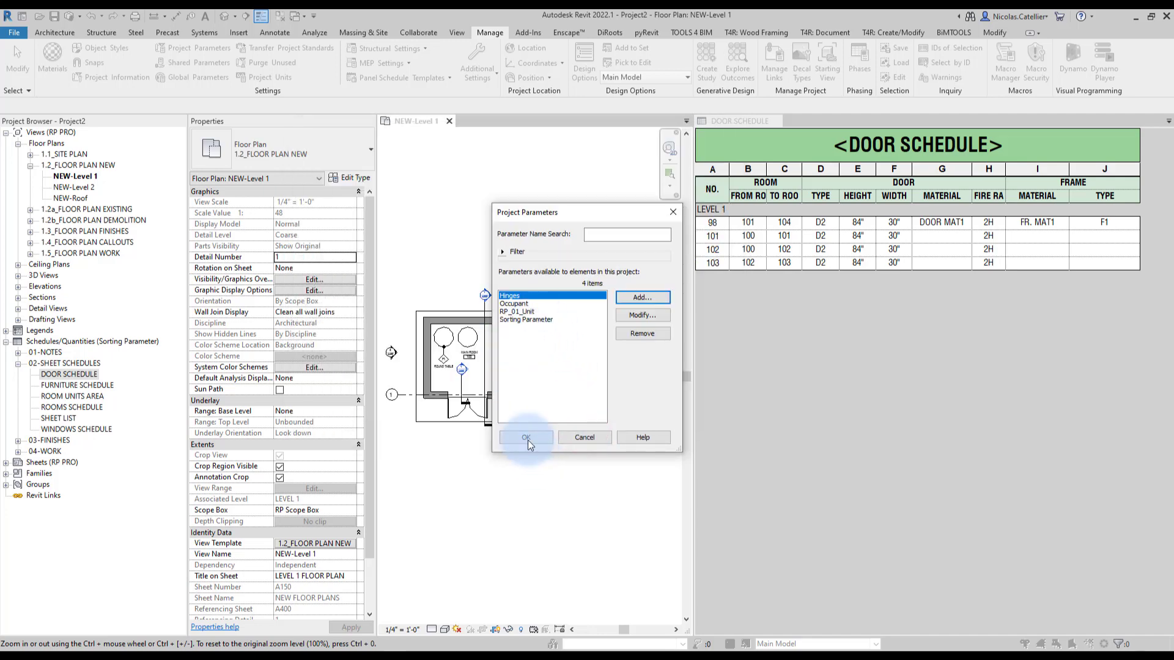
pyautogui.click(526, 438)
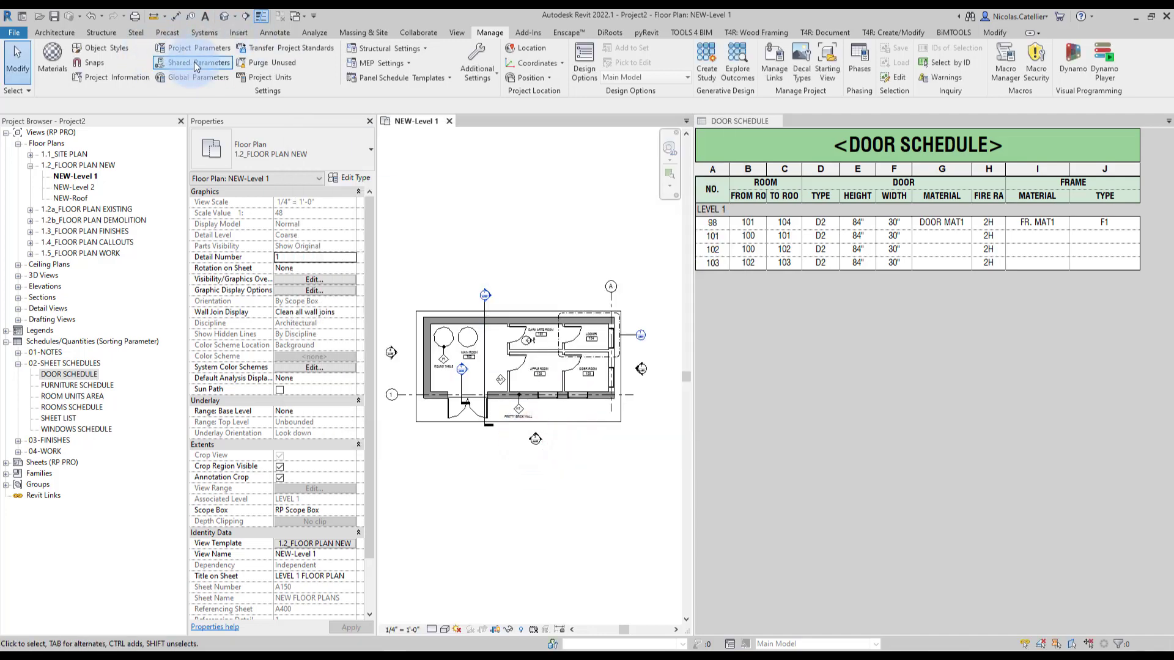
# Step: Review the project parameter list showing Hinges, HS_Closer and HS_Lockset, then close it
pyautogui.click(198, 48)
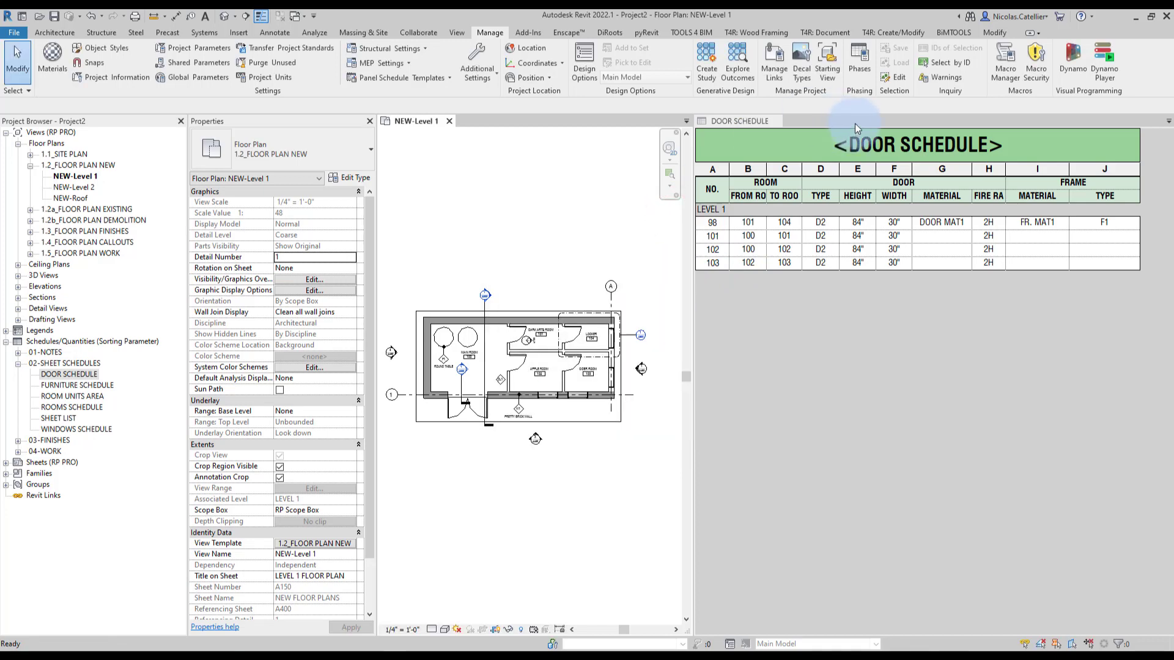
pyautogui.click(609, 32)
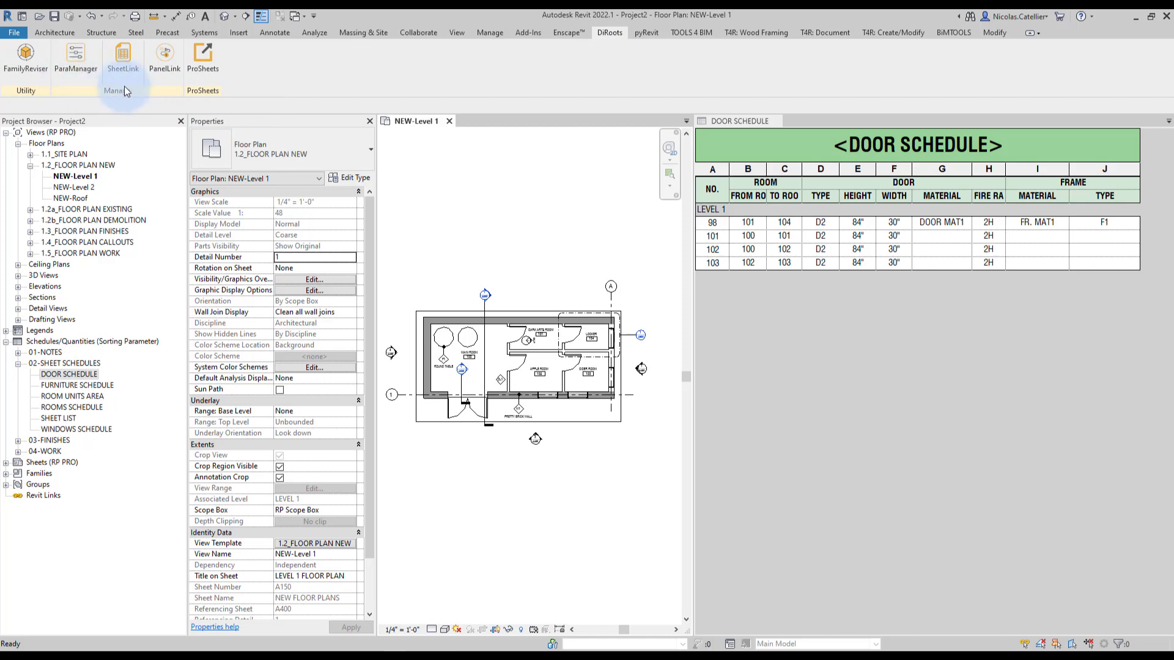
pyautogui.click(489, 32)
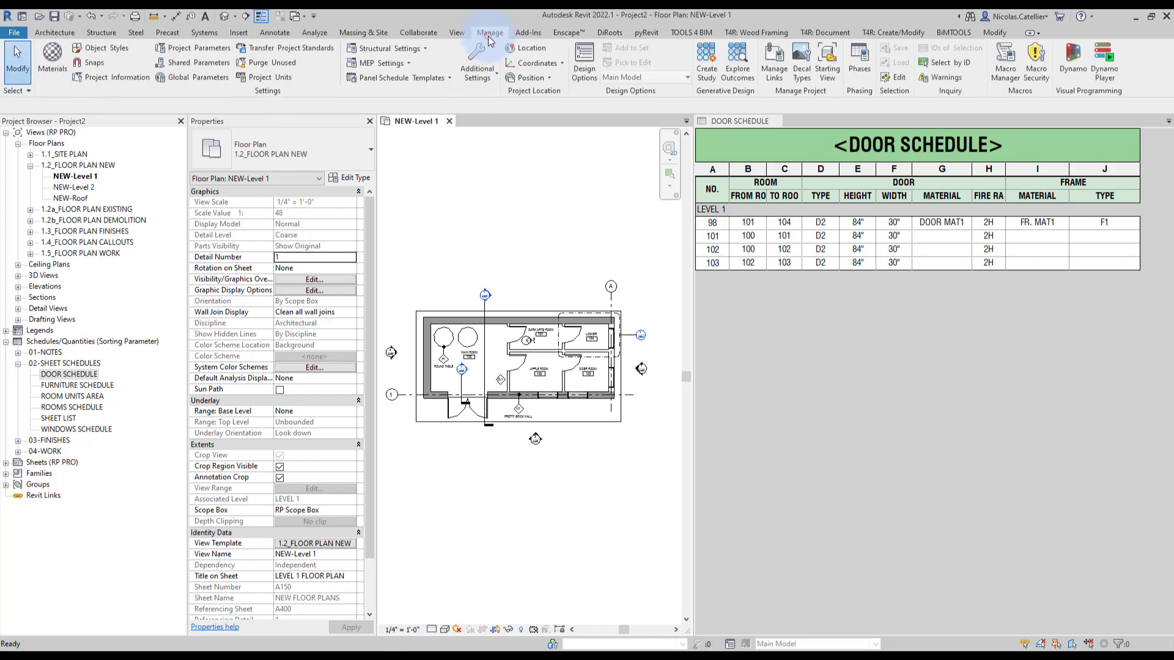
pyautogui.moveTo(192, 48)
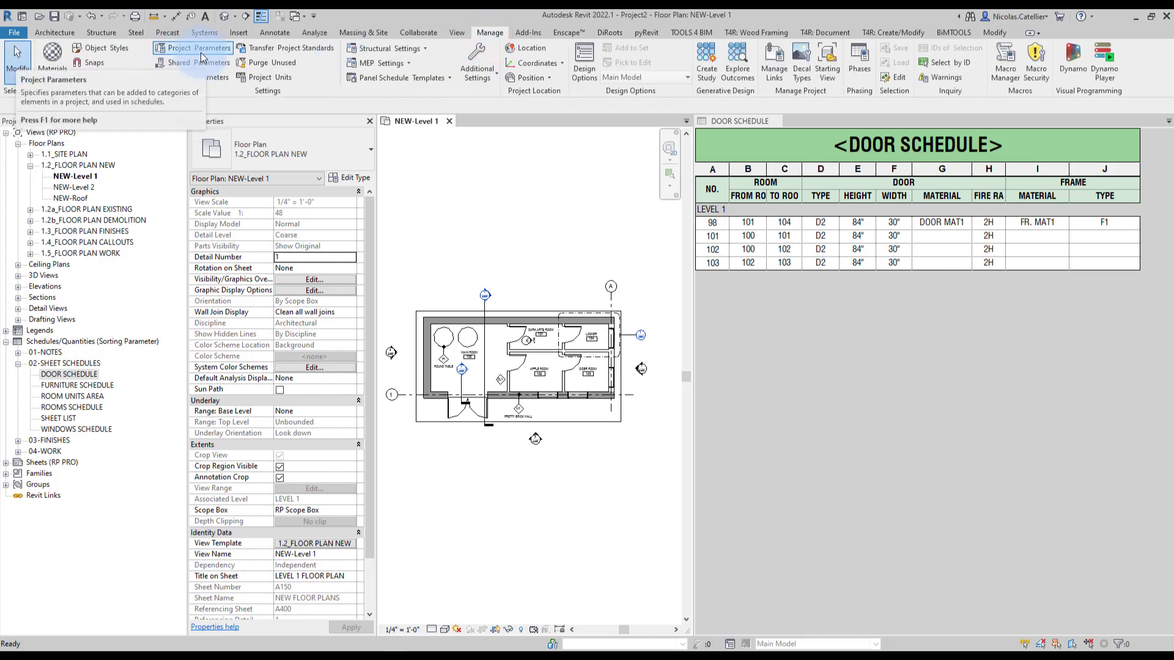
pyautogui.click(197, 48)
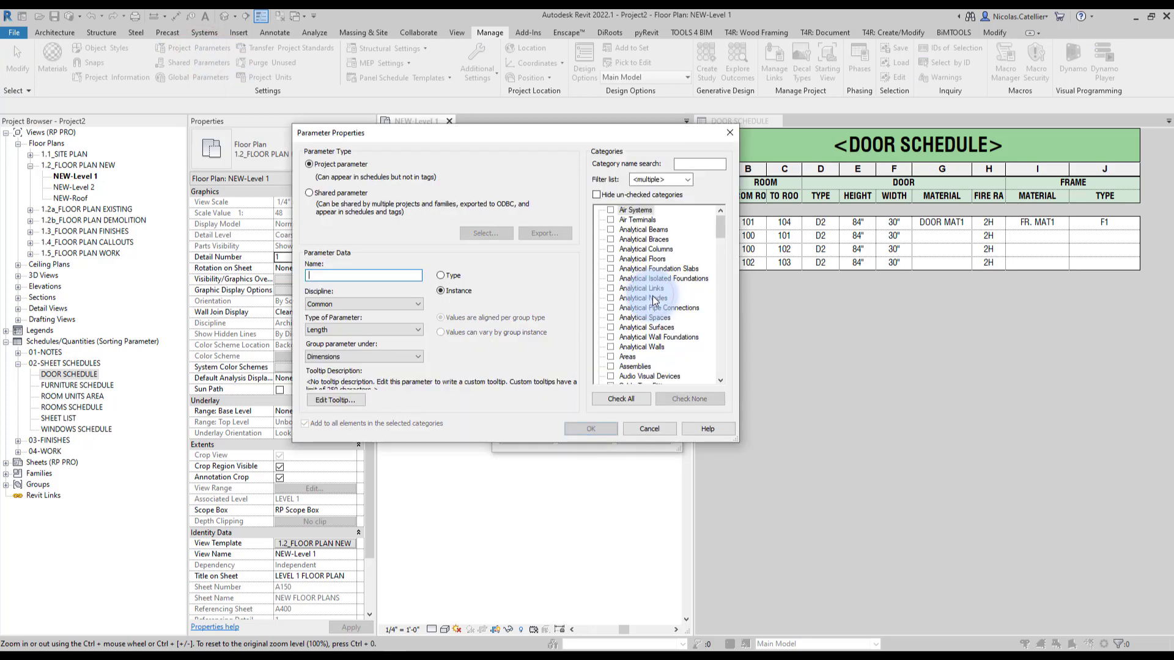
pyautogui.scroll(-3)
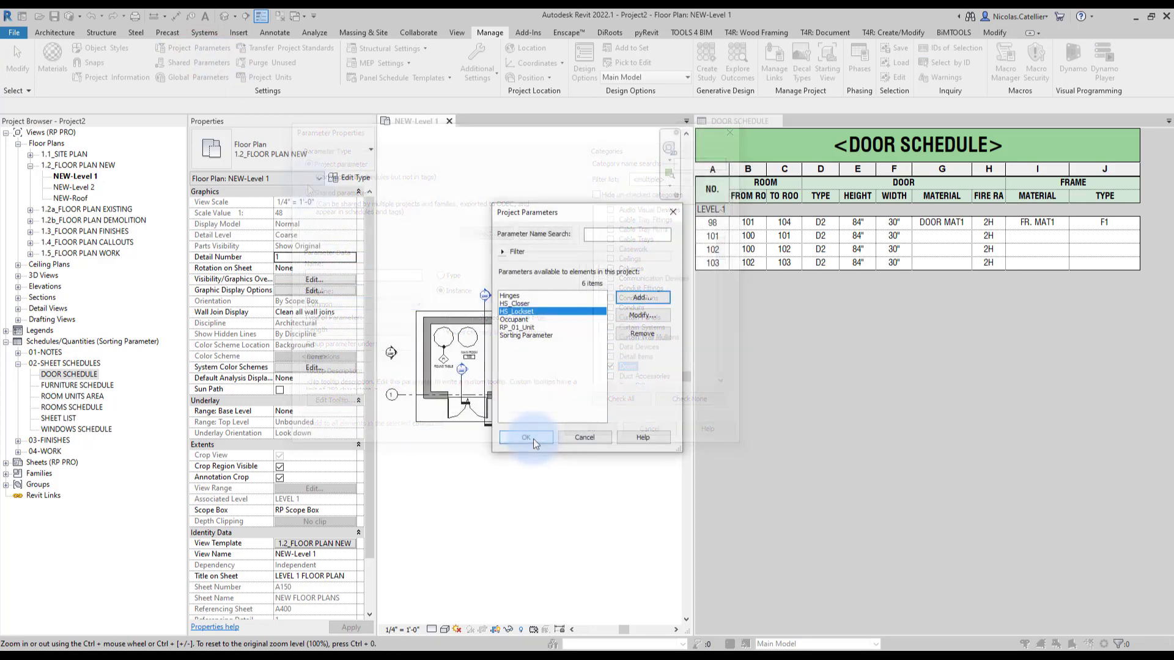
pyautogui.click(525, 438)
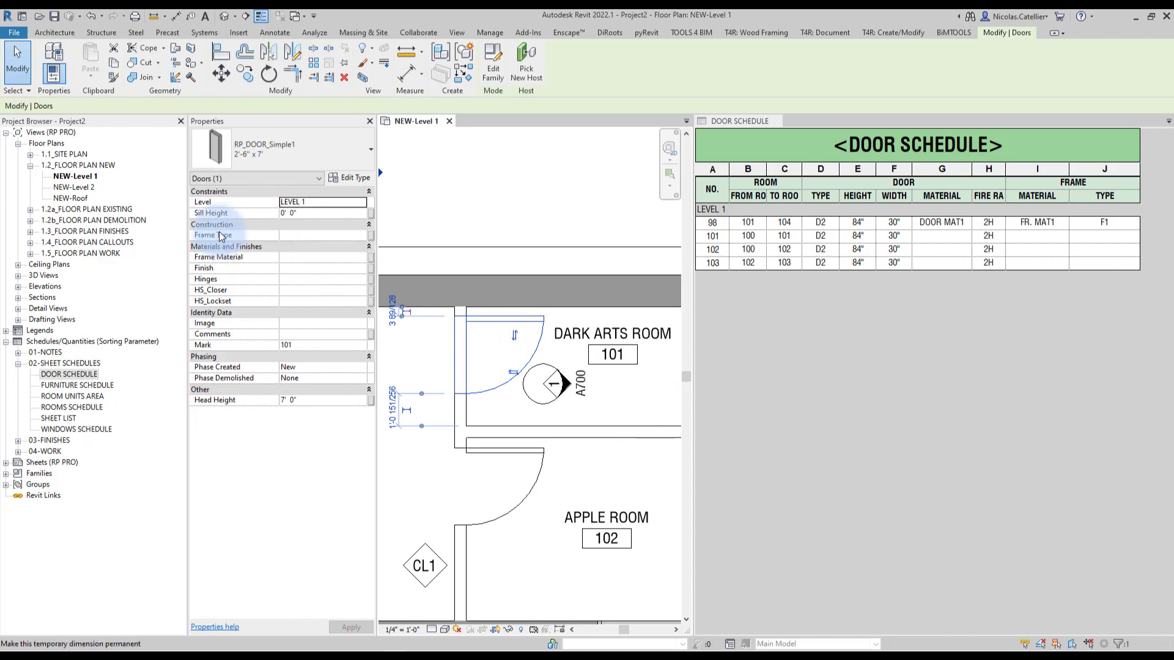
pyautogui.moveTo(241, 292)
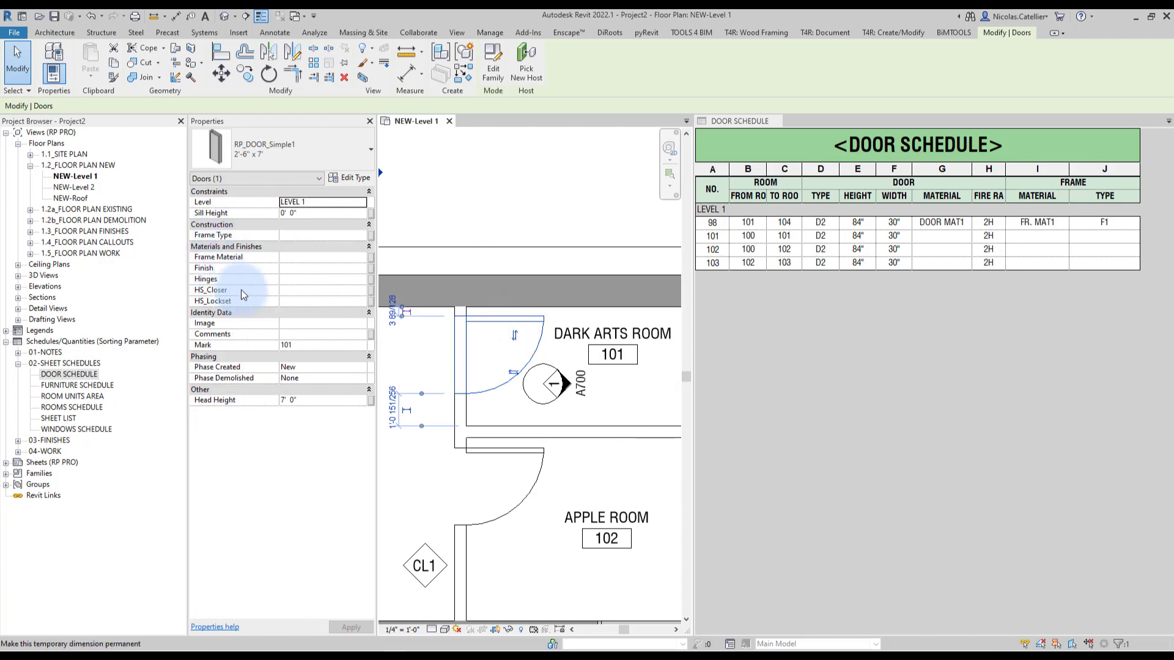
pyautogui.moveTo(243, 285)
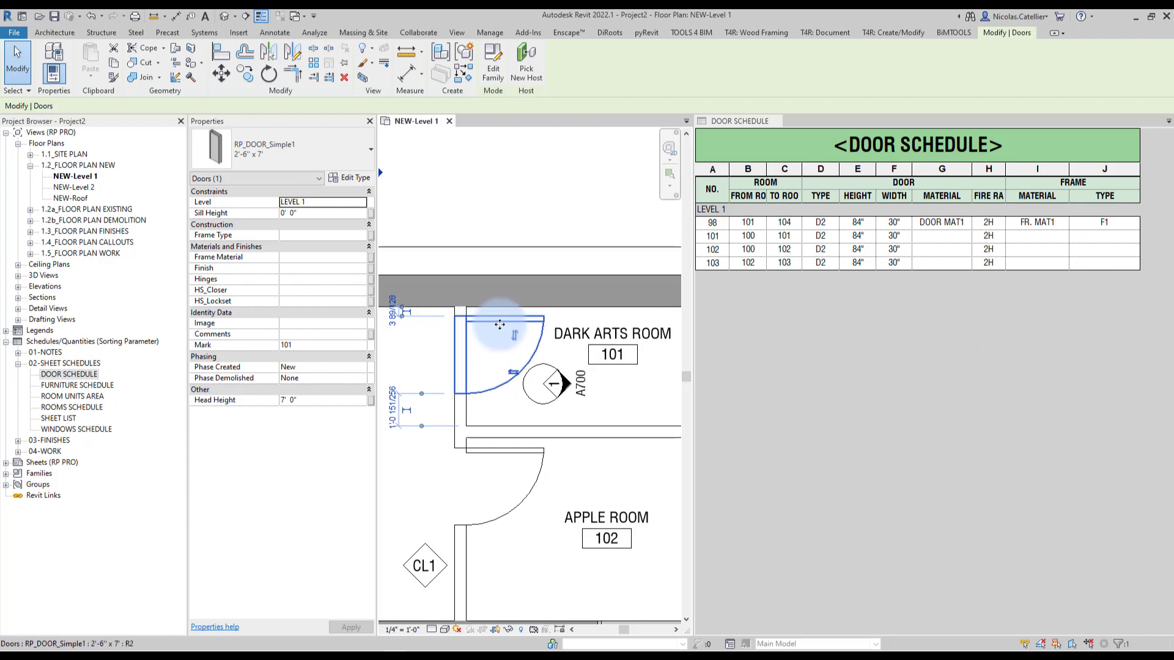
pyautogui.moveTo(495, 323)
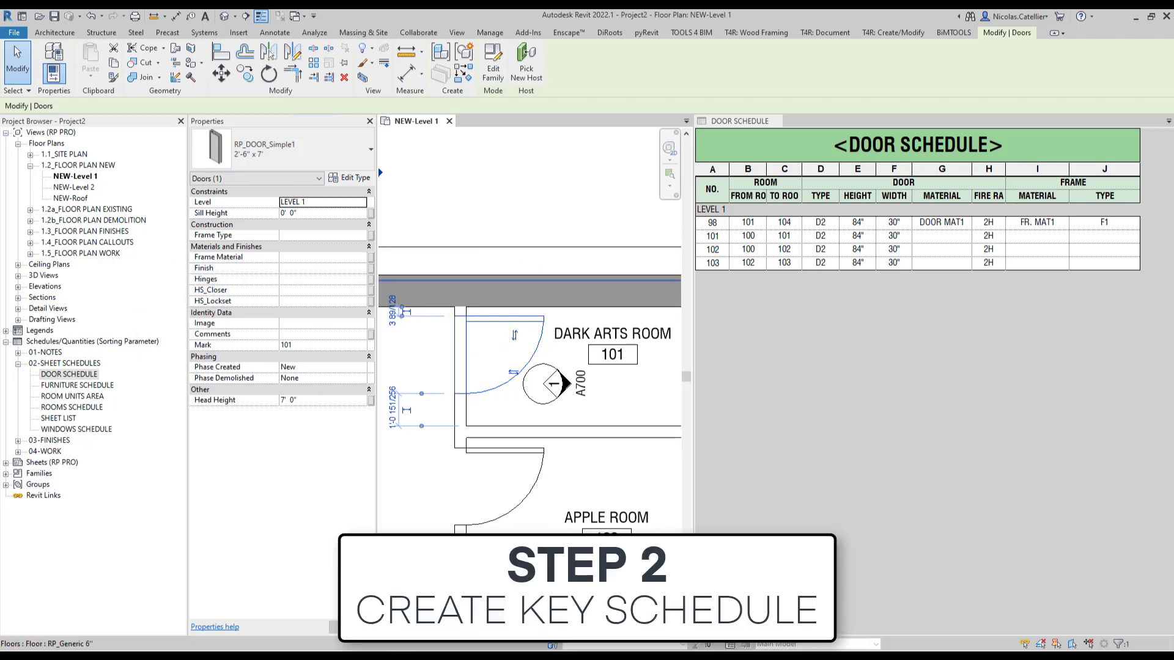
pyautogui.moveTo(734, 84)
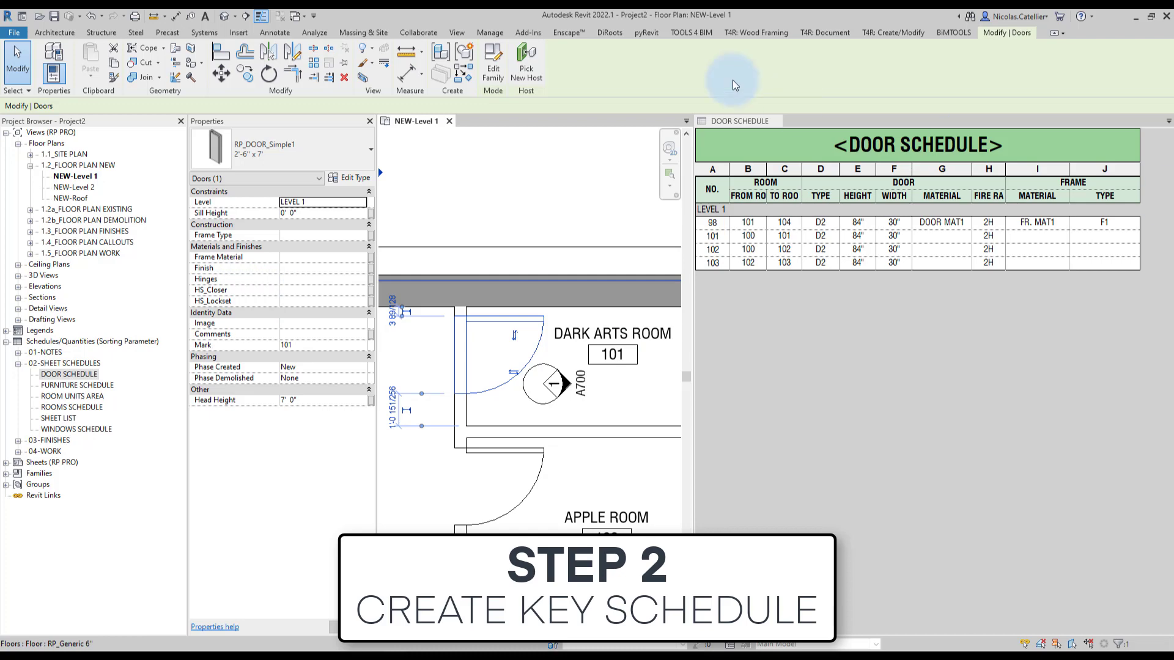
# Step: Start a new Schedule/Quantities for Doors set as a key schedule
pyautogui.click(456, 32)
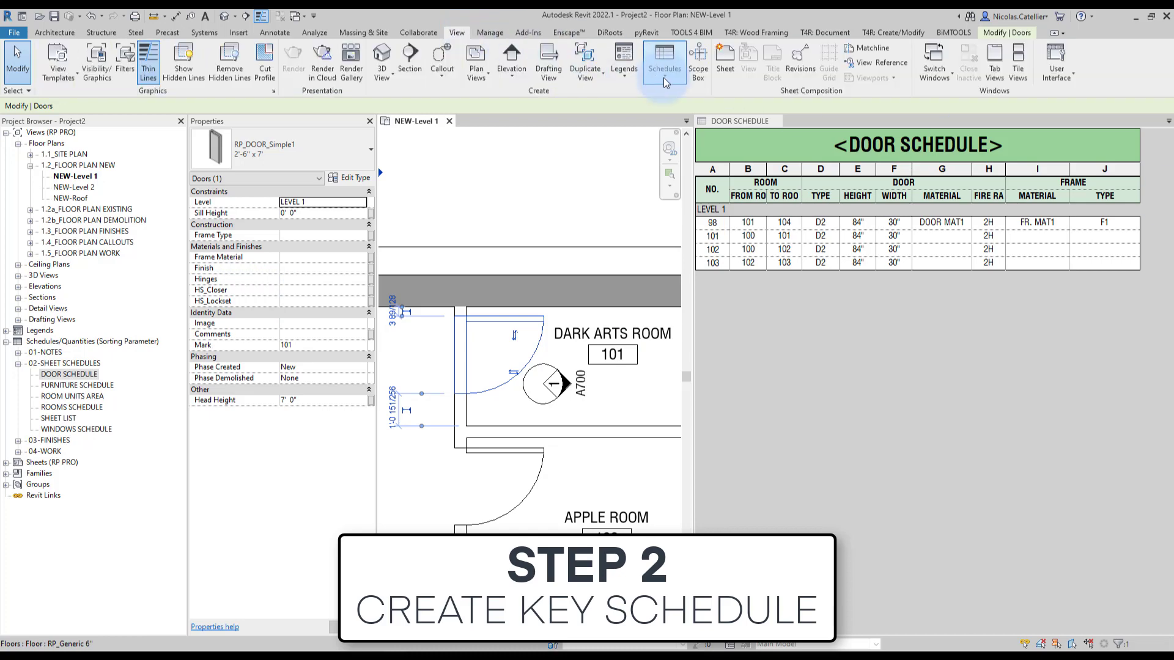
pyautogui.click(662, 62)
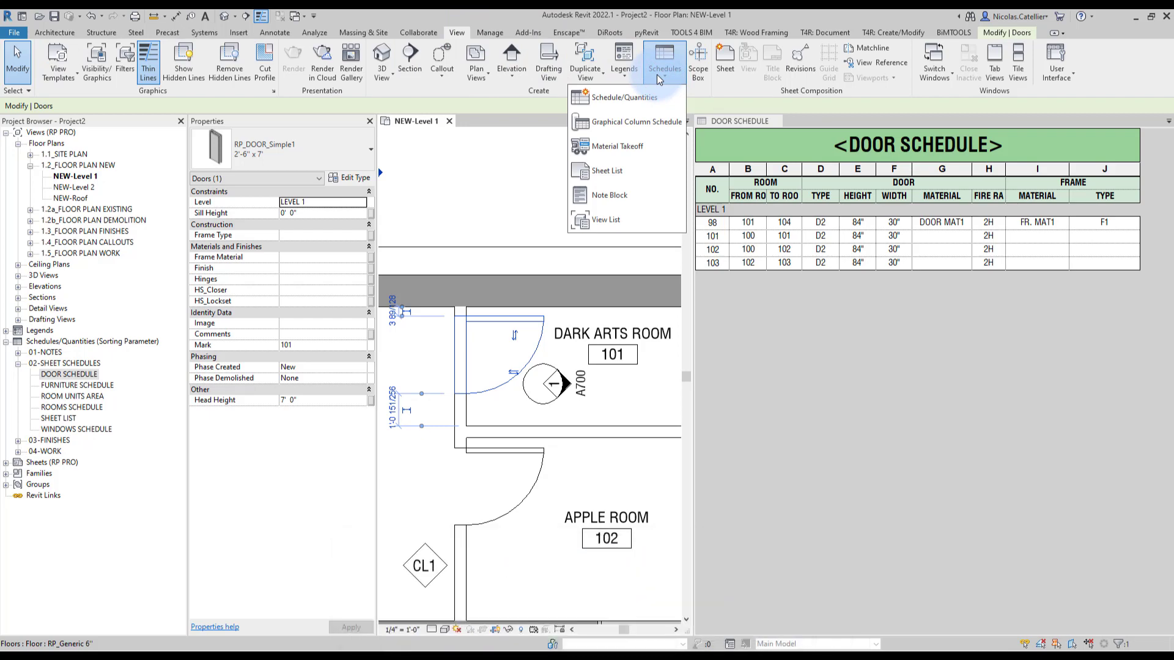
pyautogui.click(622, 97)
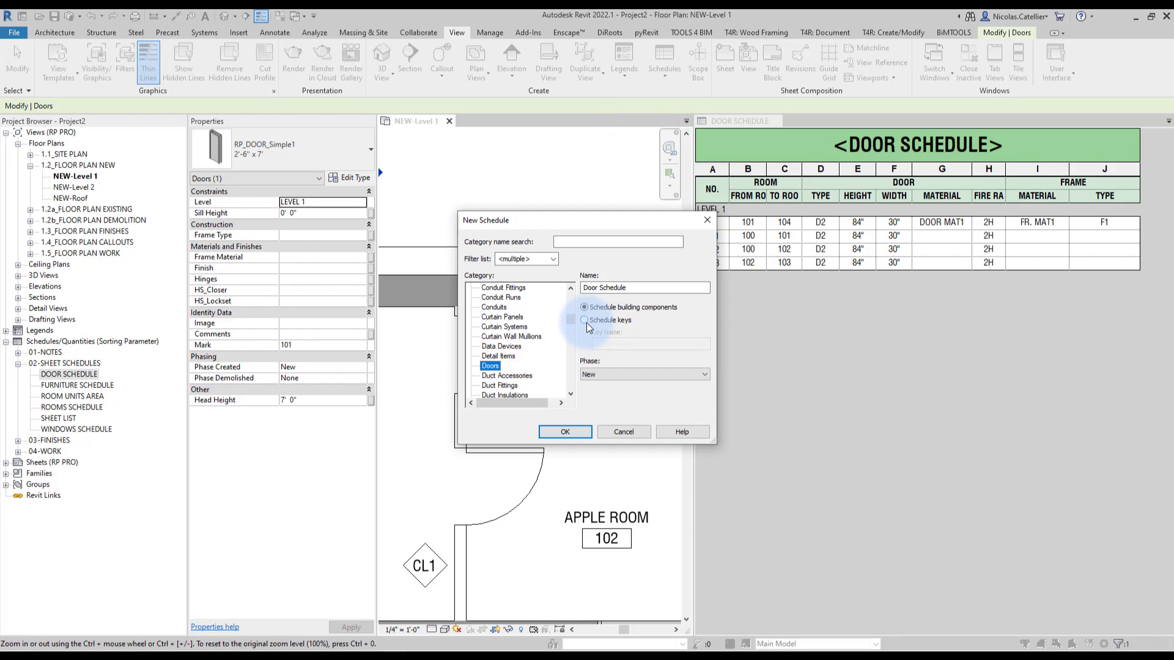
pyautogui.click(585, 319)
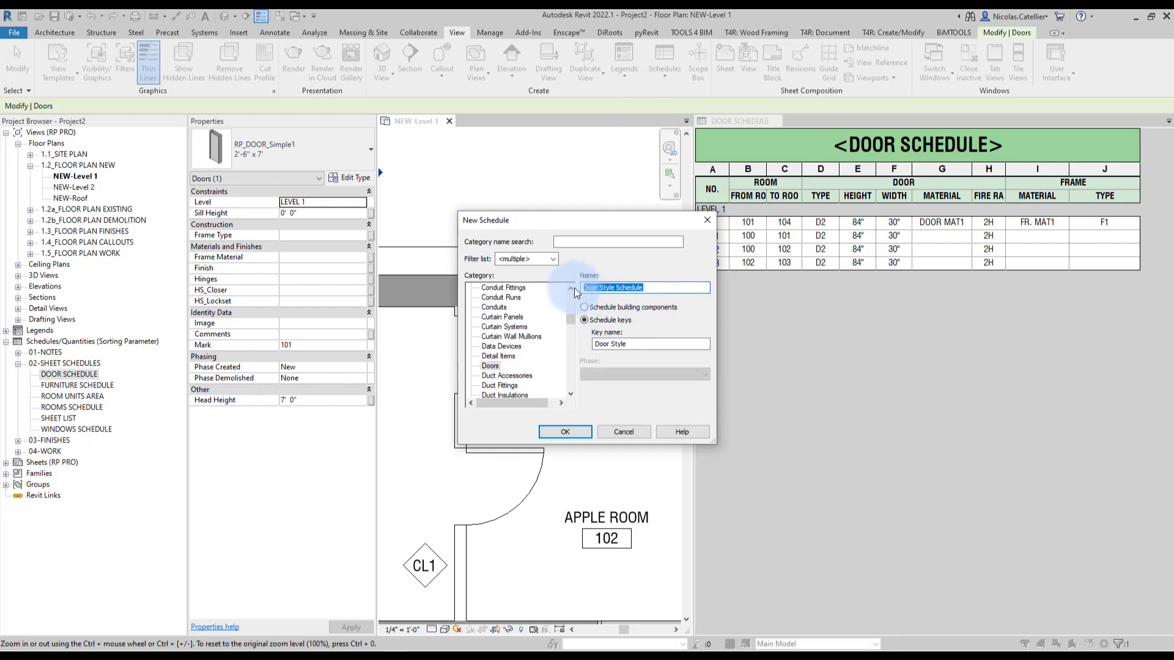
# Step: Name the schedule Door Hardware with key name Hardware Set
pyautogui.write('Door H')
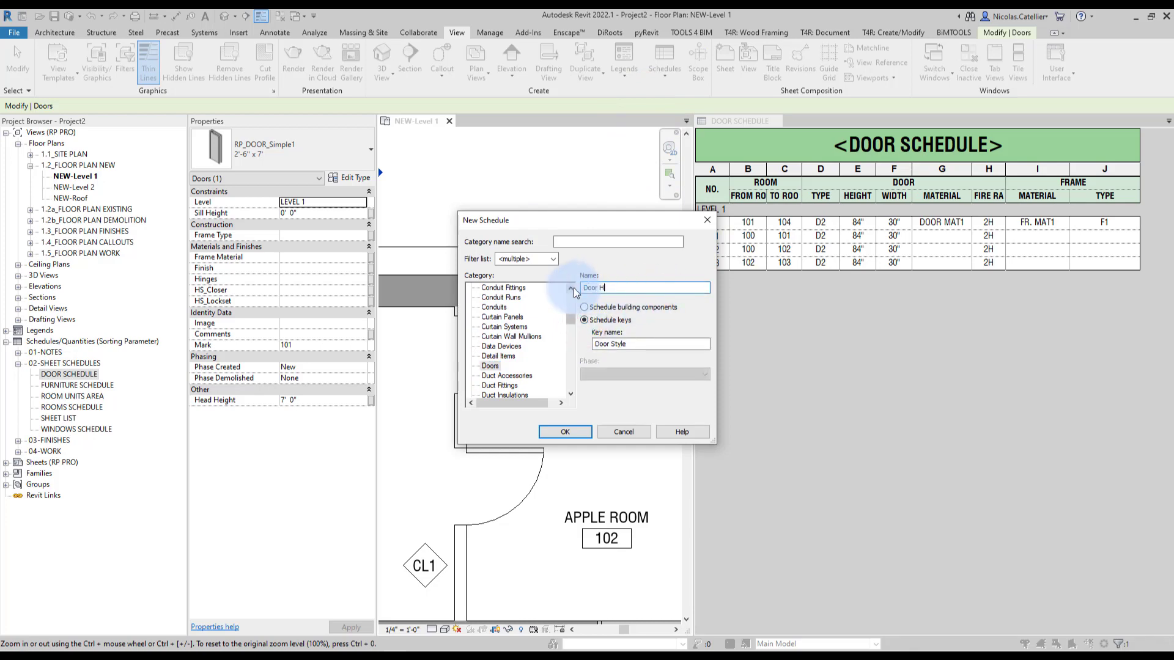
pyautogui.write('ardware')
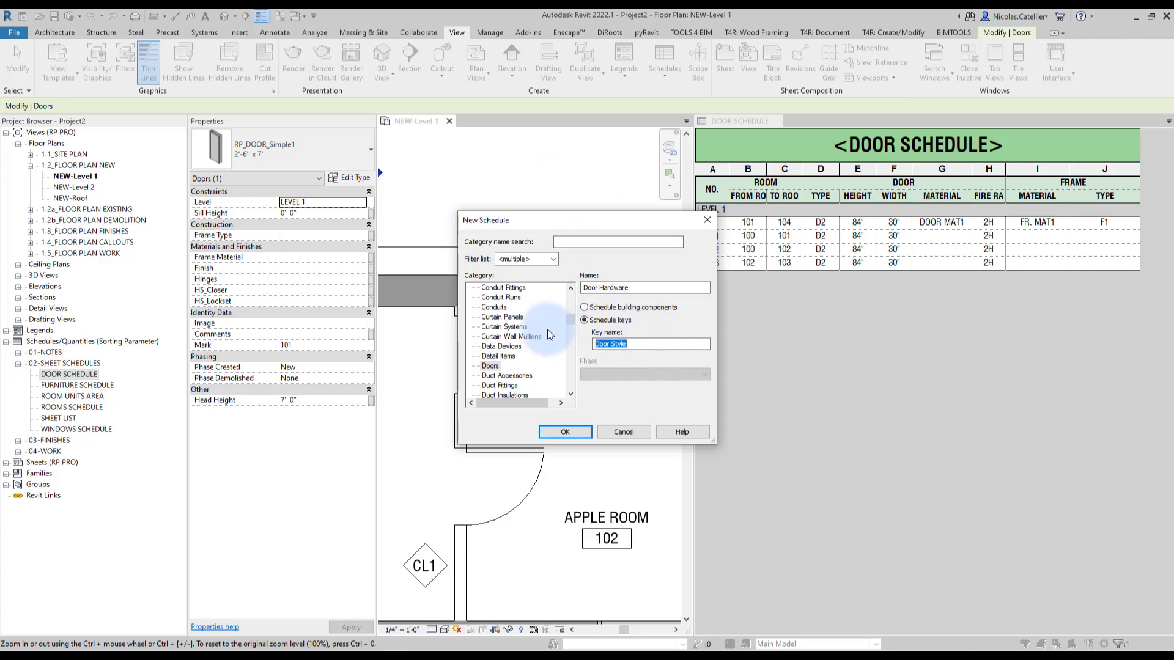
pyautogui.write('Hardware Set')
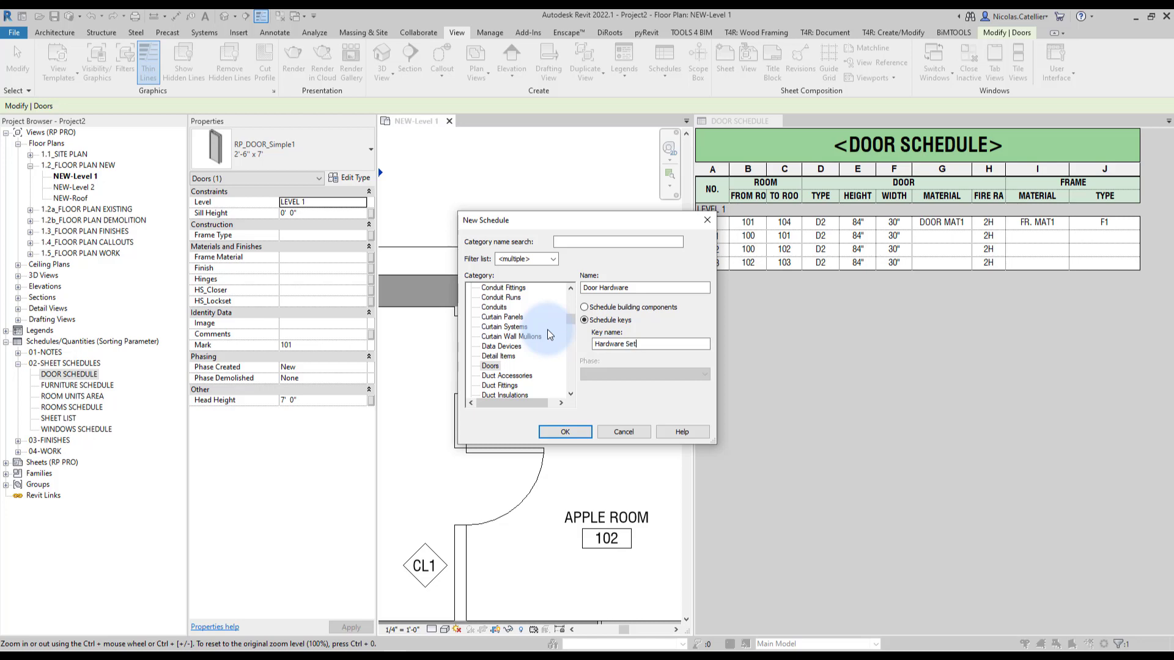
# Step: Create the Door Hardware key schedule with HS_Lockset, HS_Closer and Hinges as scheduled fields
pyautogui.click(563, 431)
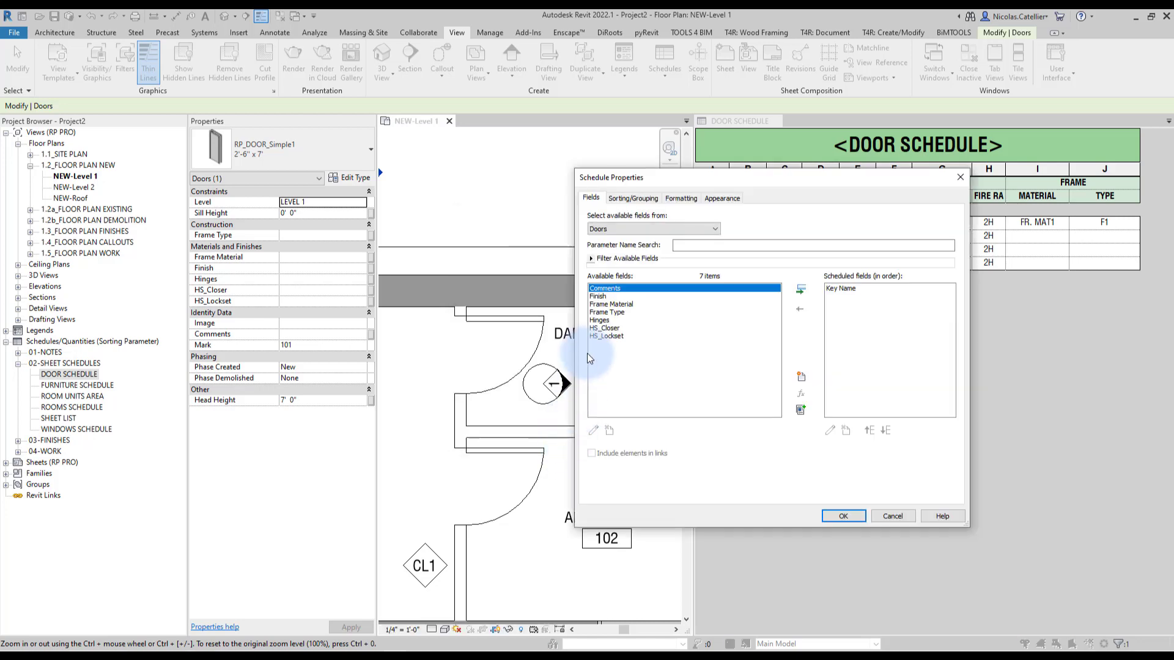
pyautogui.moveTo(605, 327)
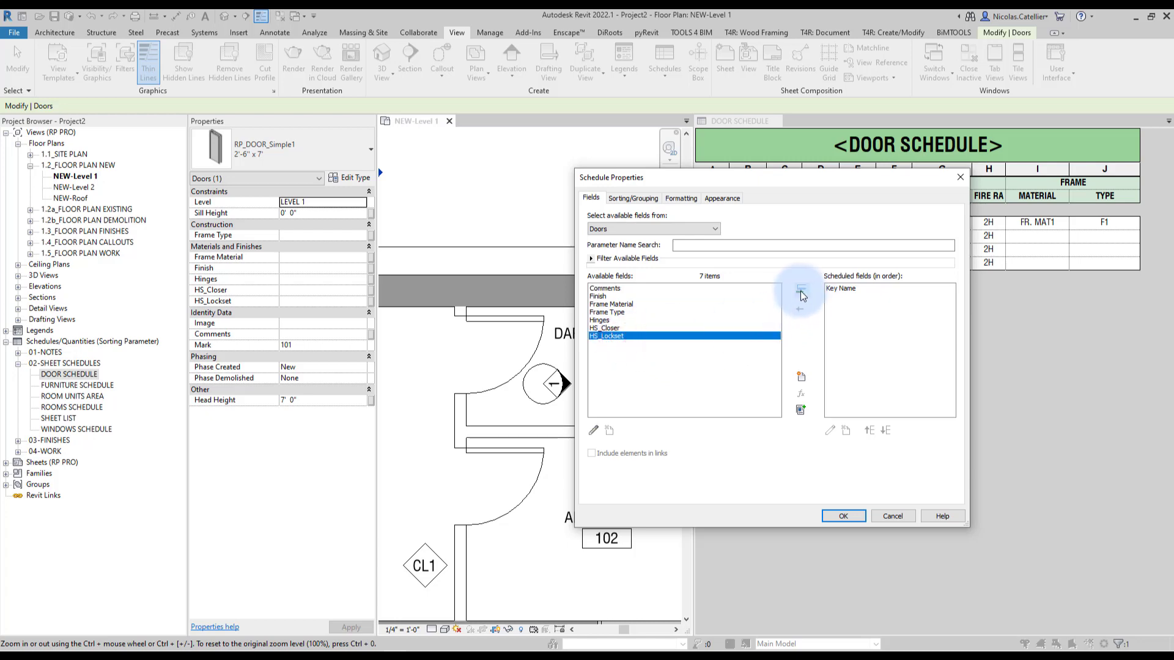
pyautogui.click(800, 291)
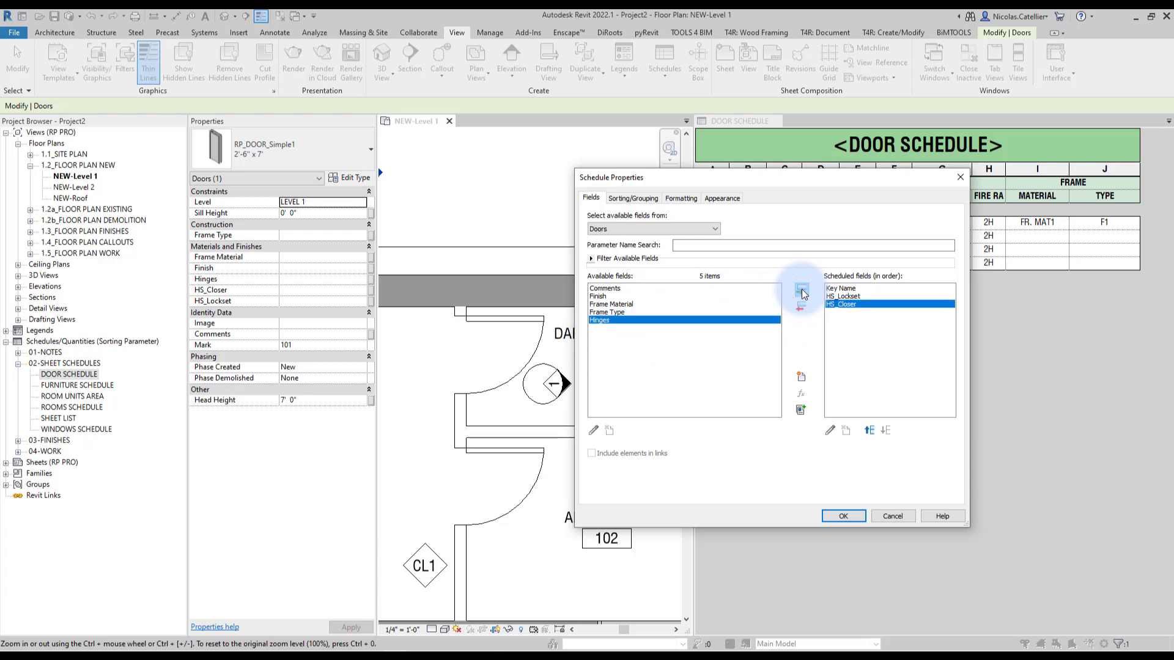
pyautogui.click(799, 306)
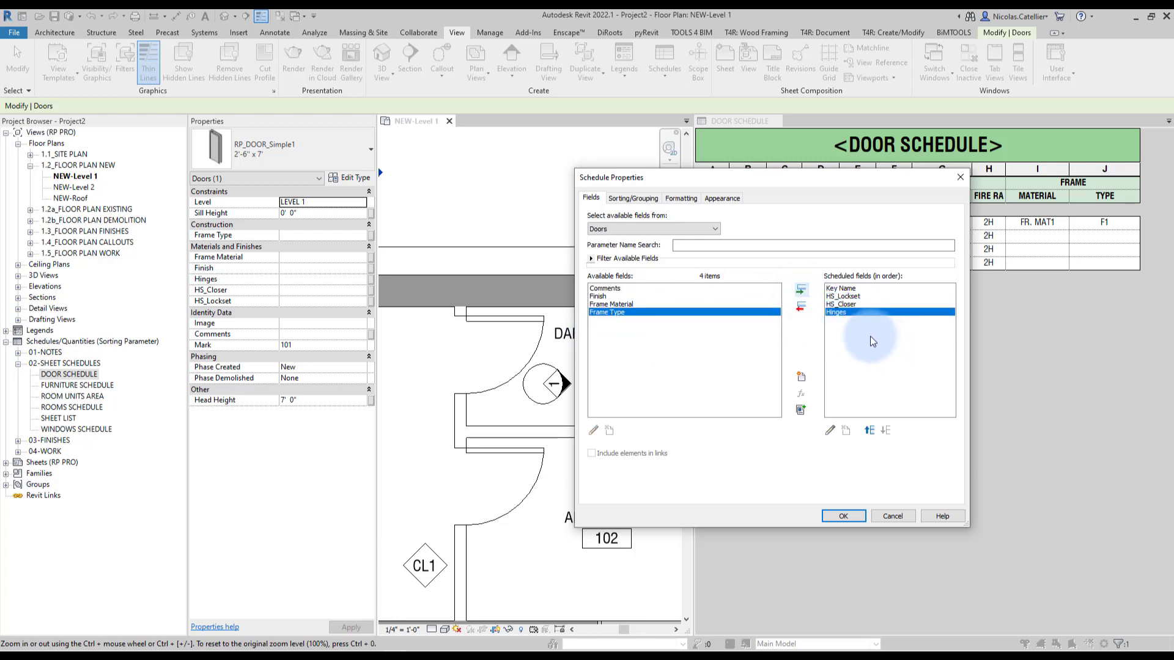
pyautogui.click(842, 516)
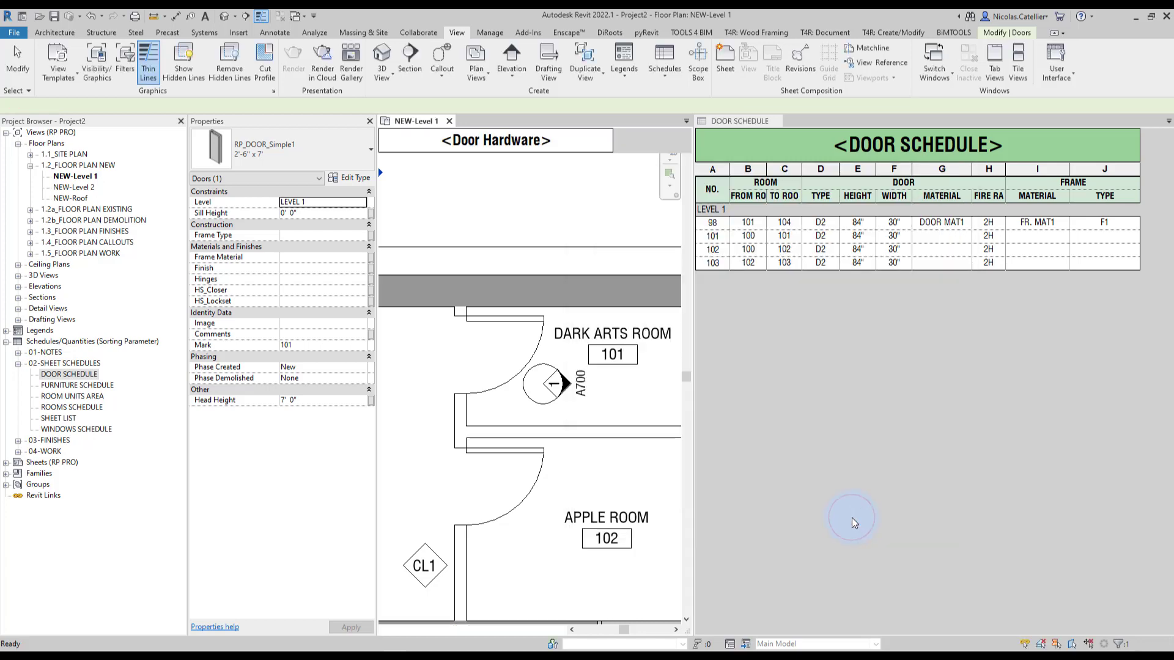
pyautogui.click(498, 121)
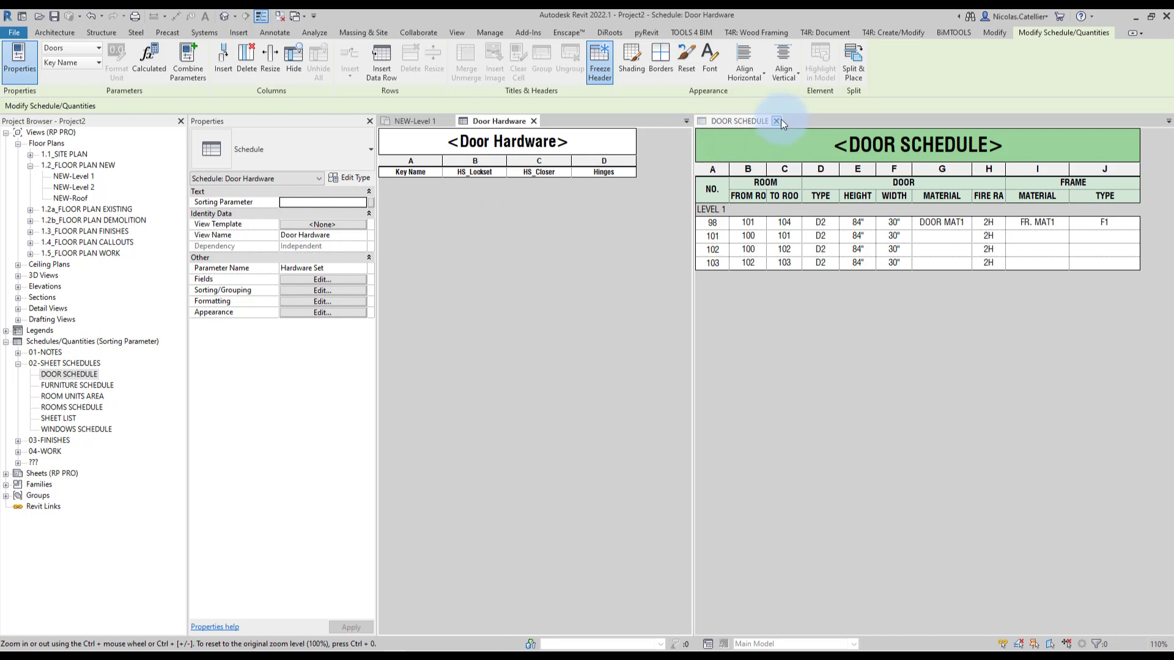
# Step: Close the old door schedule view and insert three key data rows numbered 1 to 3
pyautogui.click(778, 121)
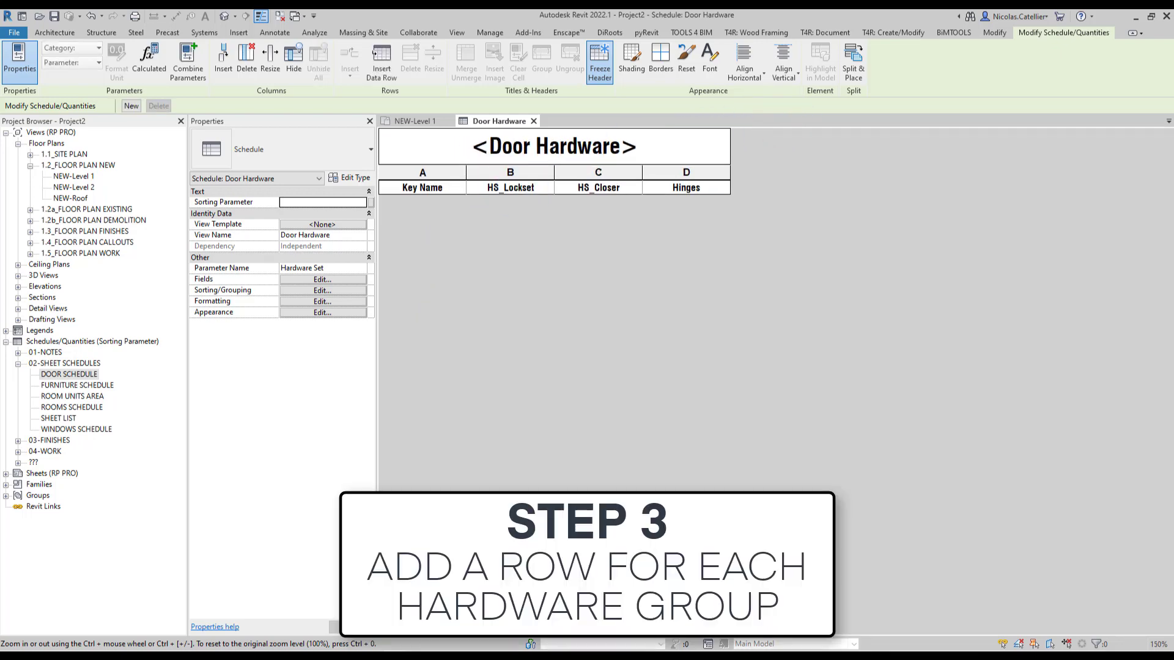
pyautogui.moveTo(473, 225)
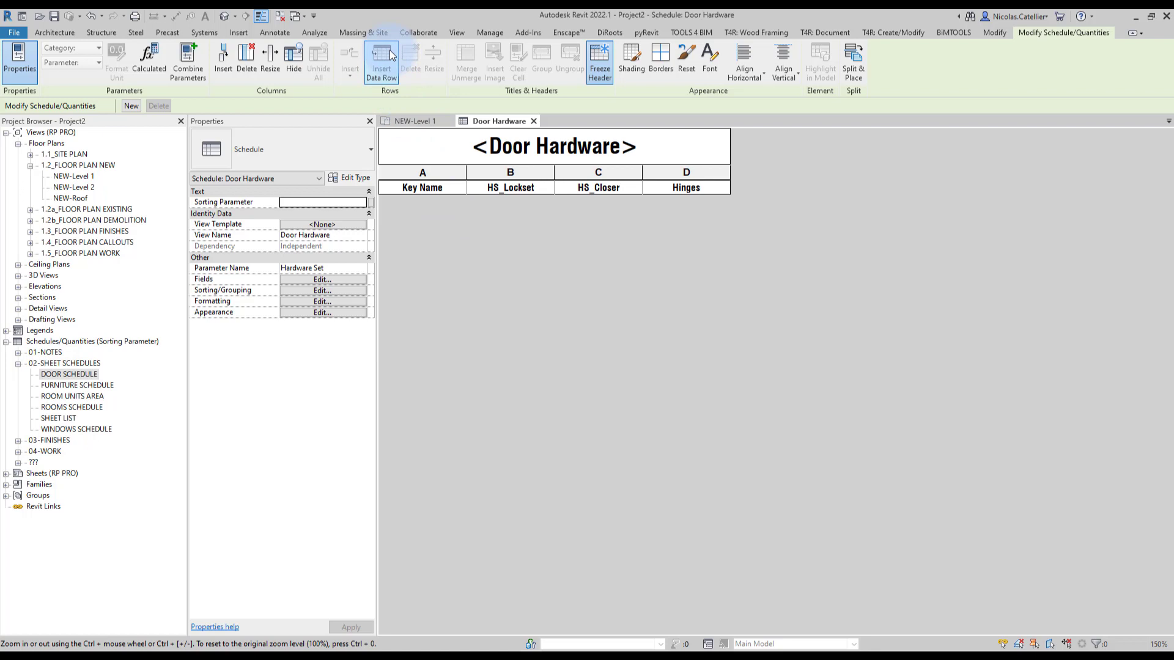
pyautogui.click(382, 60)
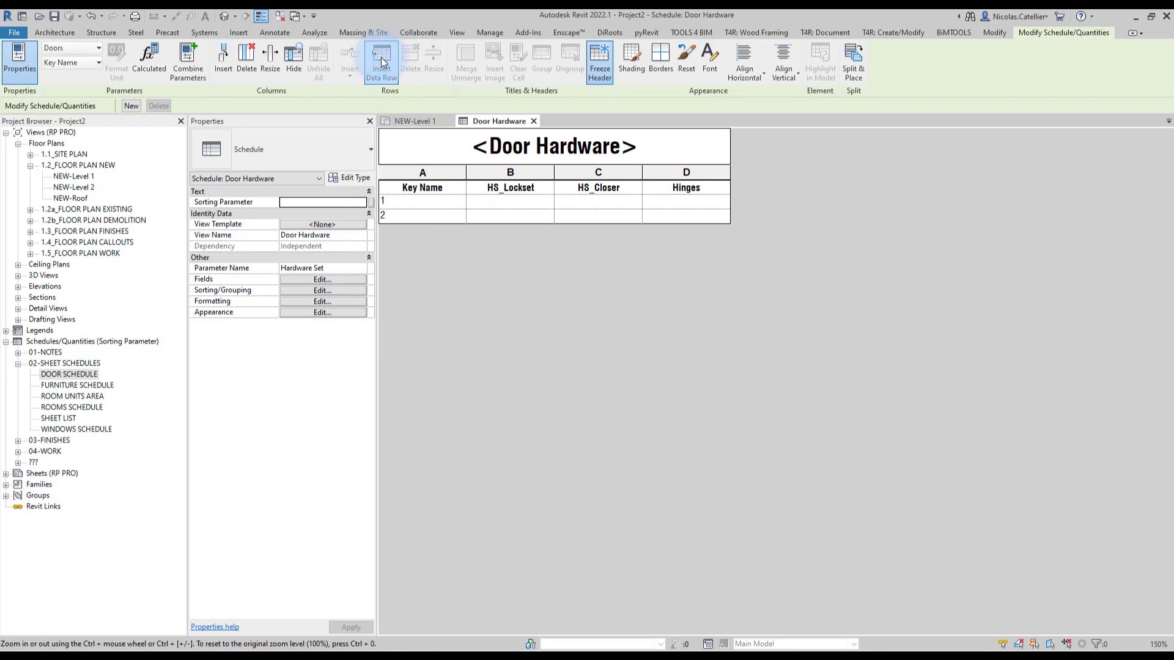
pyautogui.click(382, 61)
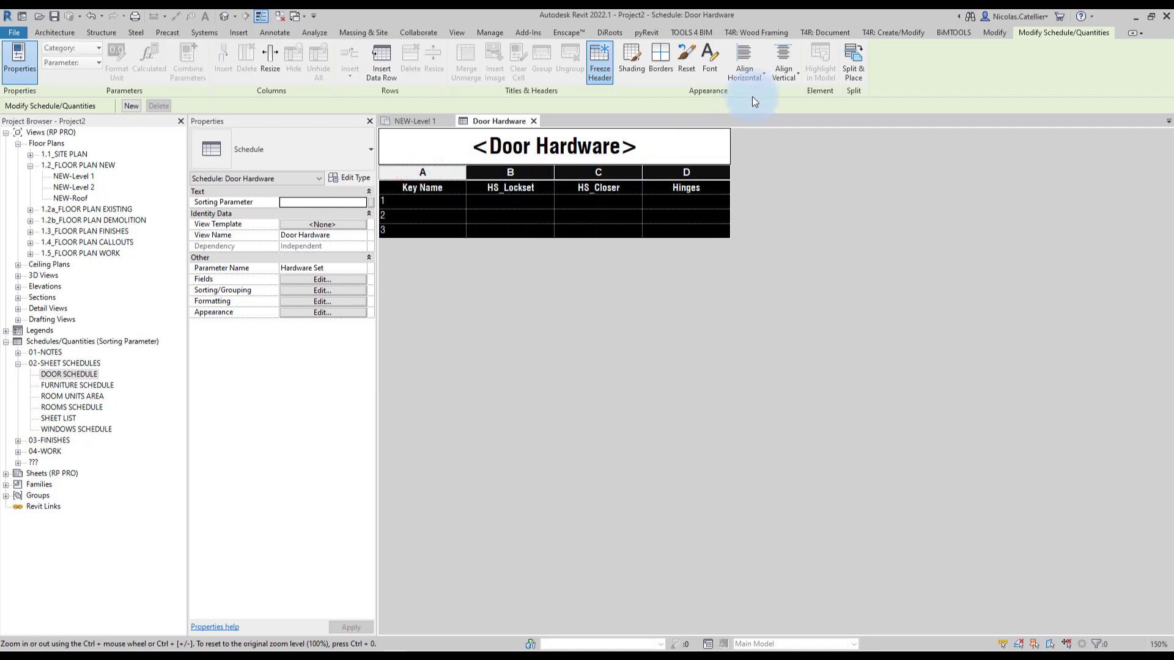
# Step: Align the key rows horizontally centred and vertically to the middle
pyautogui.click(783, 61)
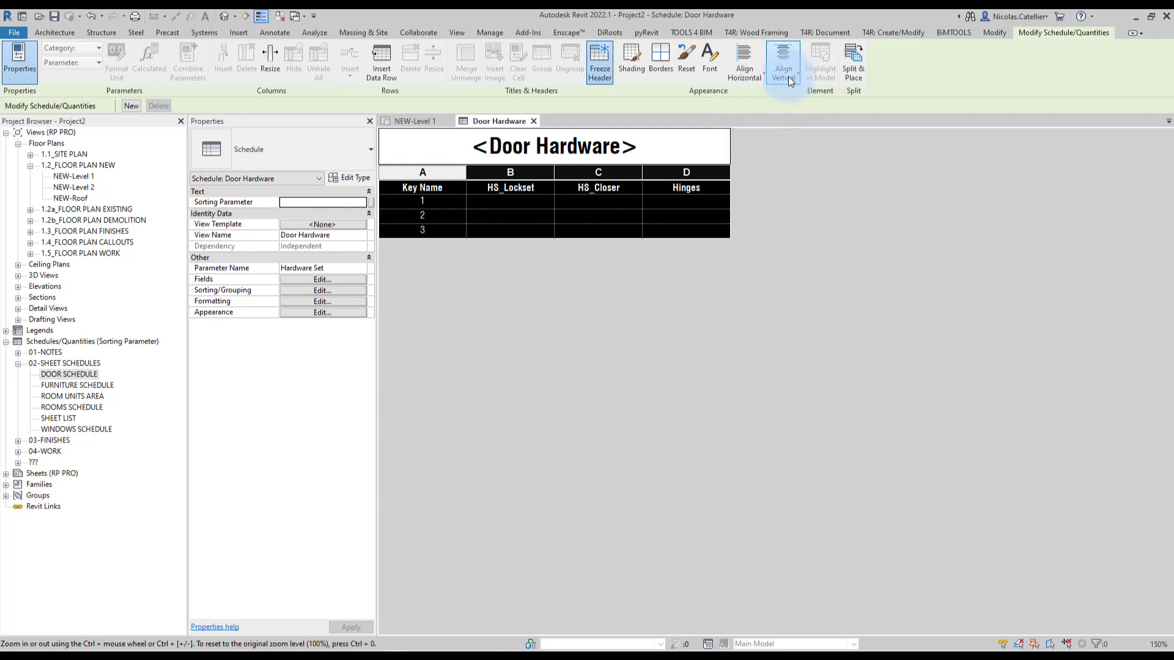
pyautogui.click(783, 61)
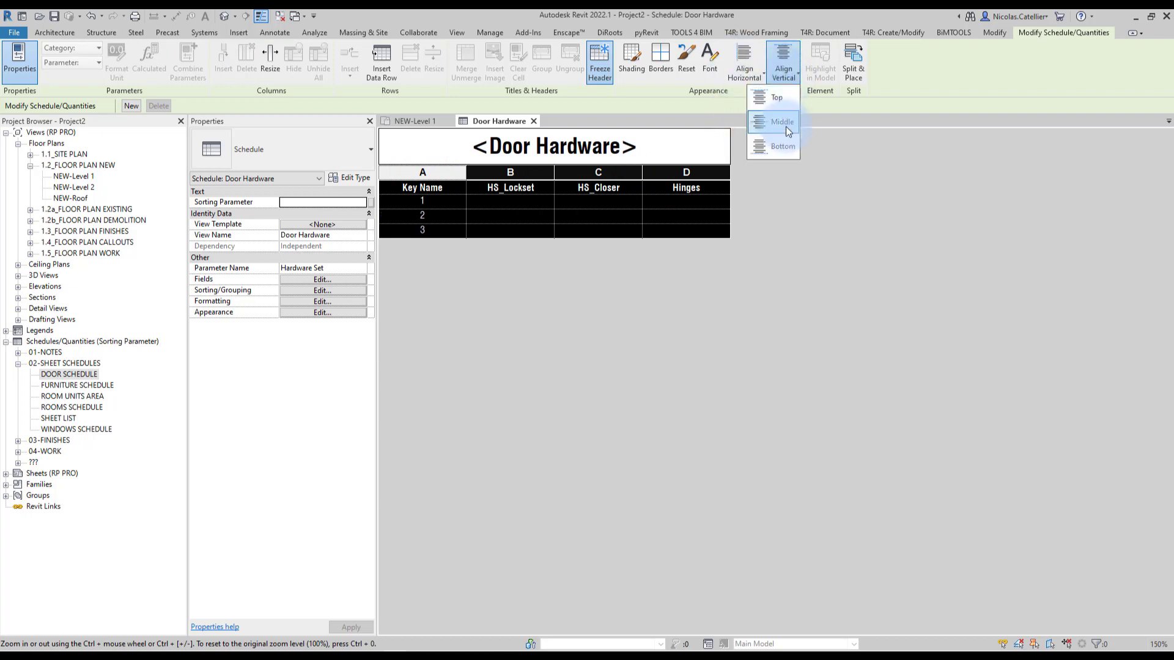
pyautogui.click(781, 121)
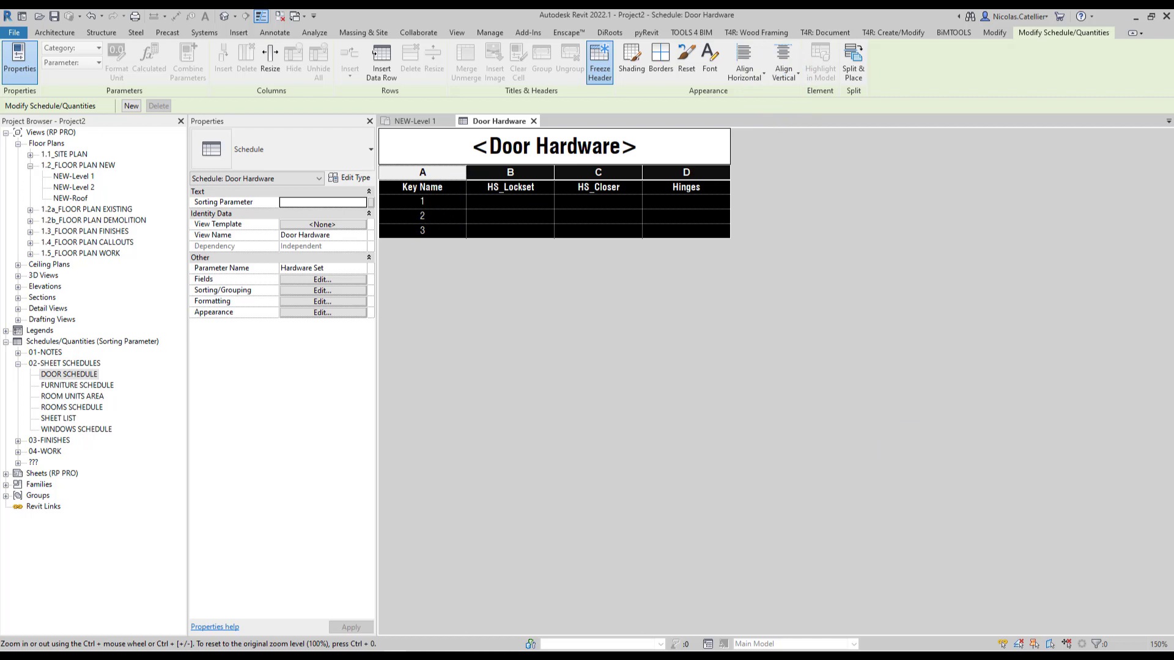
# Step: Retitle the column headings as HARDWARE SET, LOCKSET, CLOSER and HINGES
pyautogui.click(511, 186)
pyautogui.write('LOCKSET')
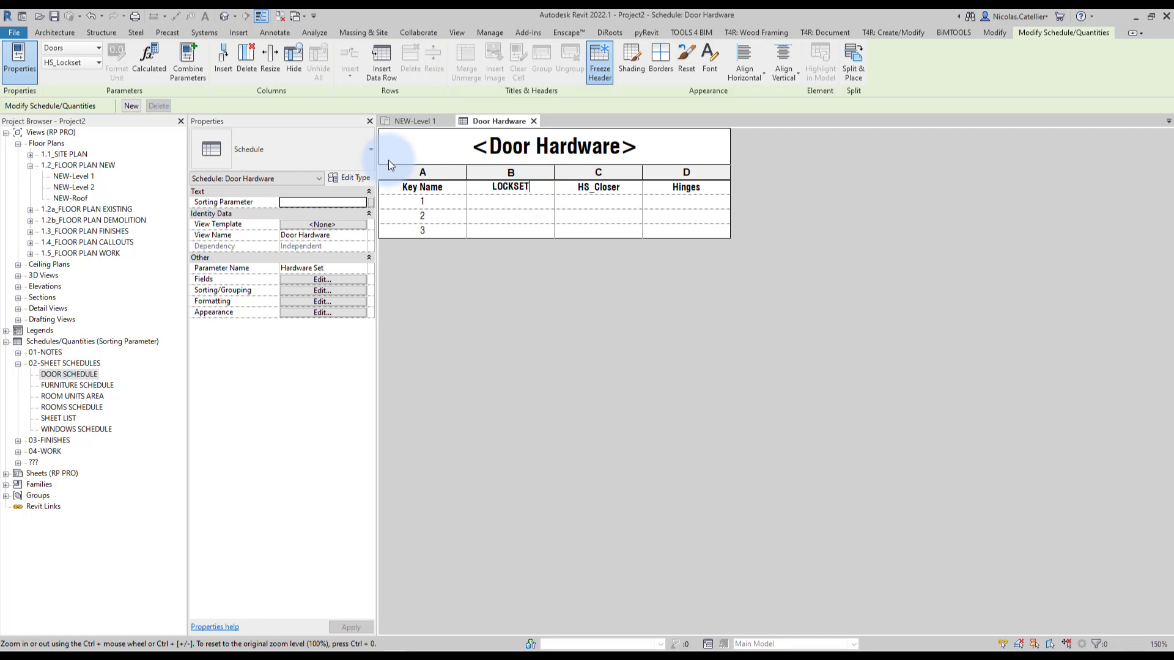
pyautogui.click(598, 185)
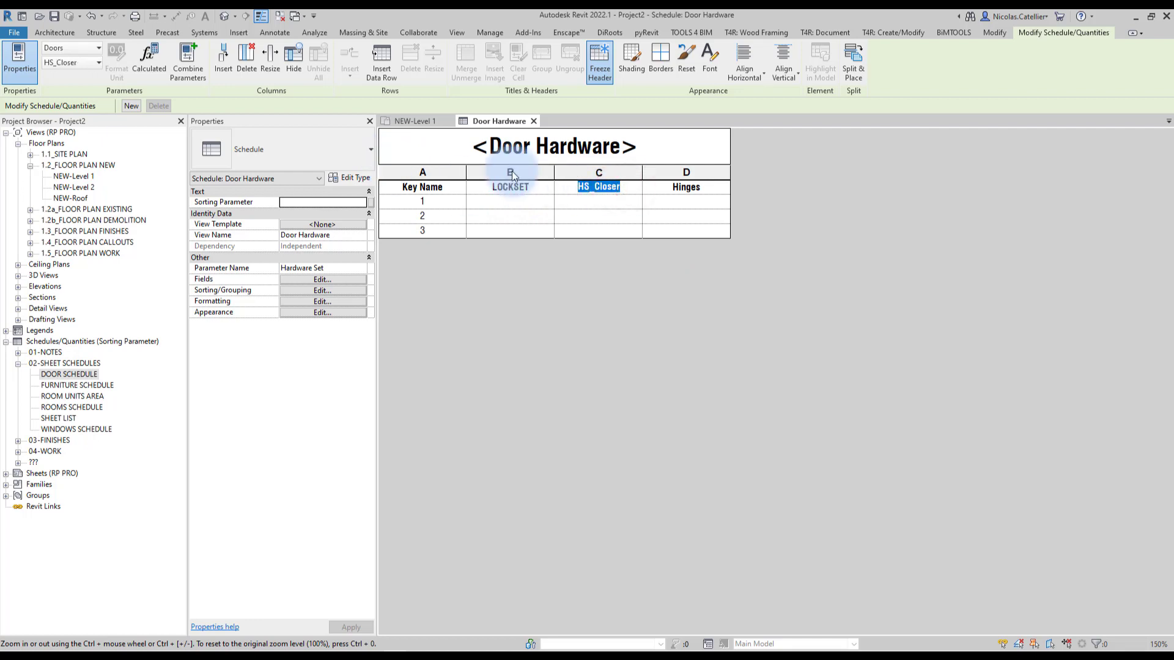
pyautogui.click(686, 186)
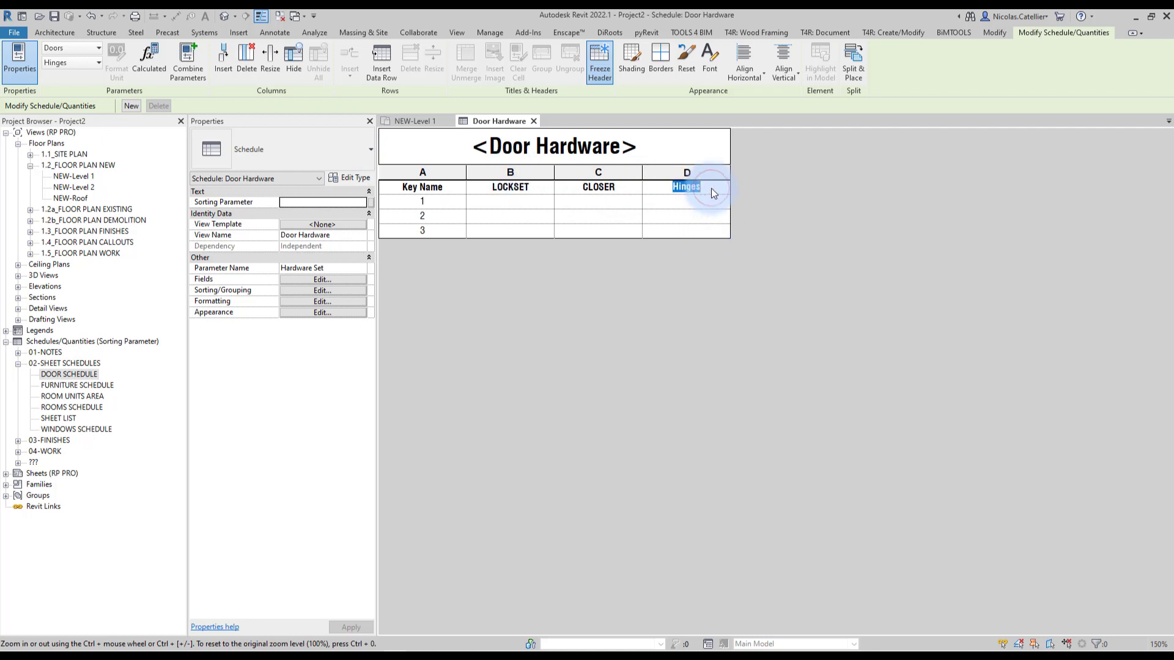
pyautogui.write('HINGES')
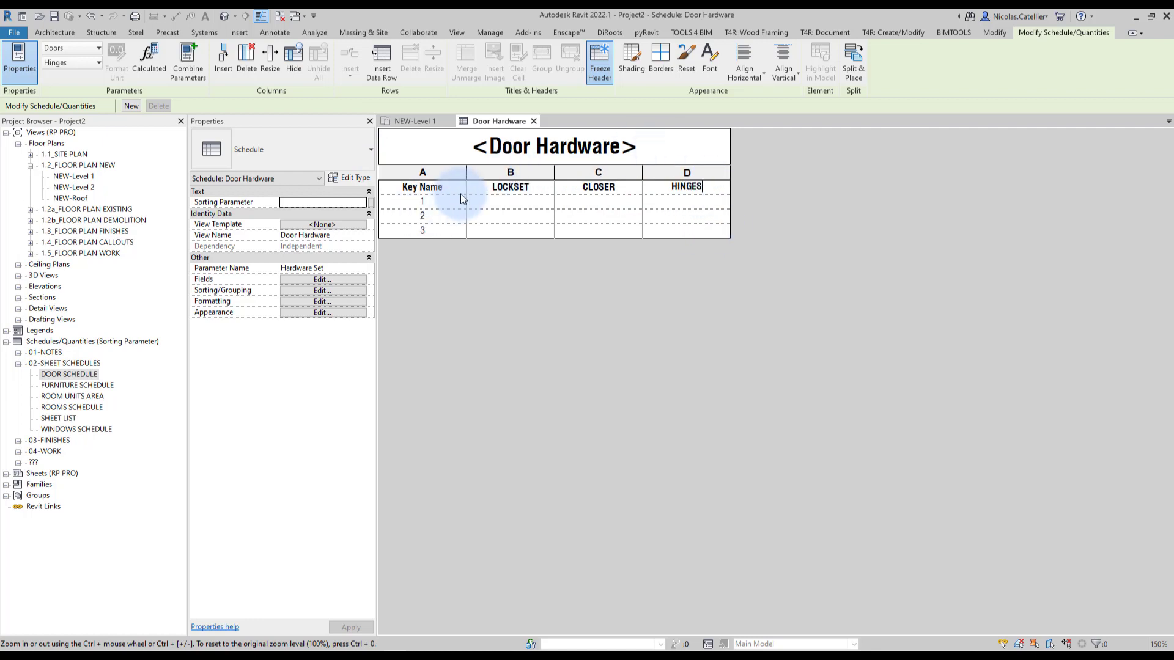
pyautogui.click(422, 186)
pyautogui.write('HARDWARE SET')
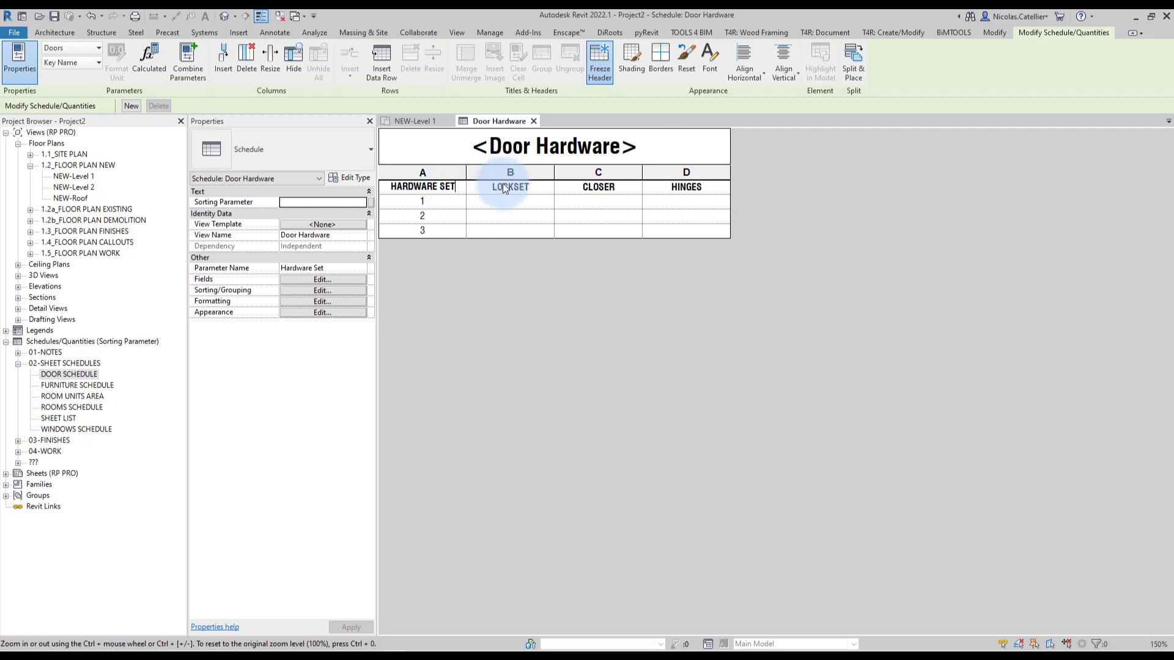
# Step: Enter locksets PASSAGE, STOREROOM and OFFICE for hardware sets 1 to 3
pyautogui.click(509, 201)
pyautogui.write('PASSAGE')
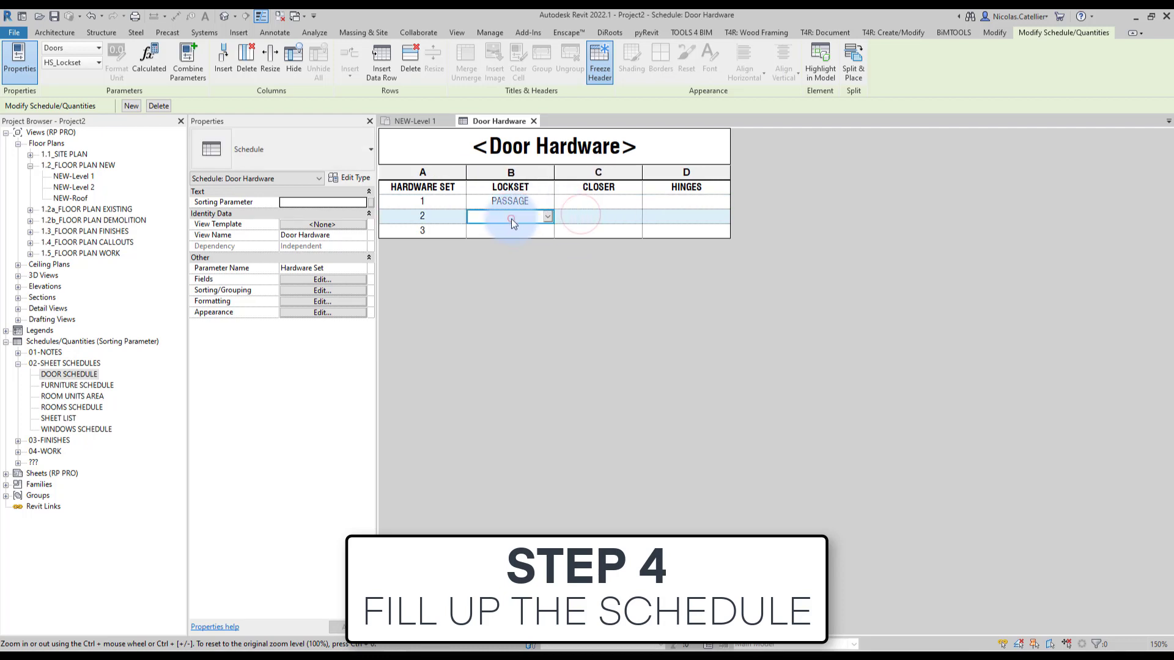
pyautogui.write('STOREROOM')
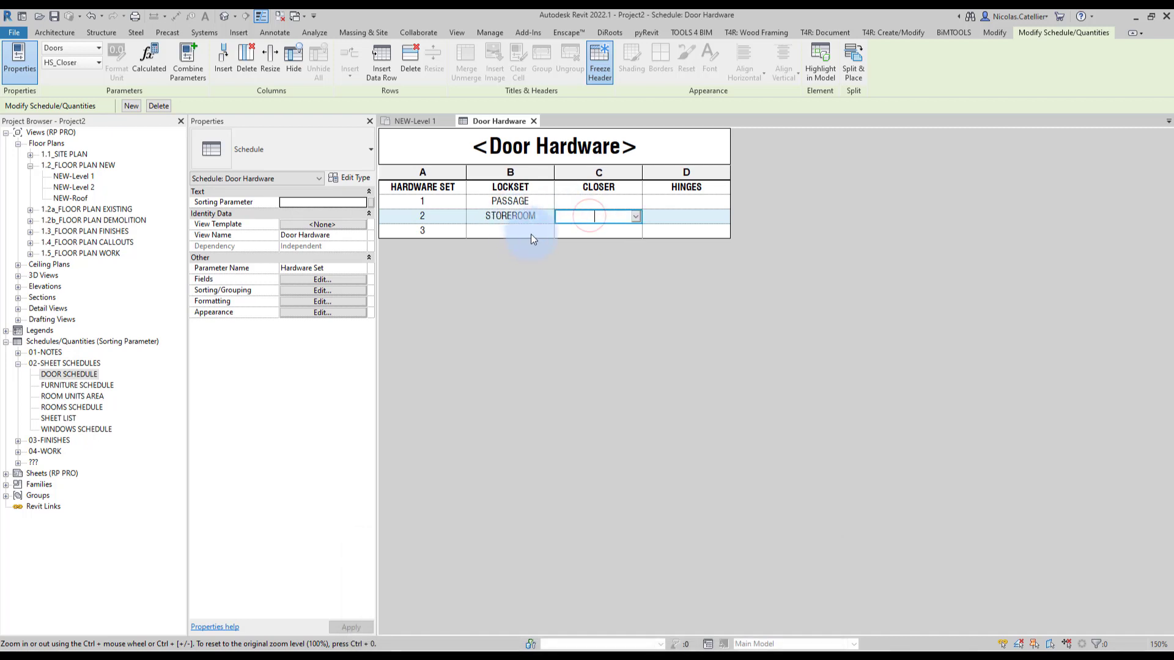
pyautogui.click(509, 231)
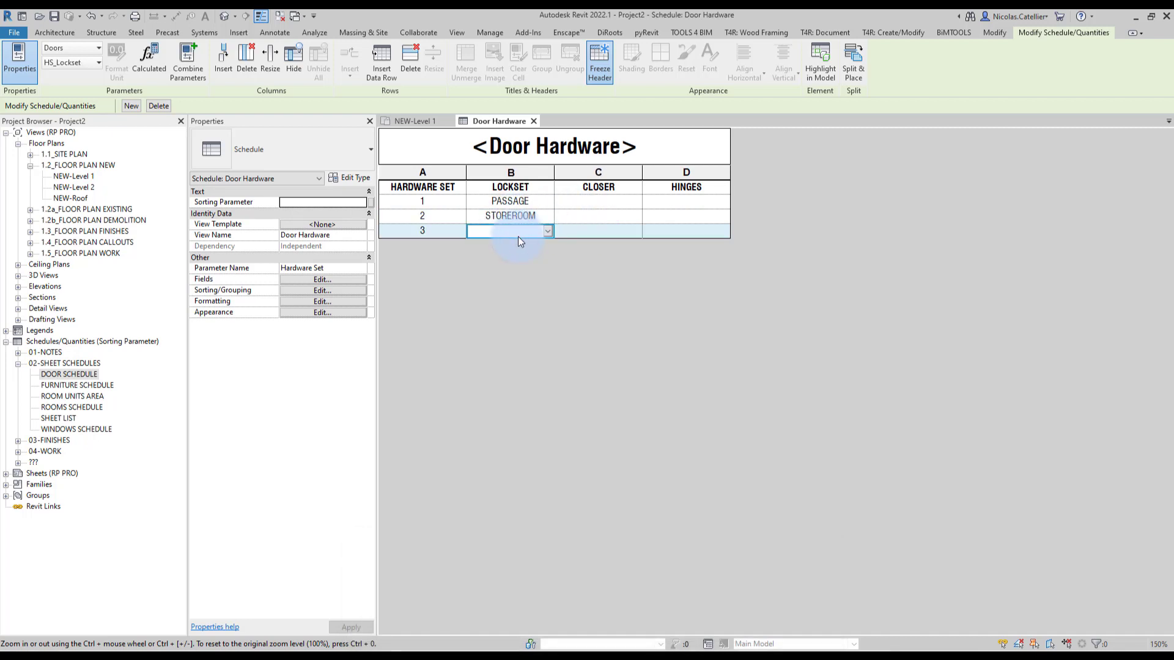
pyautogui.write('OFFICE')
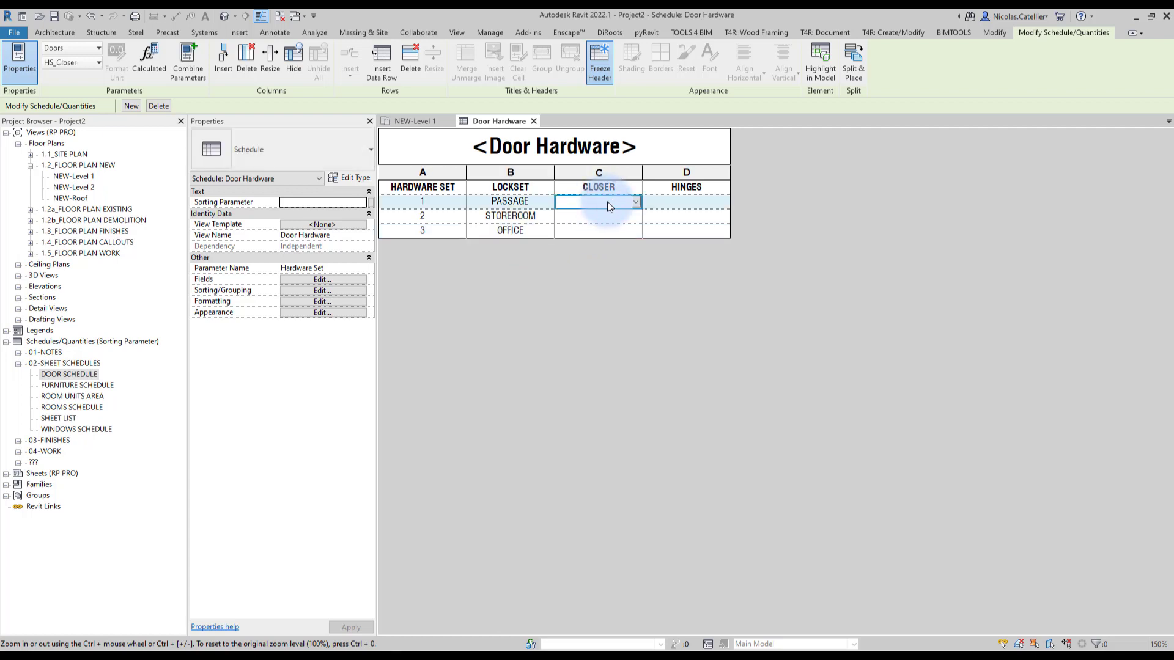
# Step: Enter closer 3 x HAGER BB 1279 for the sets and start the hinges value ALUMIGO
pyautogui.write('3 x H')
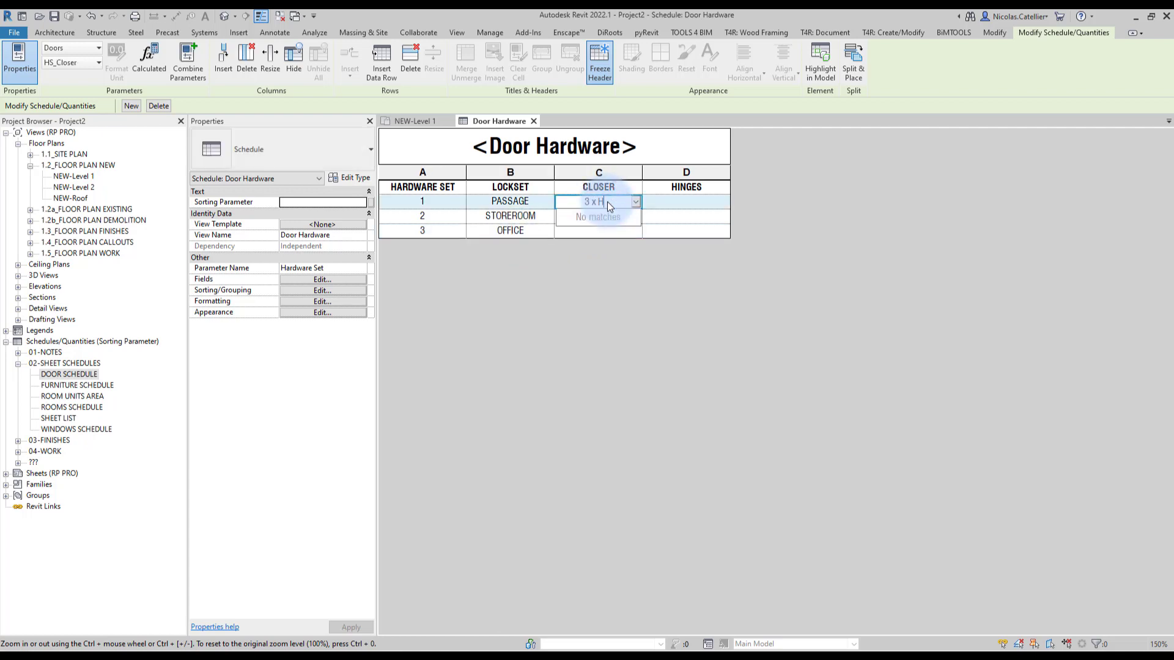
pyautogui.write('AGER BB')
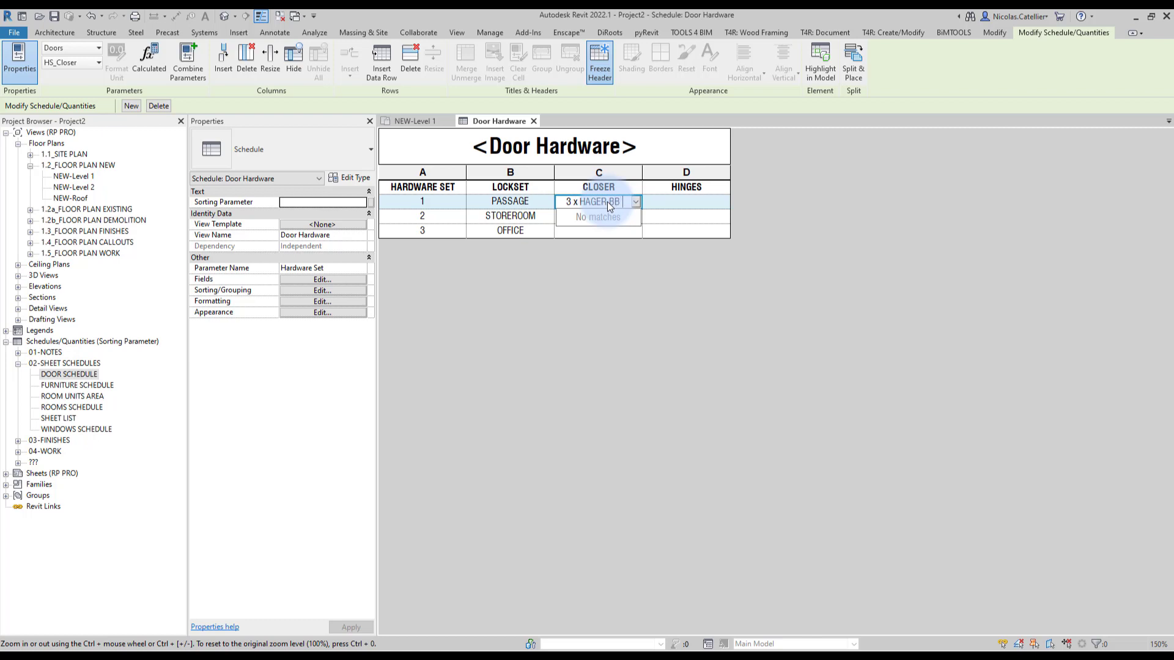
pyautogui.click(686, 215)
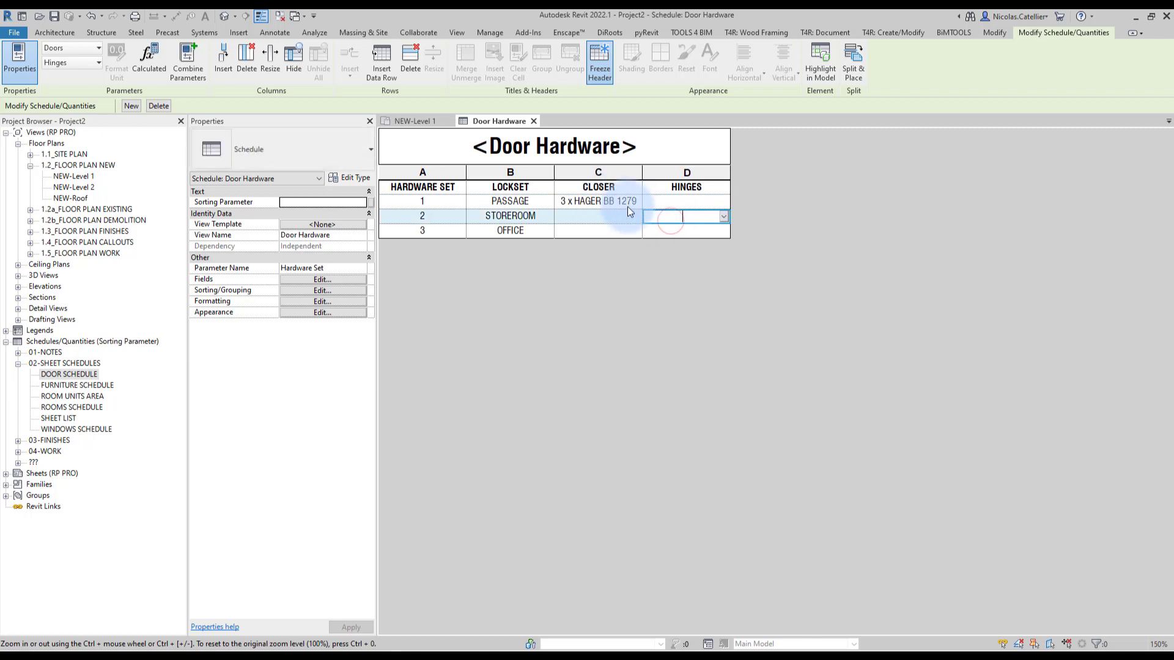
pyautogui.click(598, 200)
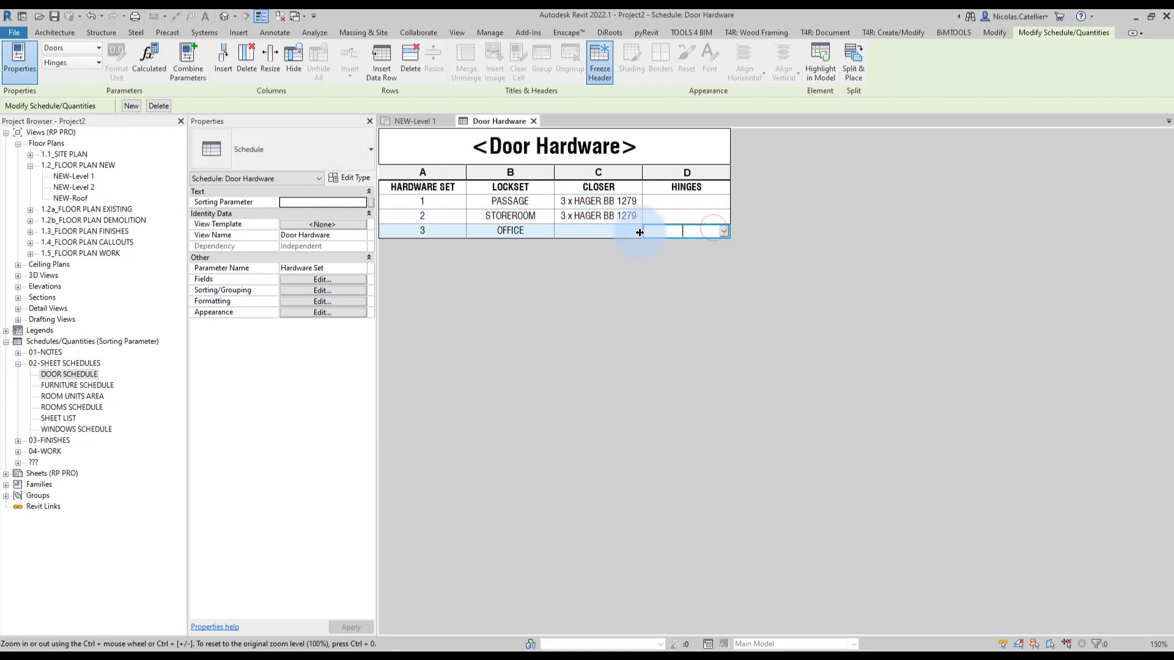
pyautogui.write('ALUMIGO')
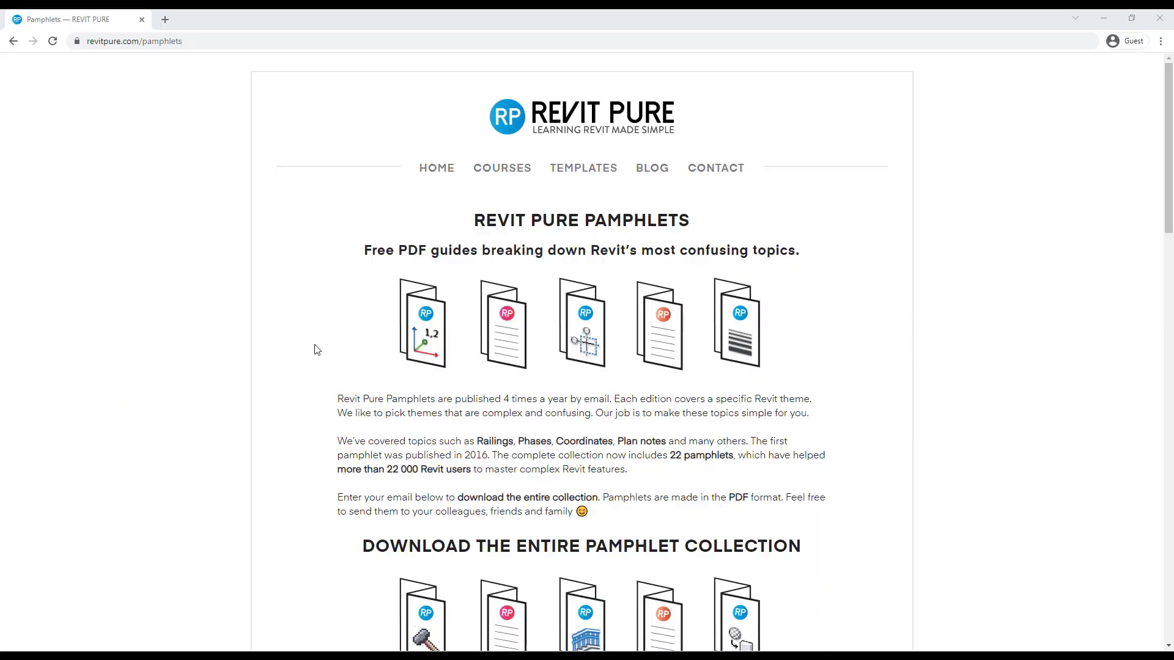
pyautogui.moveTo(317, 359)
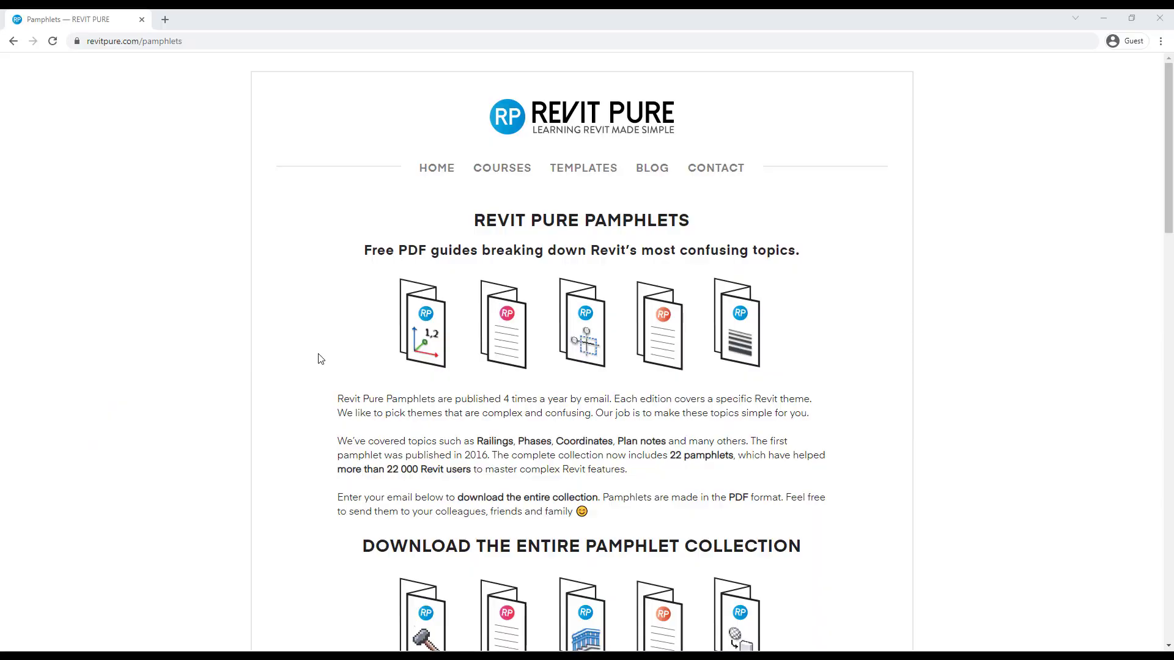
# Step: Scroll through the Revit Pure pamphlets page down to the downloads and back to the header
pyautogui.scroll(-3)
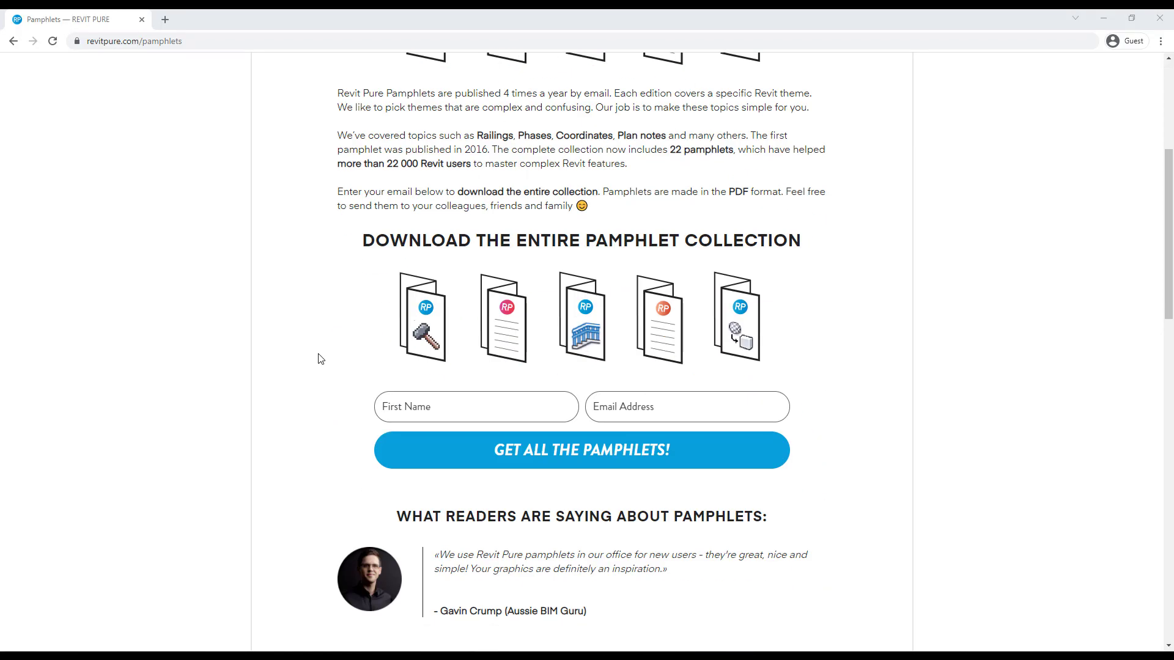
pyautogui.scroll(3)
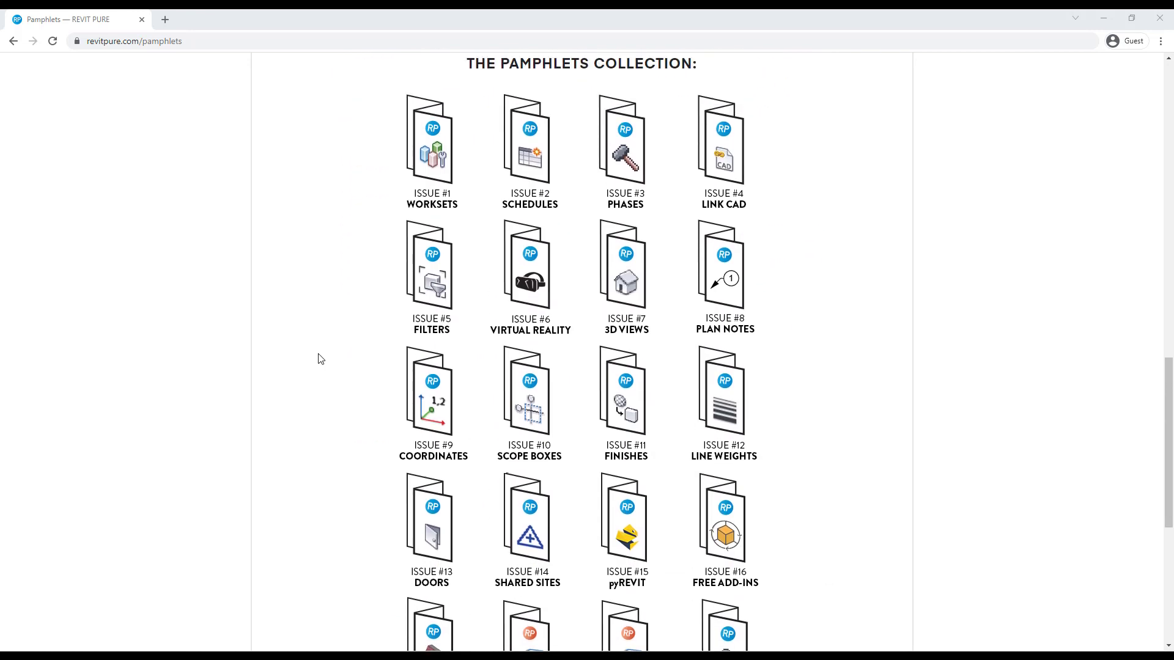
pyautogui.moveTo(383, 378)
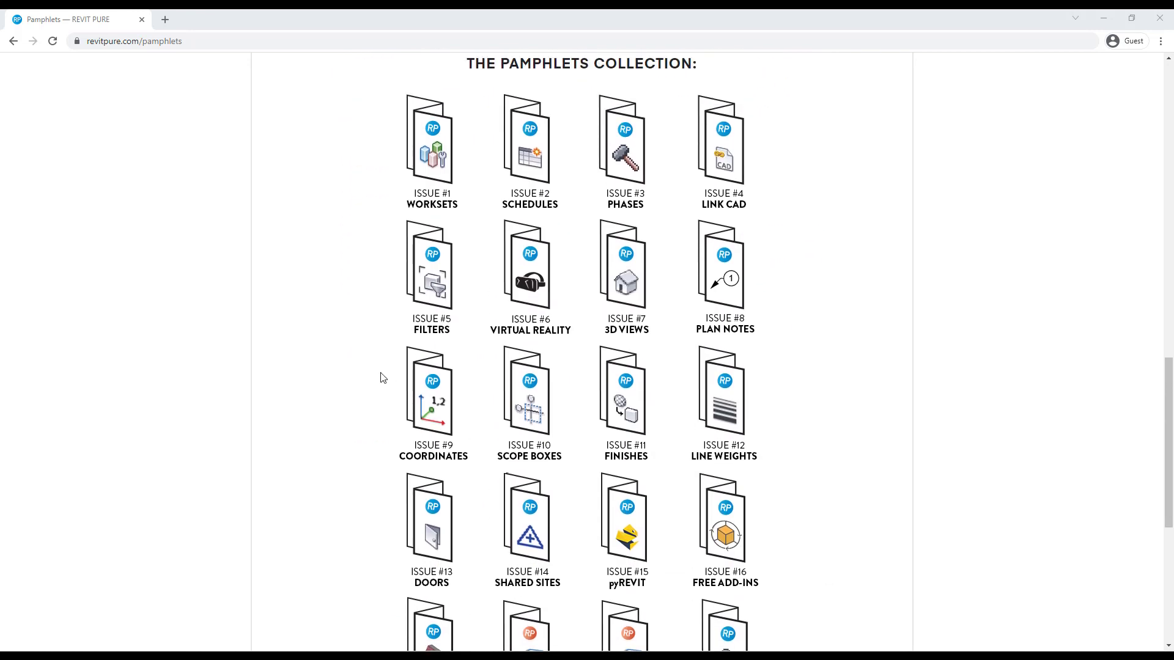
pyautogui.scroll(-3)
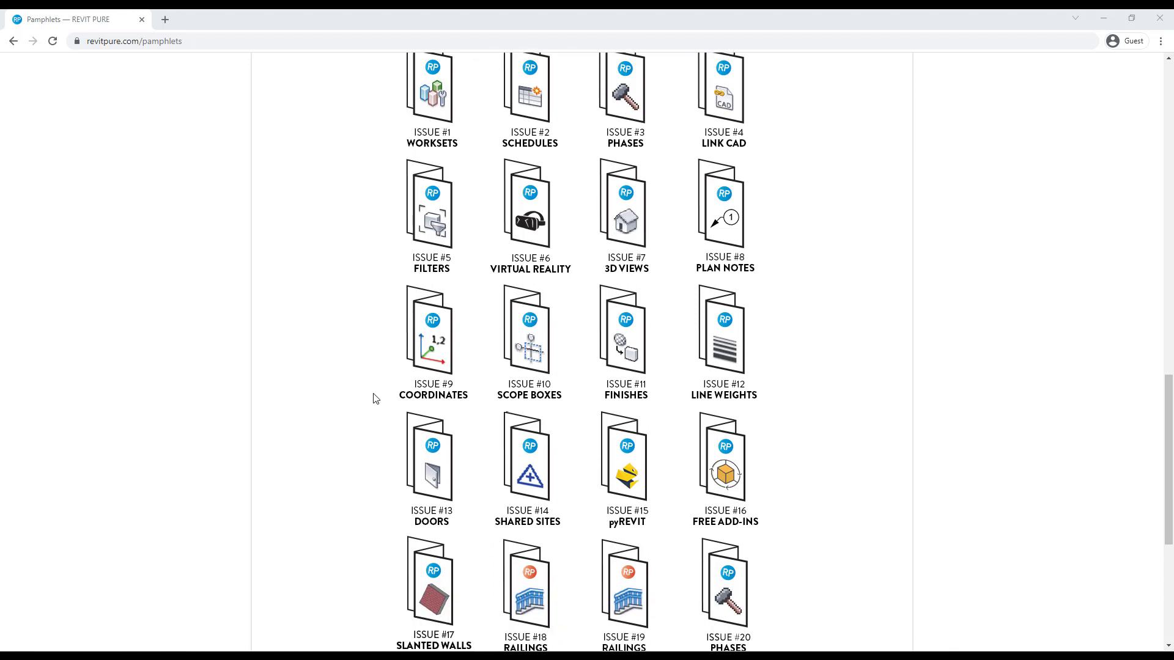
pyautogui.scroll(-3)
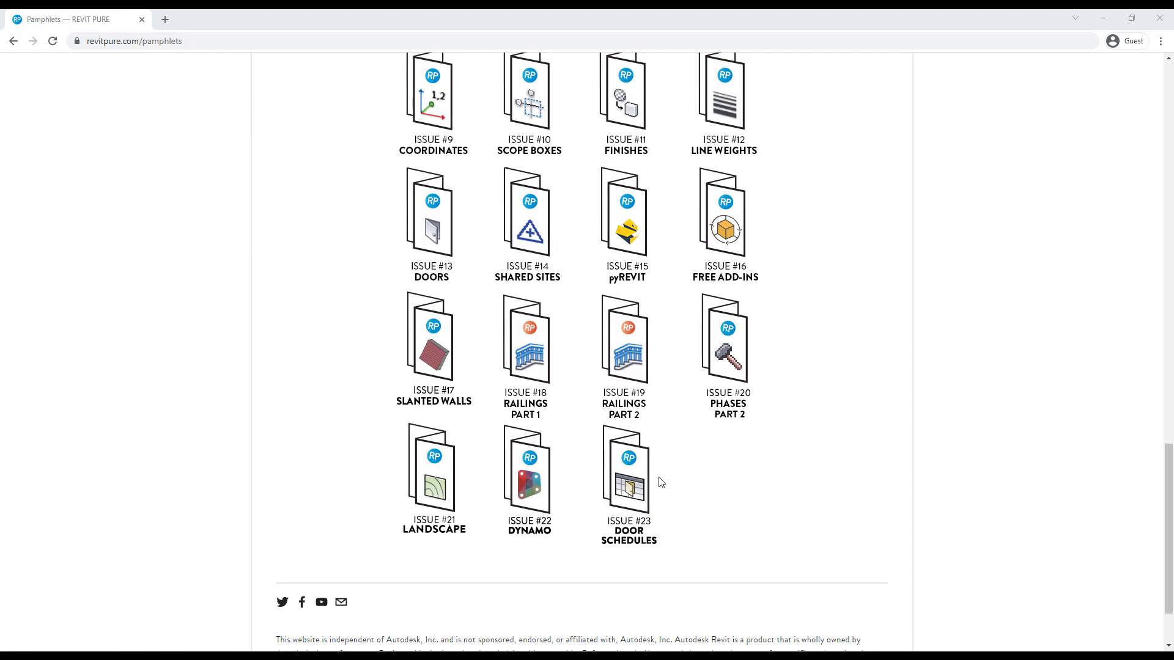
pyautogui.scroll(3)
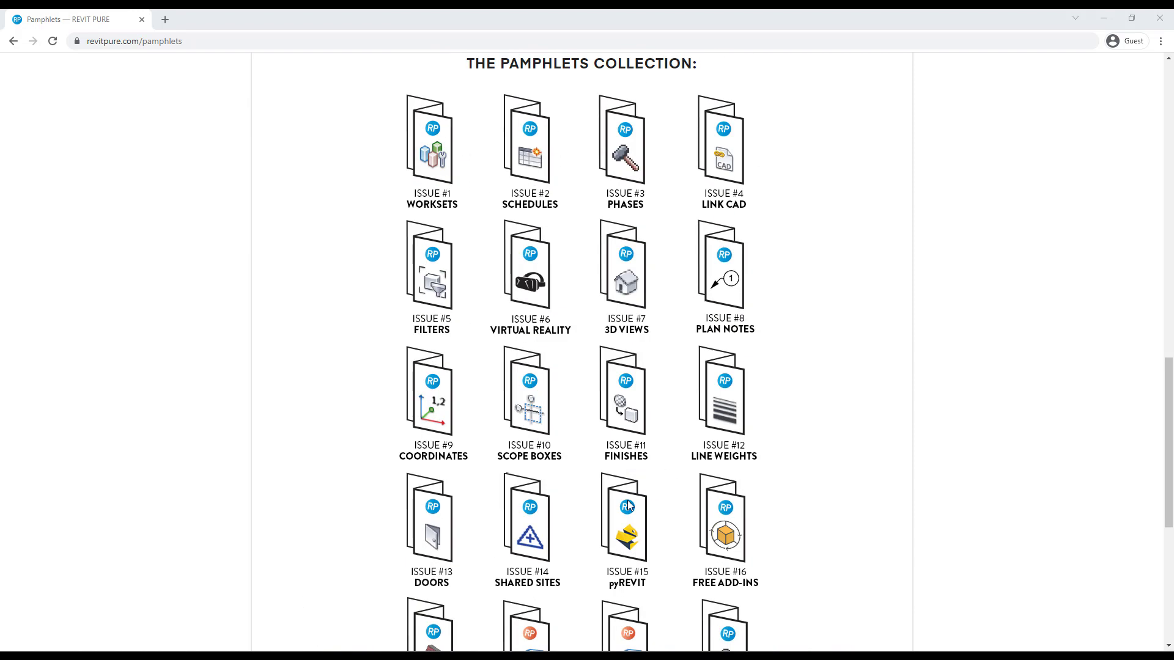
pyautogui.scroll(3)
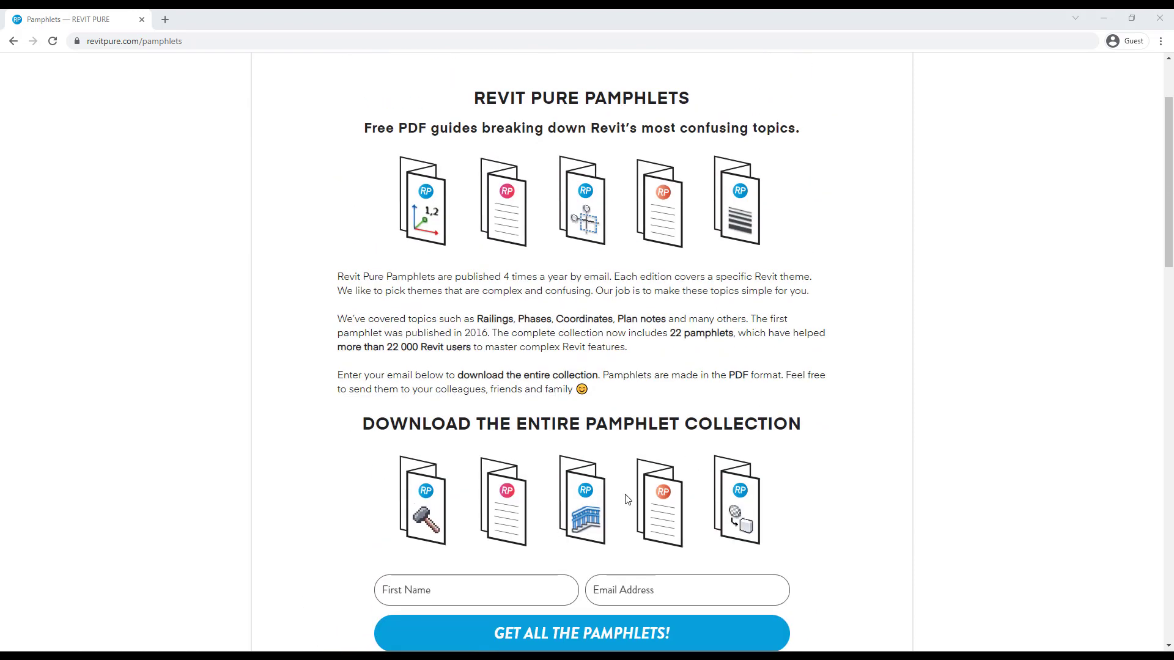
pyautogui.moveTo(899, 410)
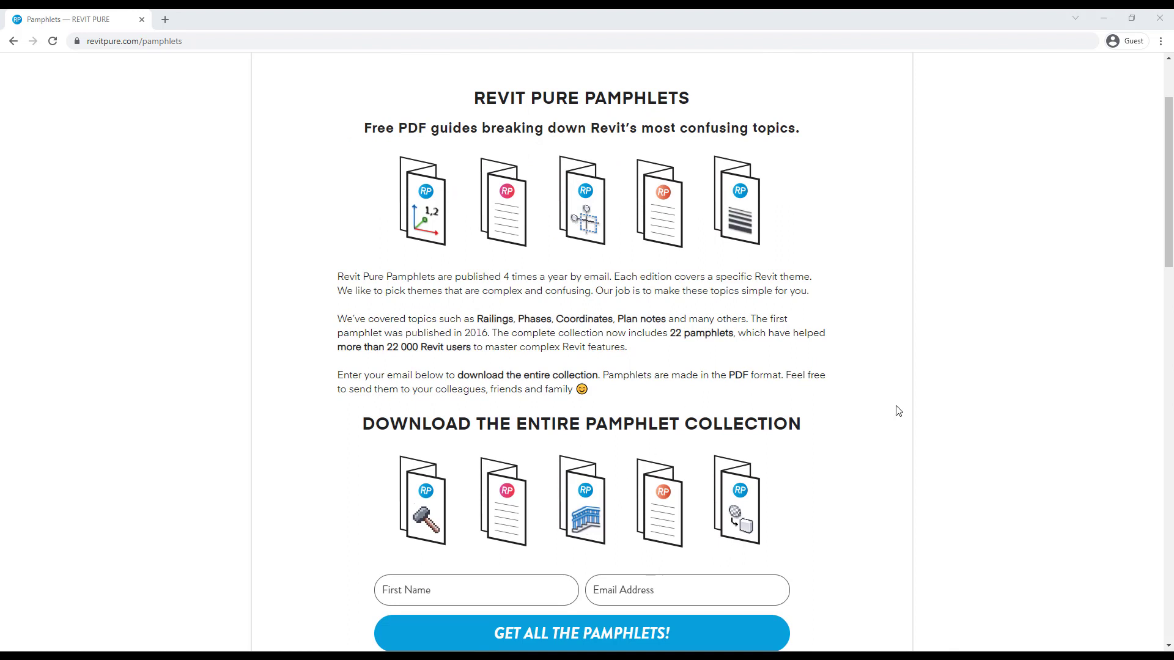
pyautogui.scroll(3)
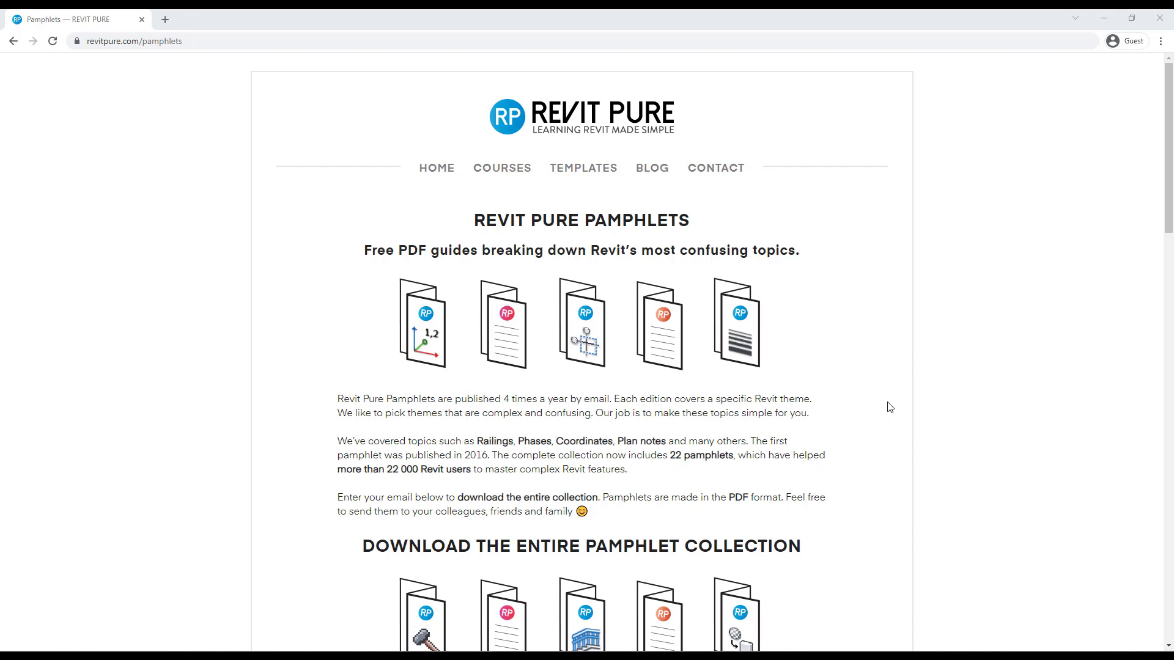
pyautogui.moveTo(898, 401)
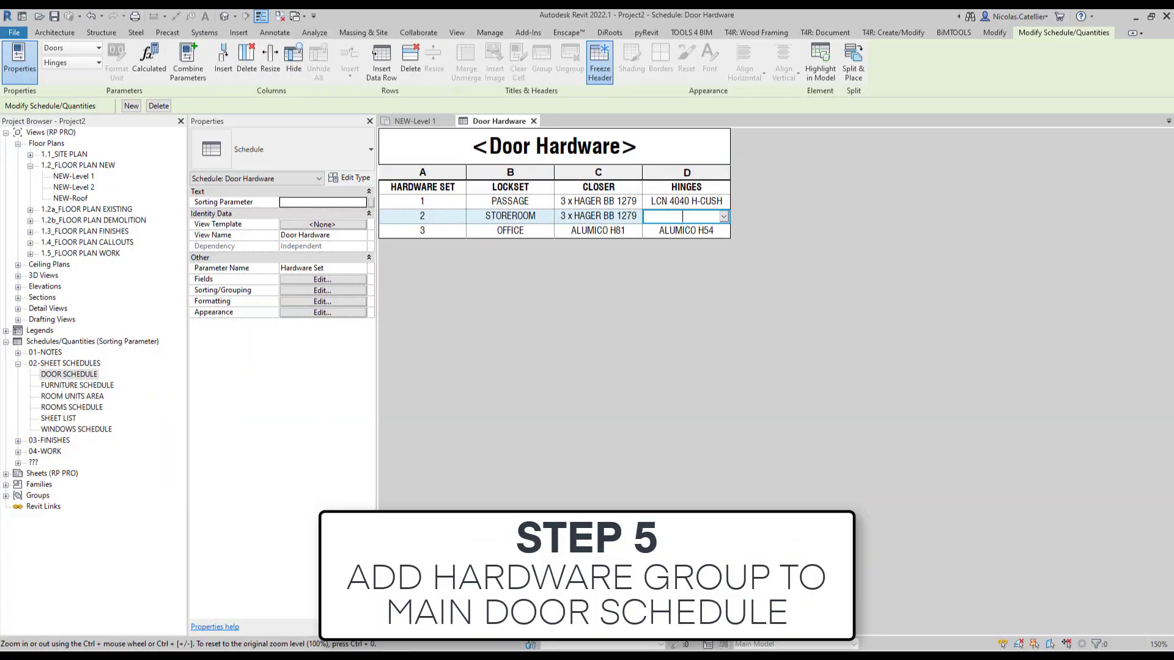
# Step: Add the Hardware Set field to the main DOOR SCHEDULE's scheduled fields
pyautogui.click(68, 374)
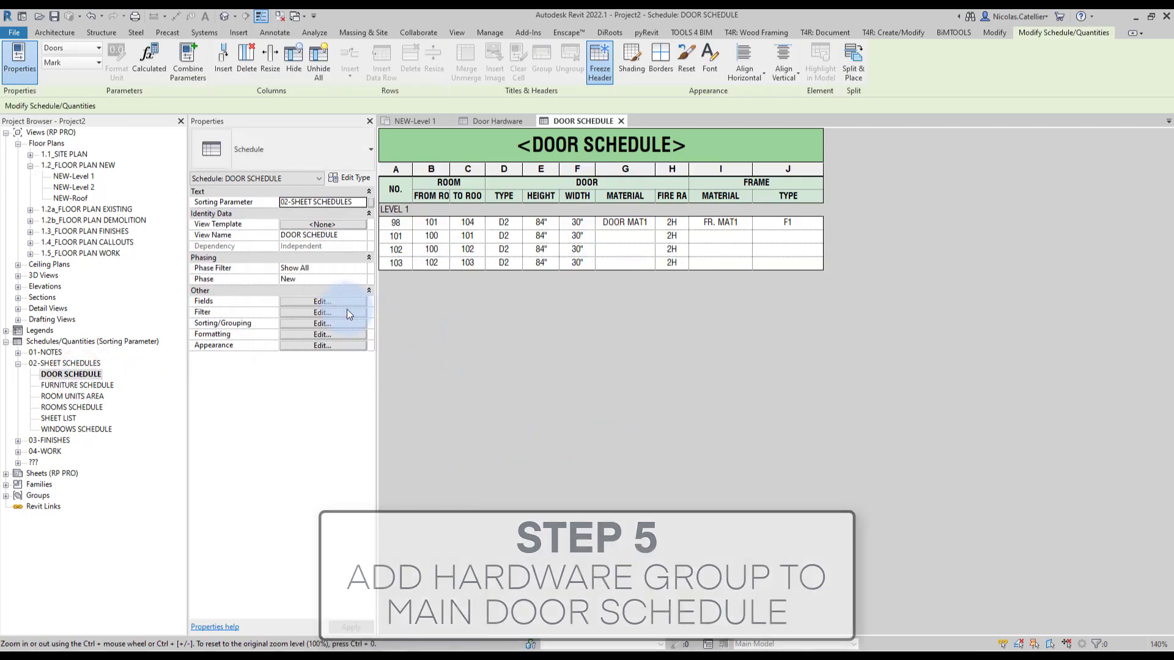
pyautogui.click(322, 301)
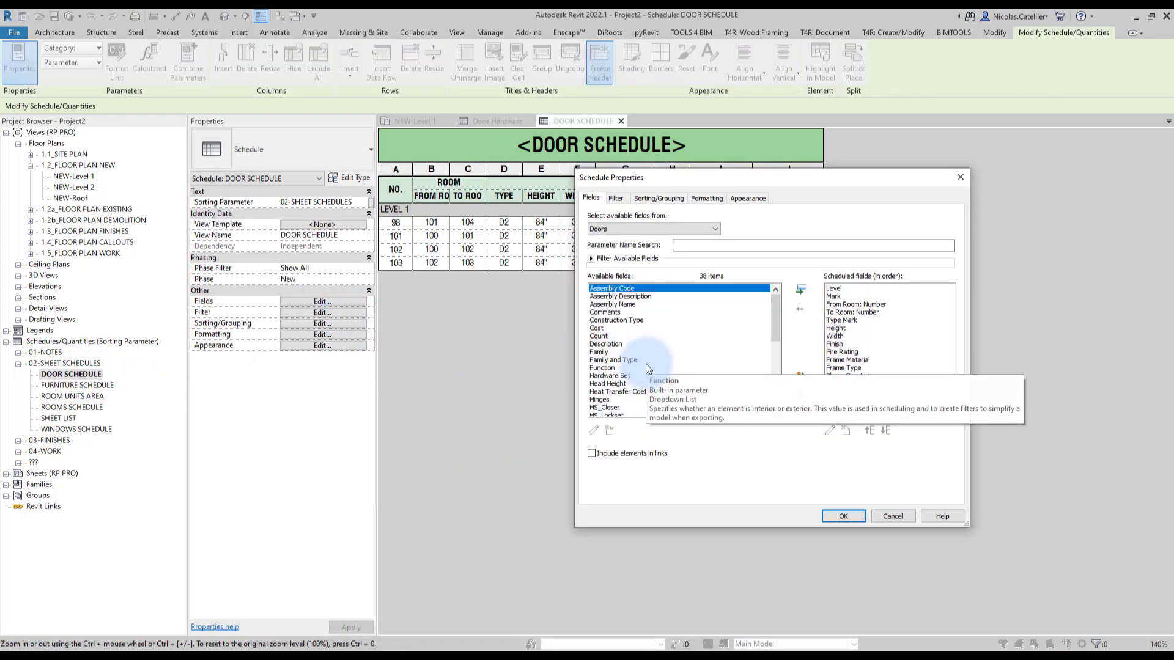
pyautogui.click(608, 352)
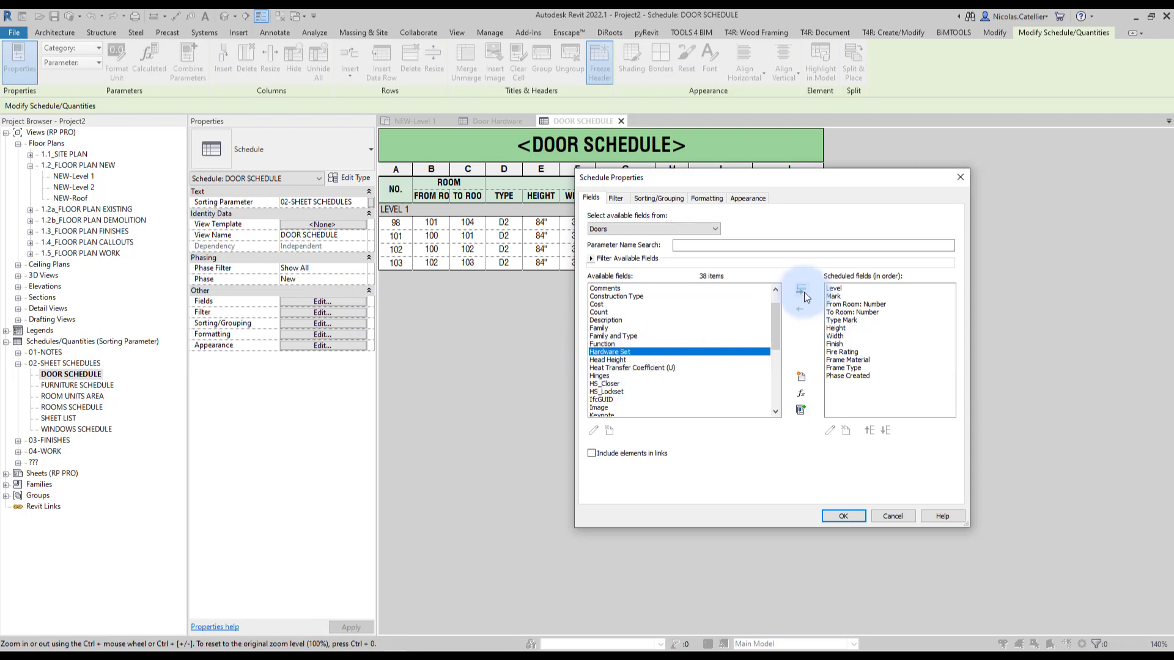
pyautogui.click(799, 290)
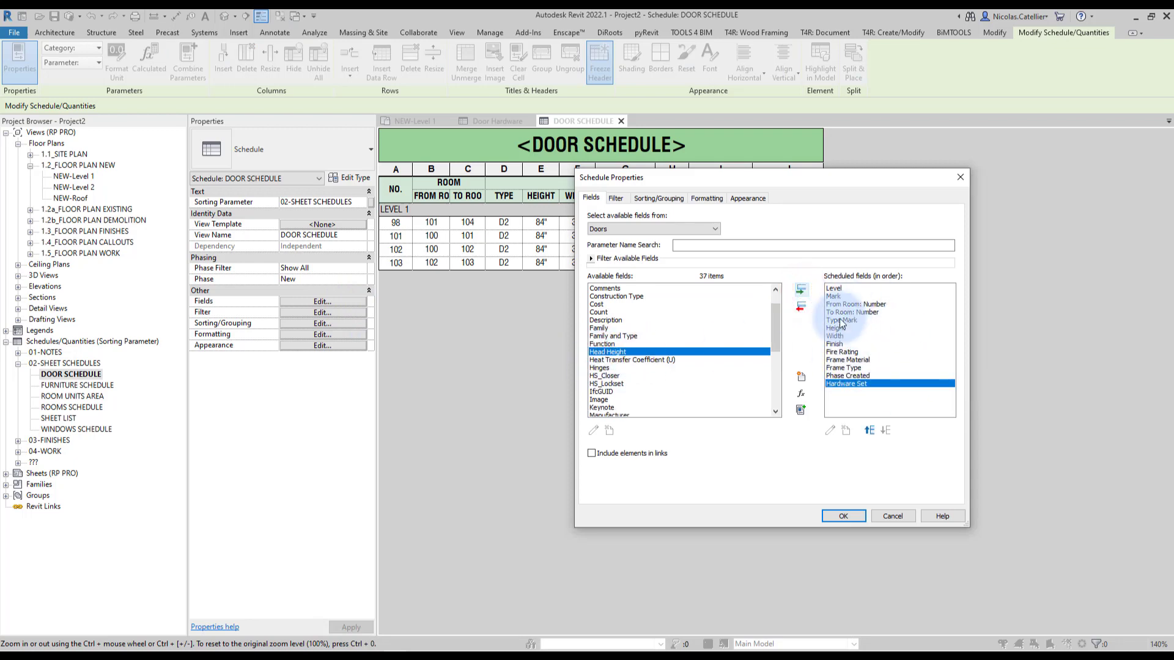
pyautogui.click(842, 516)
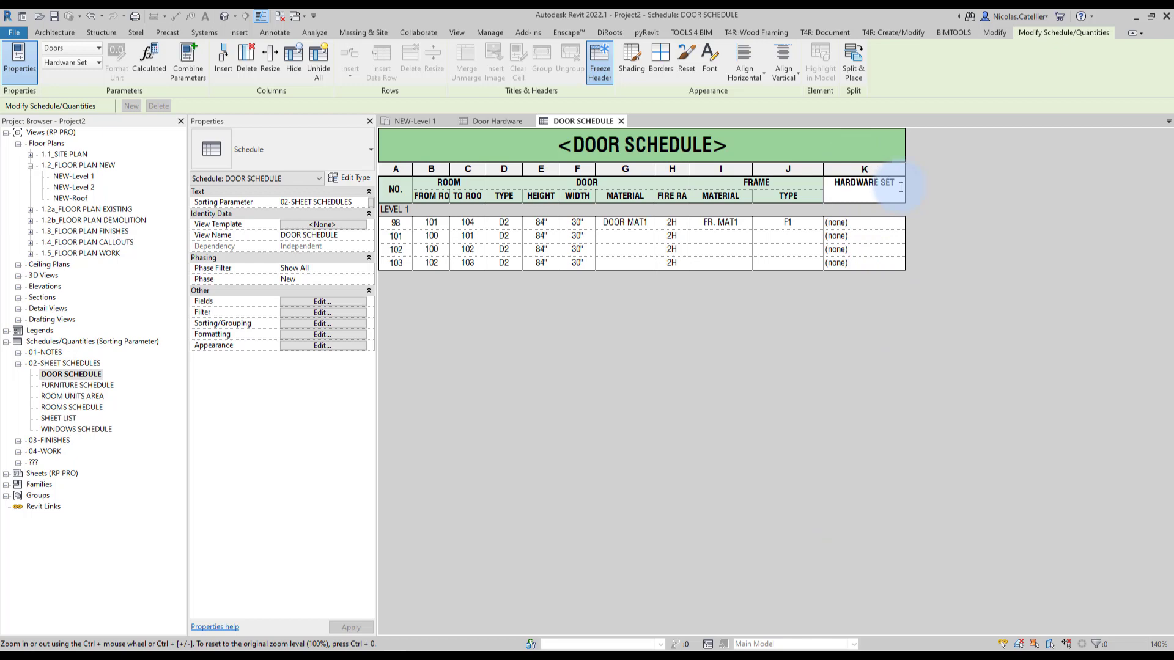
# Step: Apply the chosen shading colour to the Door Schedule header cells
pyautogui.click(864, 186)
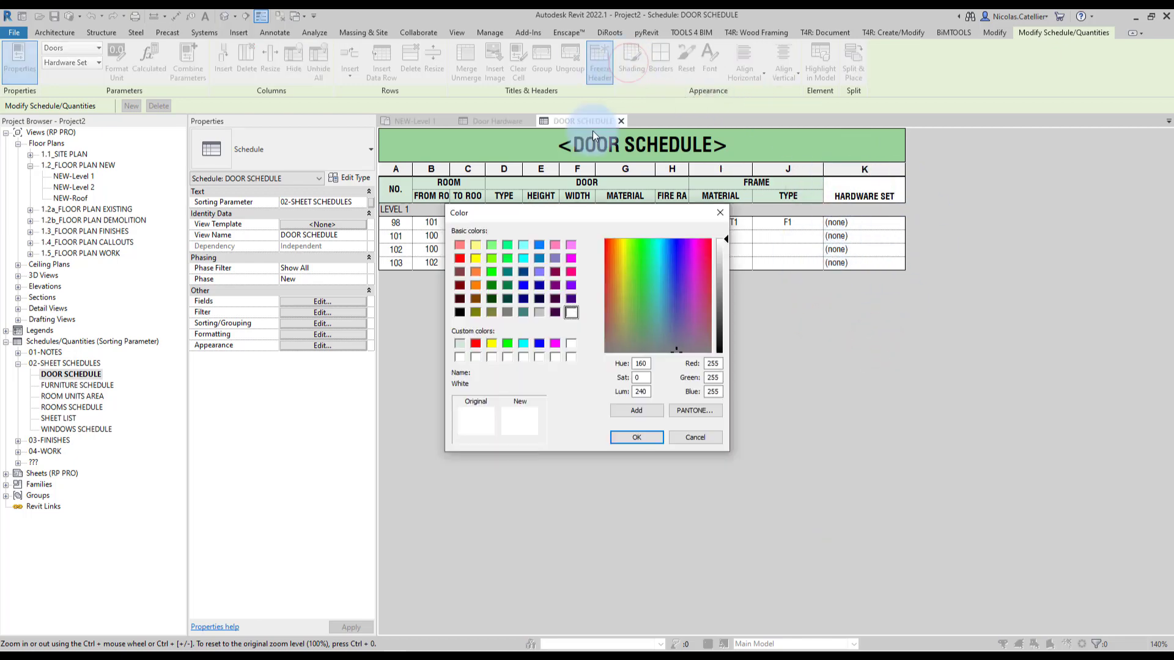
pyautogui.click(635, 437)
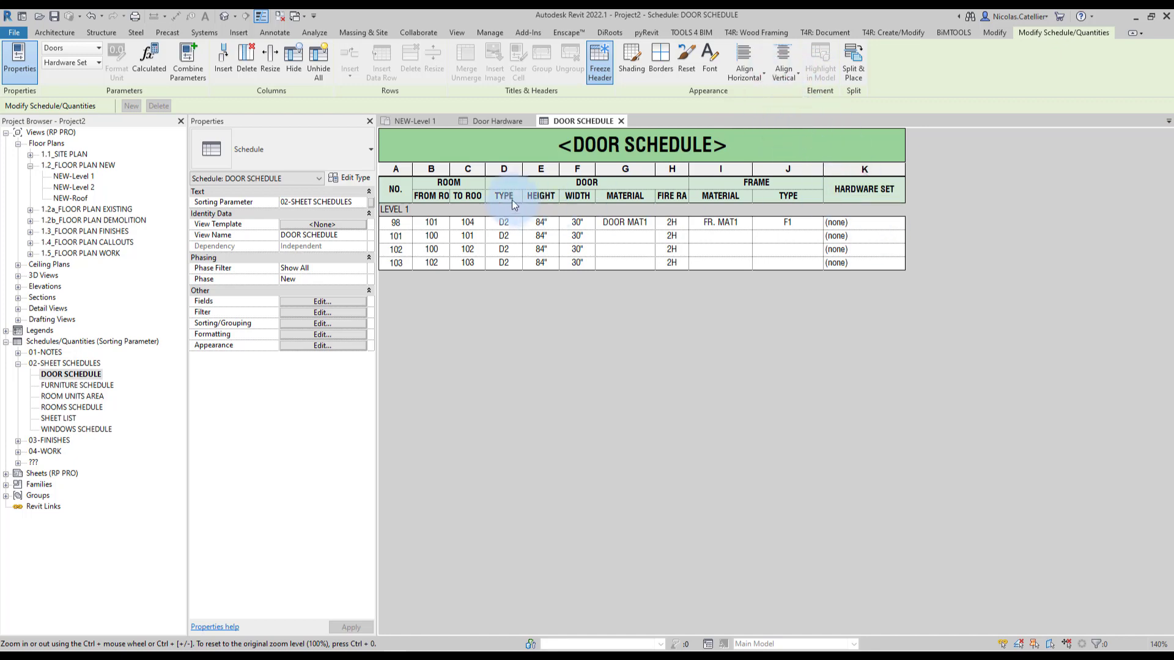
# Step: Assign hardware set numbers (1, 2, 2, 3) to the door rows in column K
pyautogui.click(861, 223)
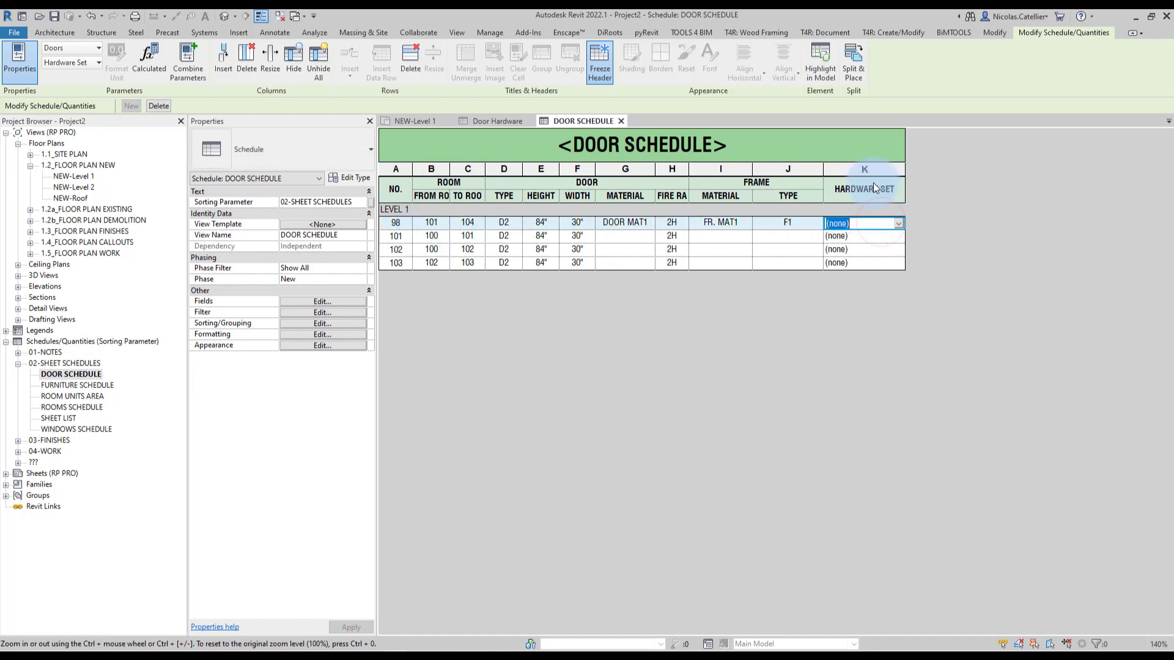
pyautogui.click(896, 222)
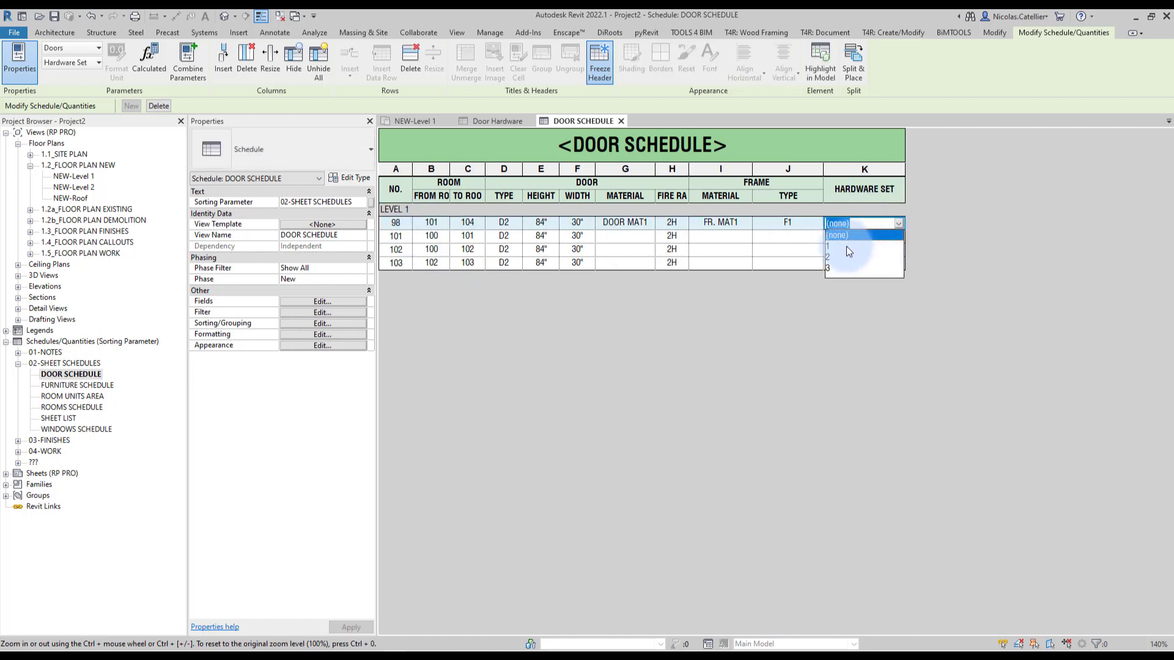
pyautogui.click(826, 245)
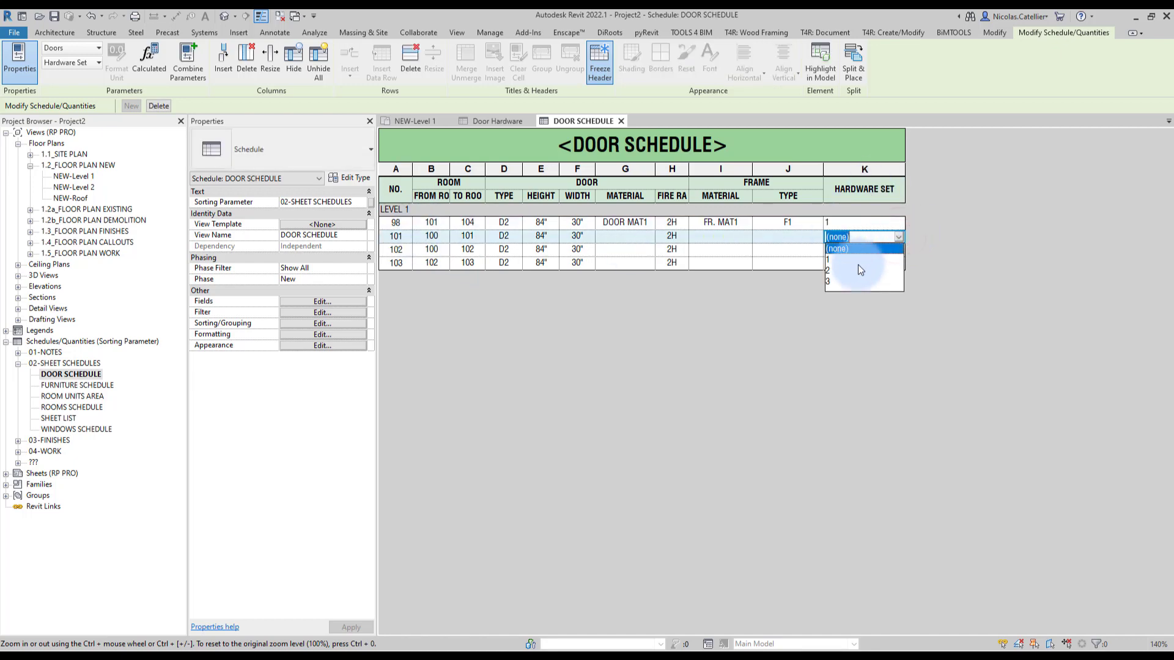
pyautogui.click(839, 269)
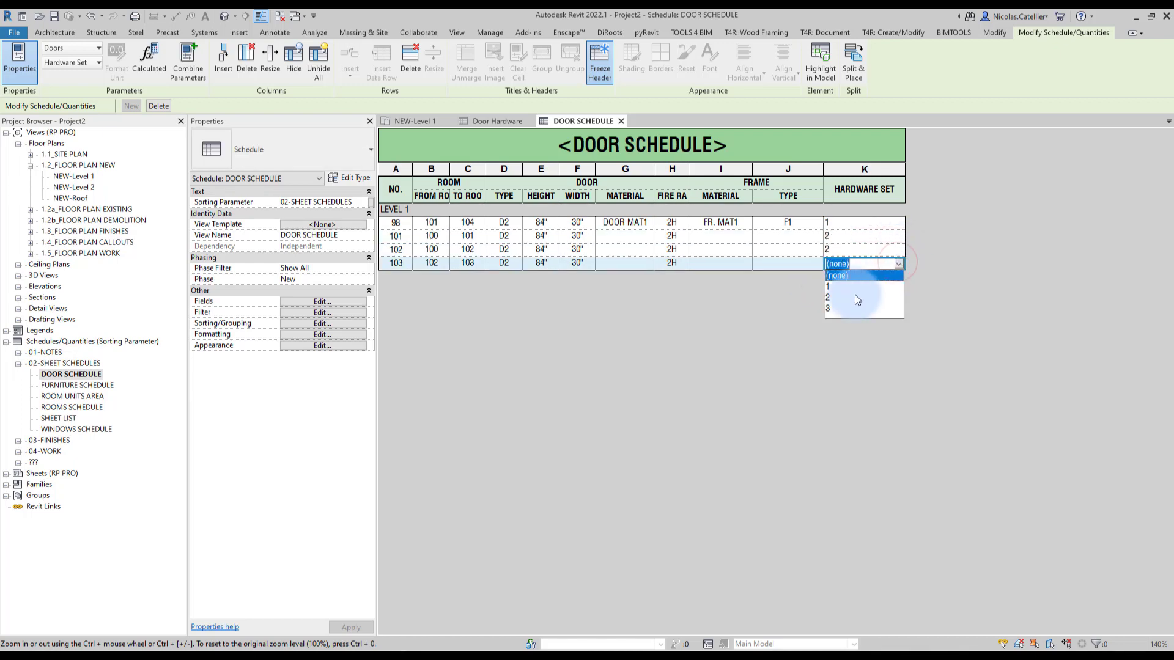
pyautogui.click(828, 308)
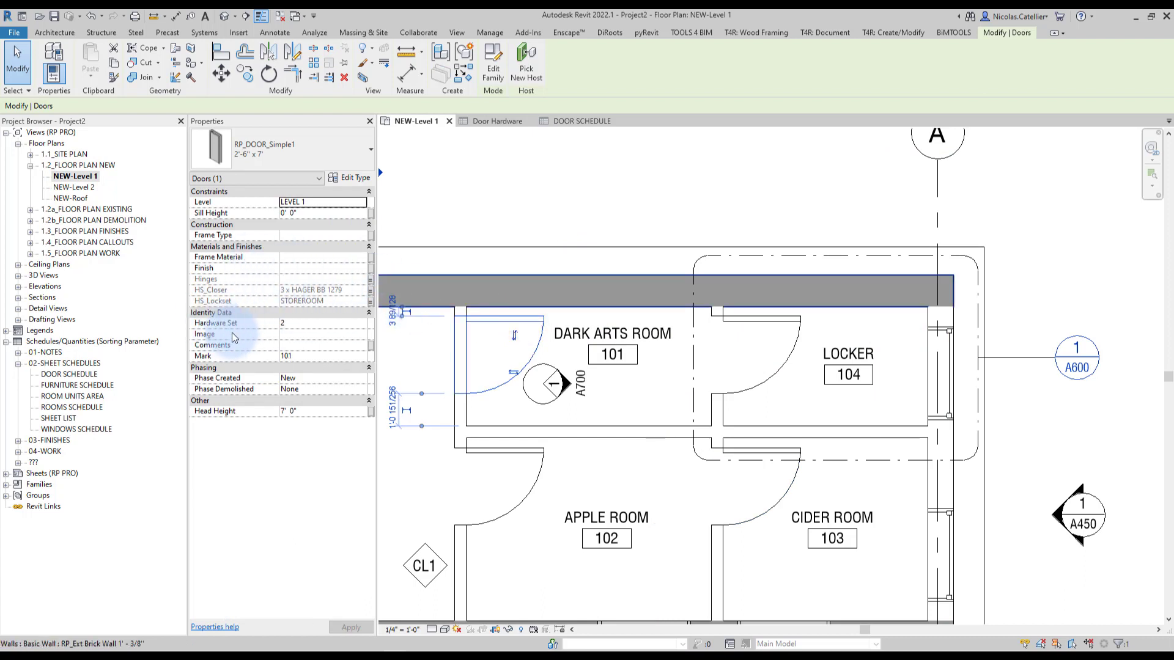
pyautogui.moveTo(310, 333)
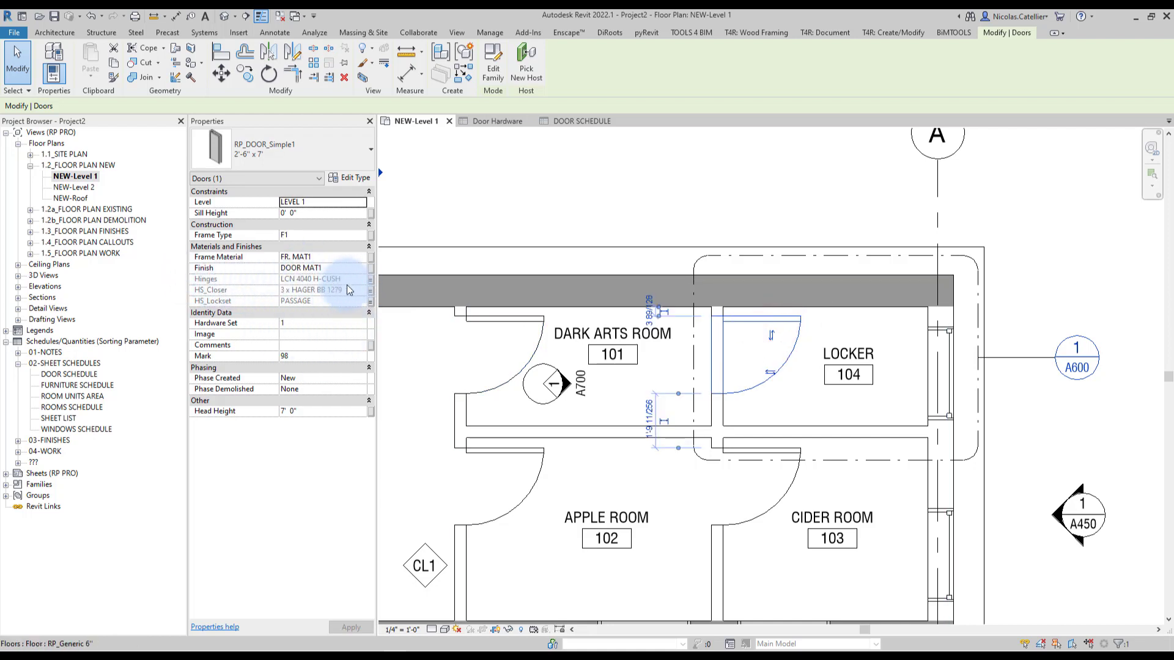
pyautogui.moveTo(363, 328)
pyautogui.write('2')
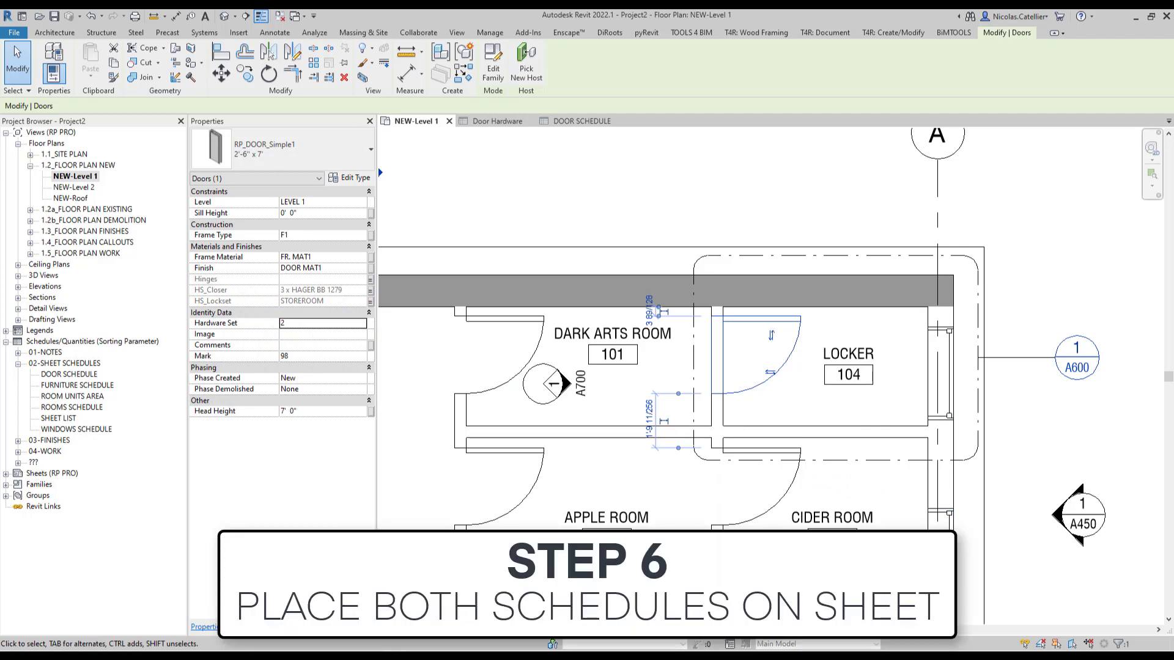
pyautogui.moveTo(719, 376)
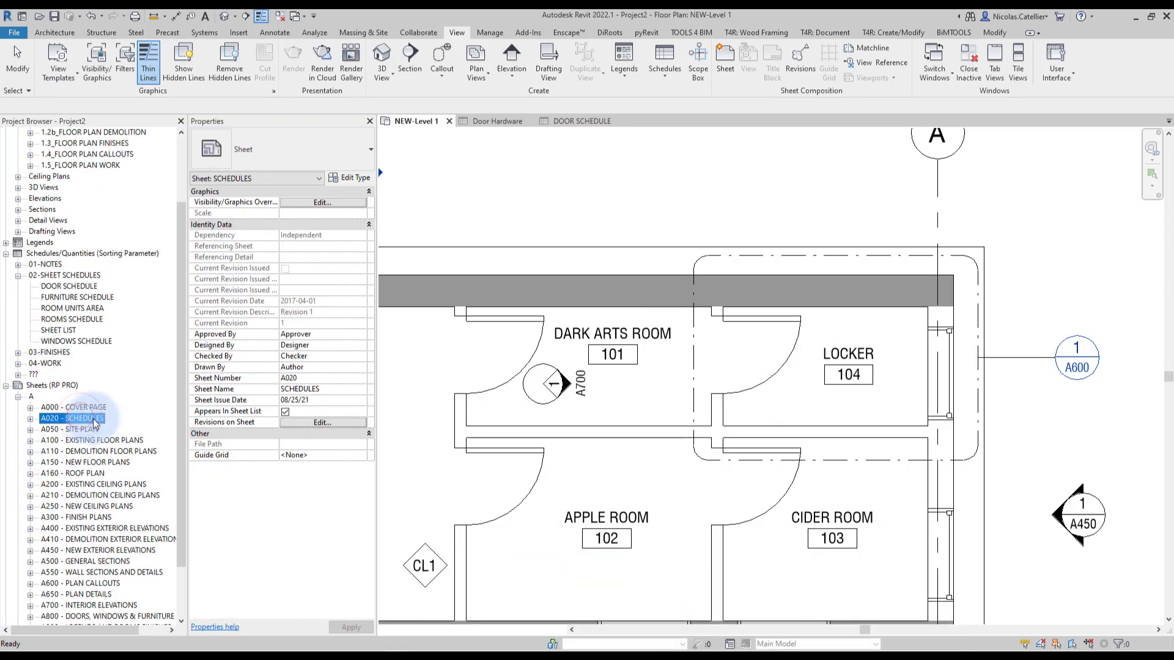
# Step: Drag the Door Hardware schedule onto sheet A020 beneath the Door Schedule
pyautogui.doubleClick(70, 418)
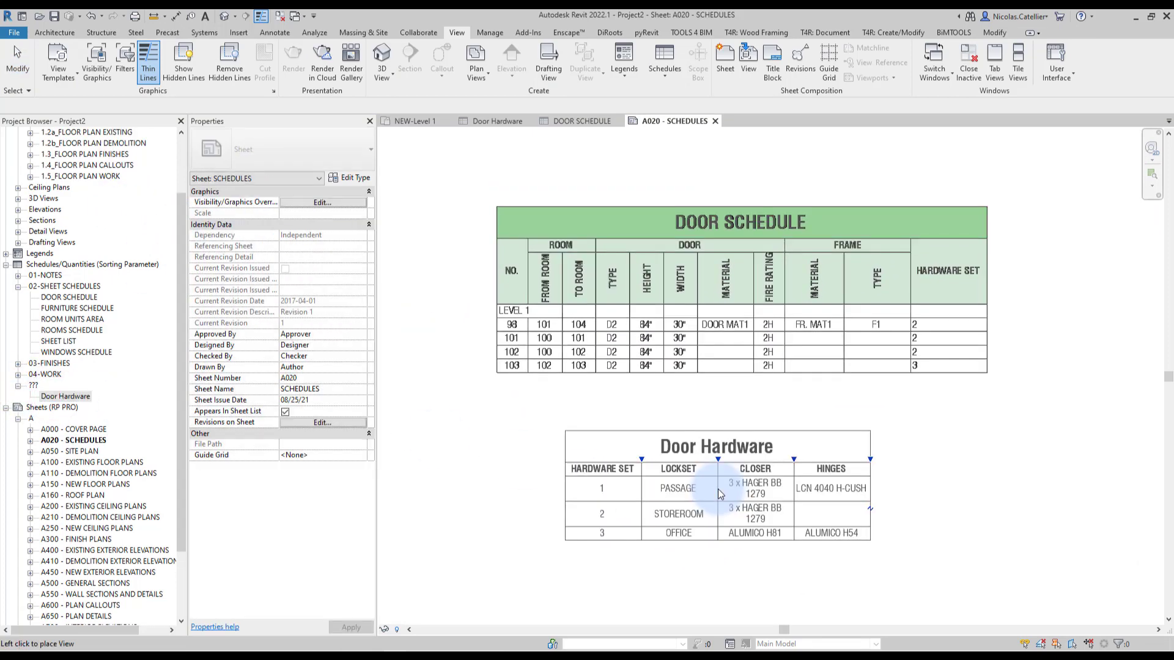
pyautogui.click(606, 366)
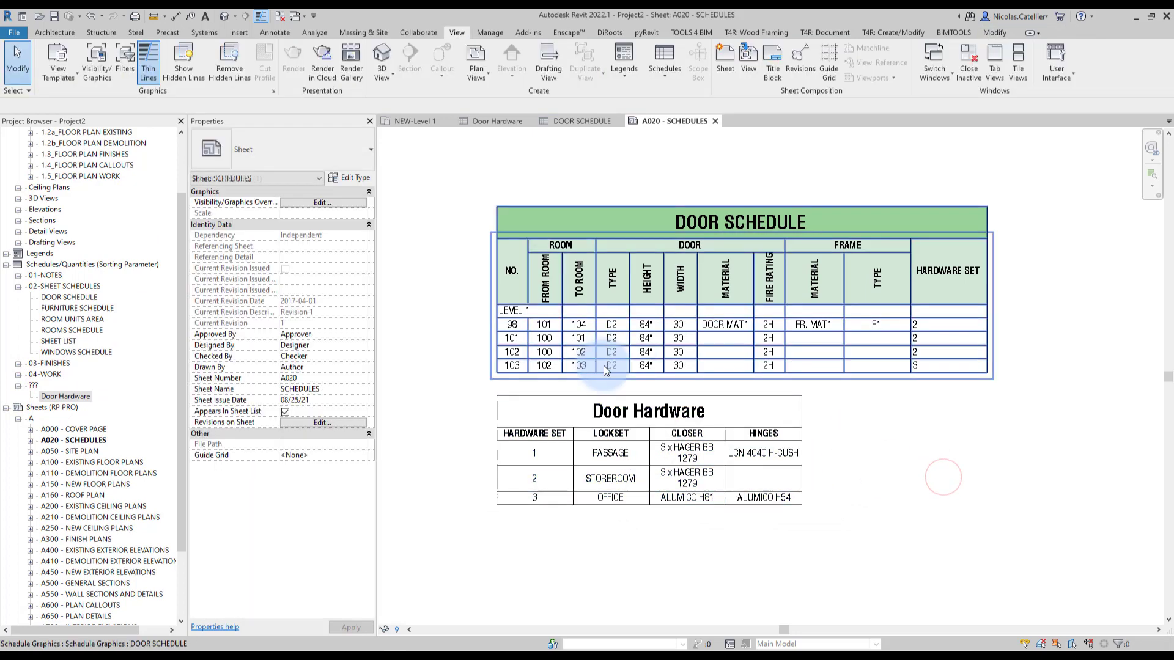
pyautogui.click(422, 396)
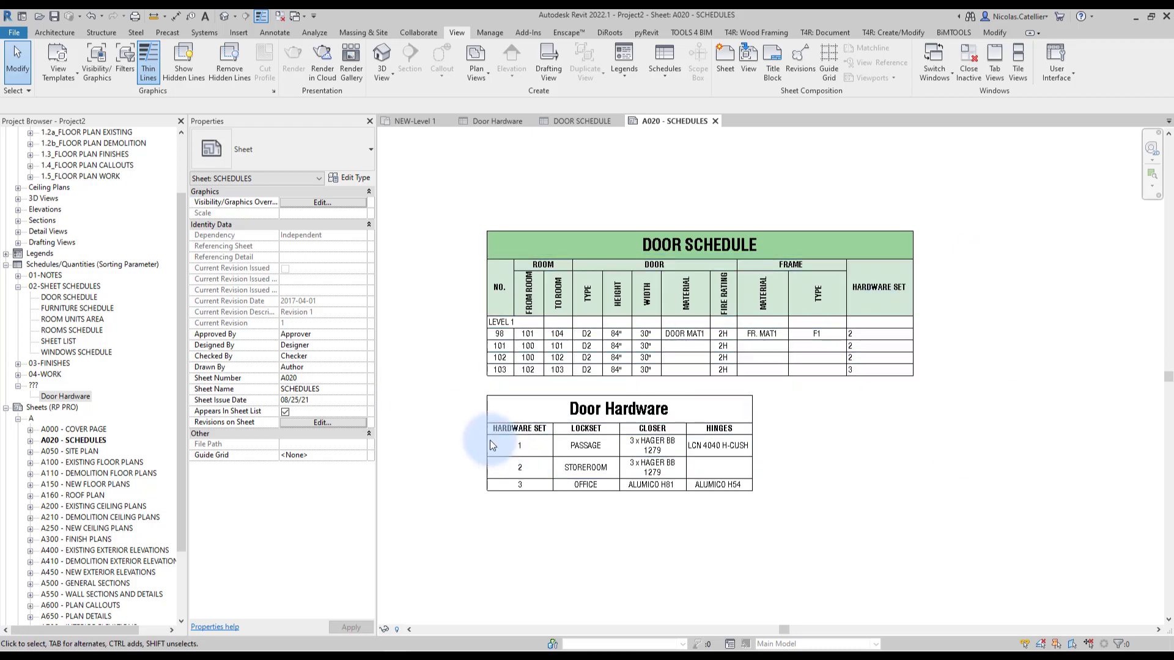
pyautogui.click(519, 445)
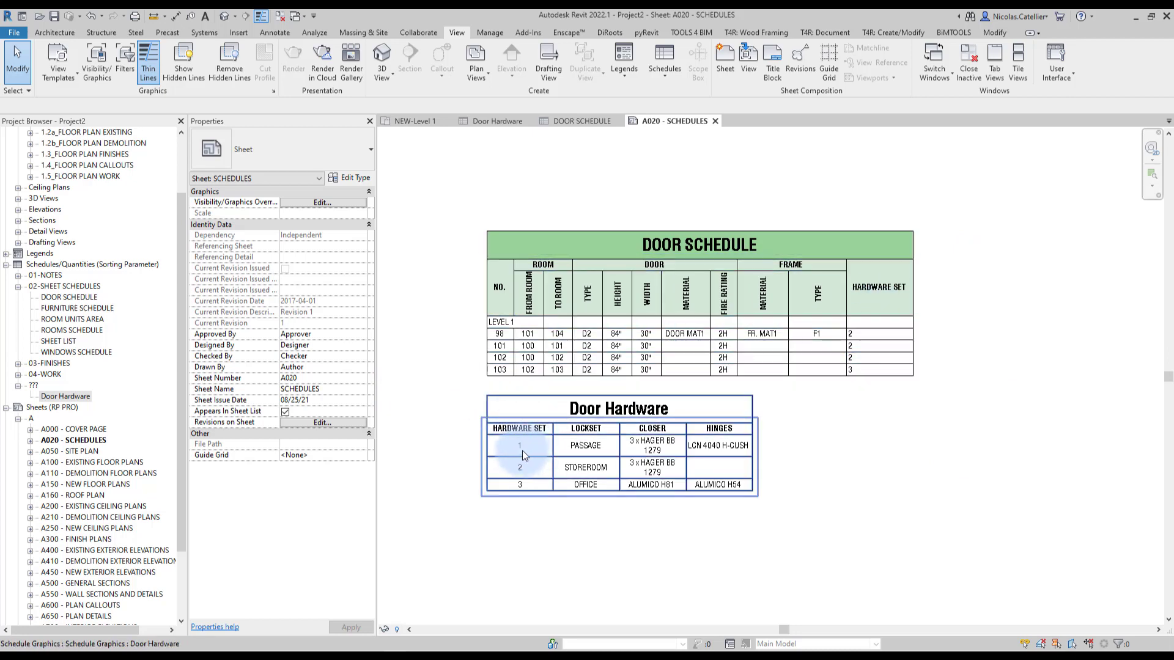
pyautogui.click(881, 321)
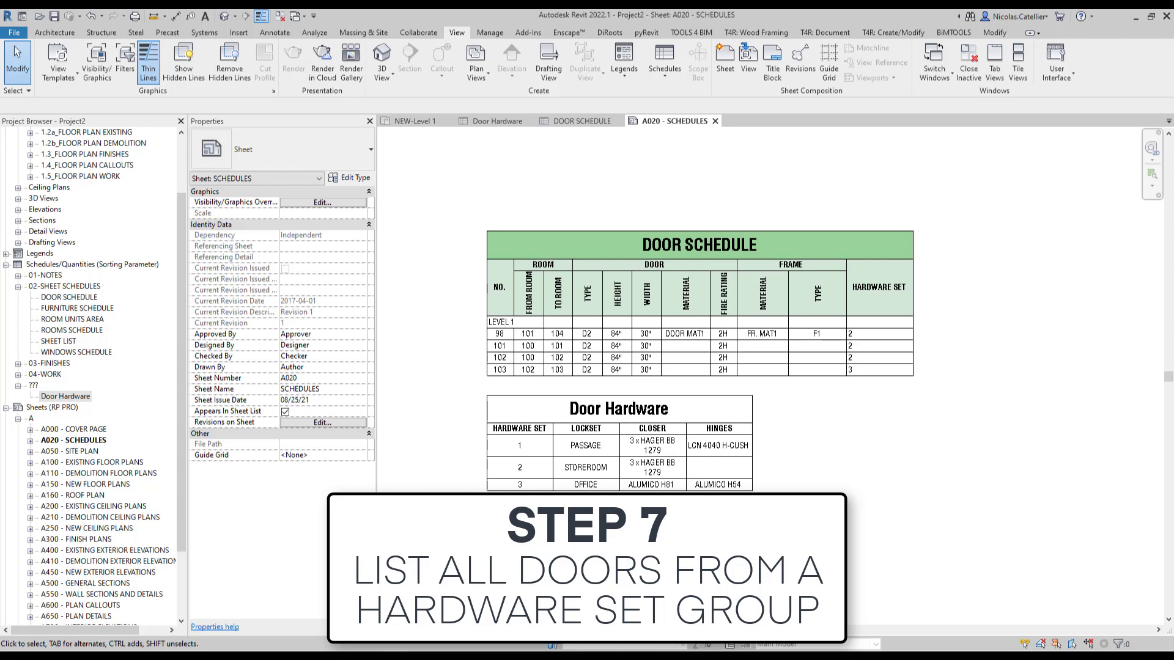
# Step: Duplicate the DOOR SCHEDULE view into a Door Schedule Group copy and bring up its fields
pyautogui.click(744, 356)
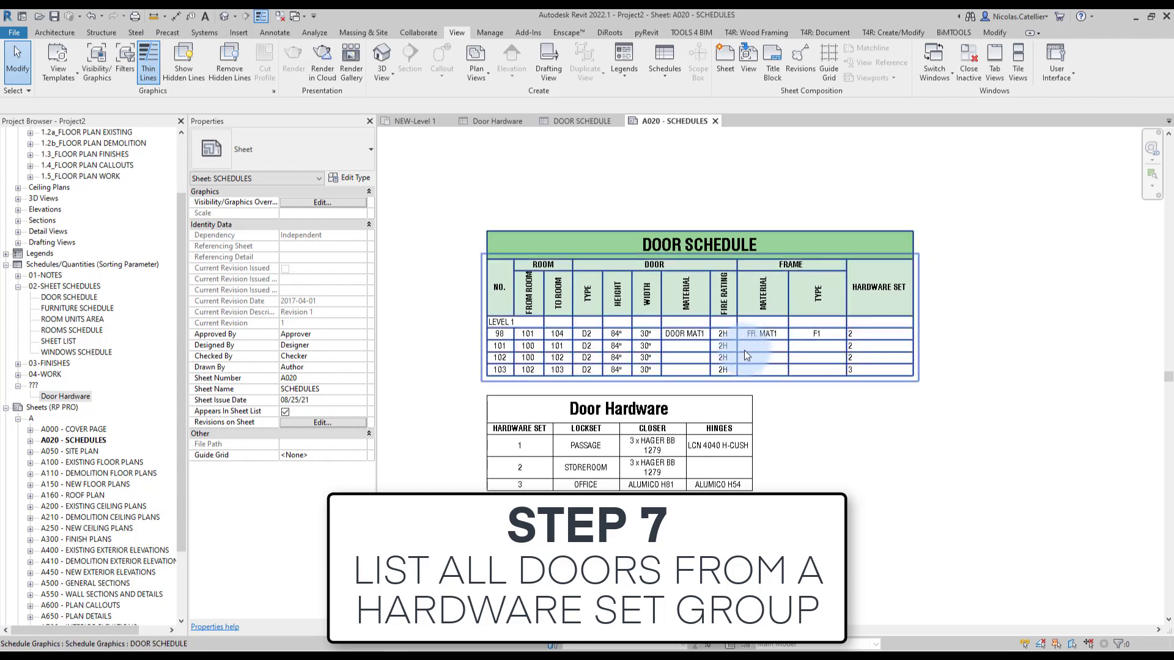
pyautogui.click(625, 456)
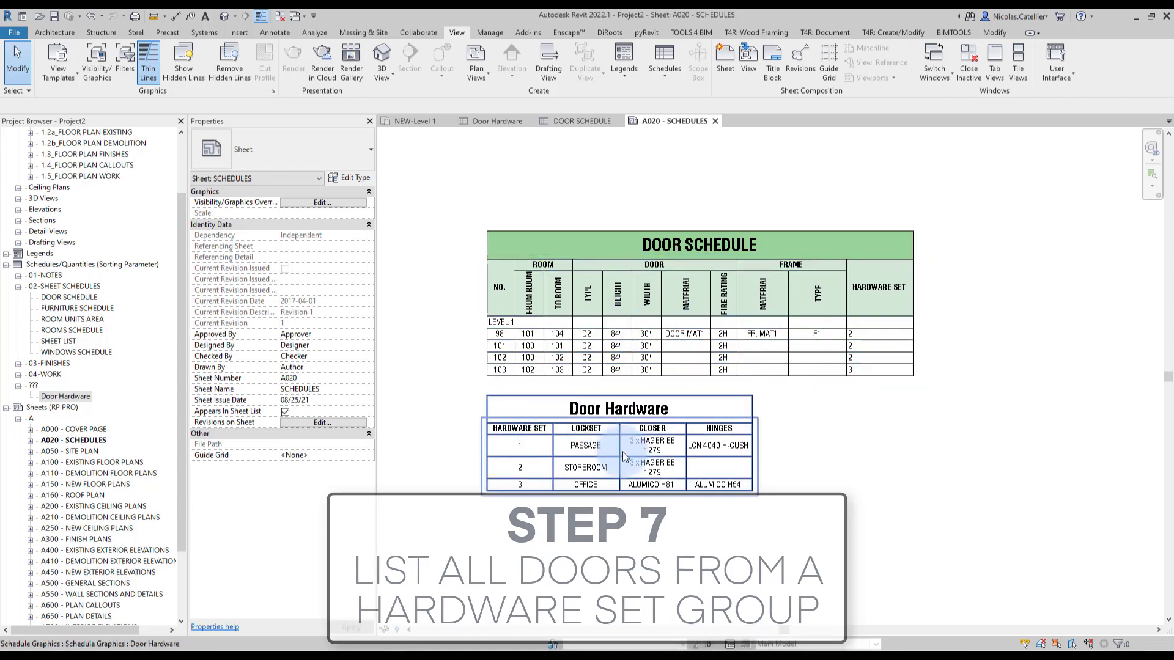
pyautogui.click(519, 428)
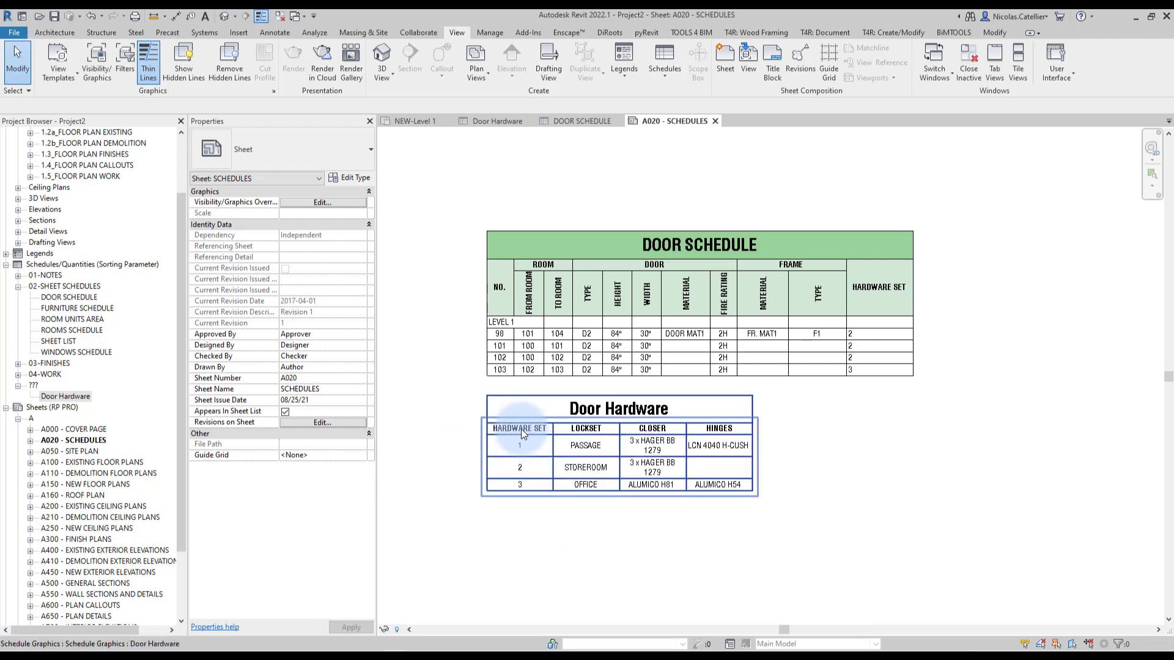
pyautogui.click(69, 295)
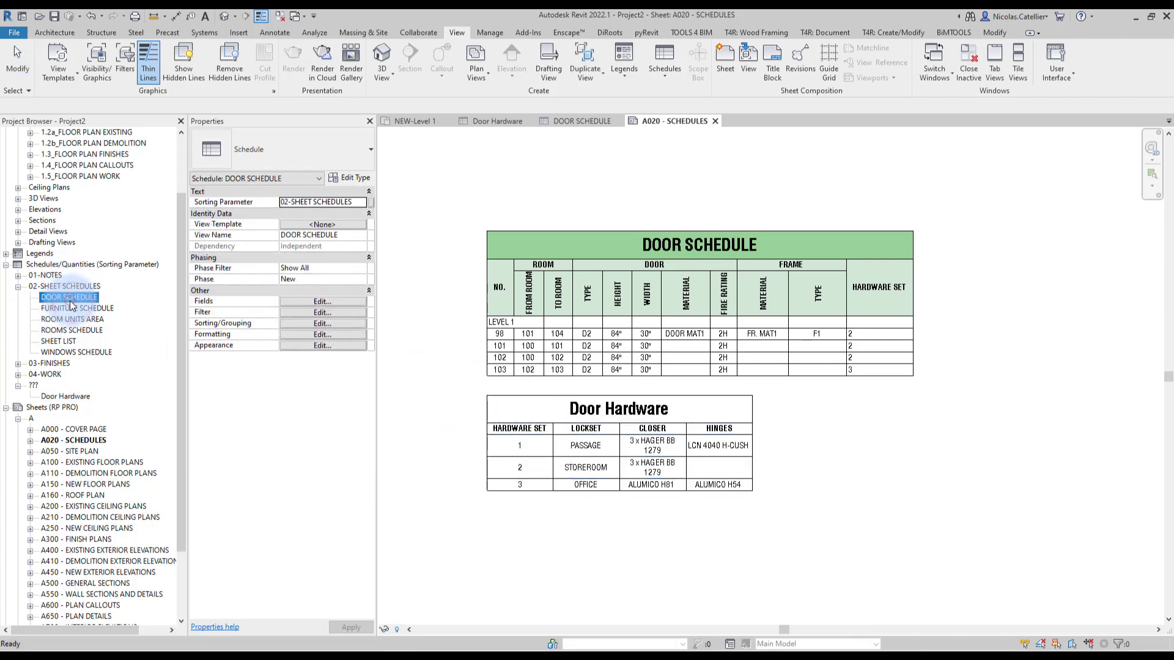
pyautogui.rightClick(69, 297)
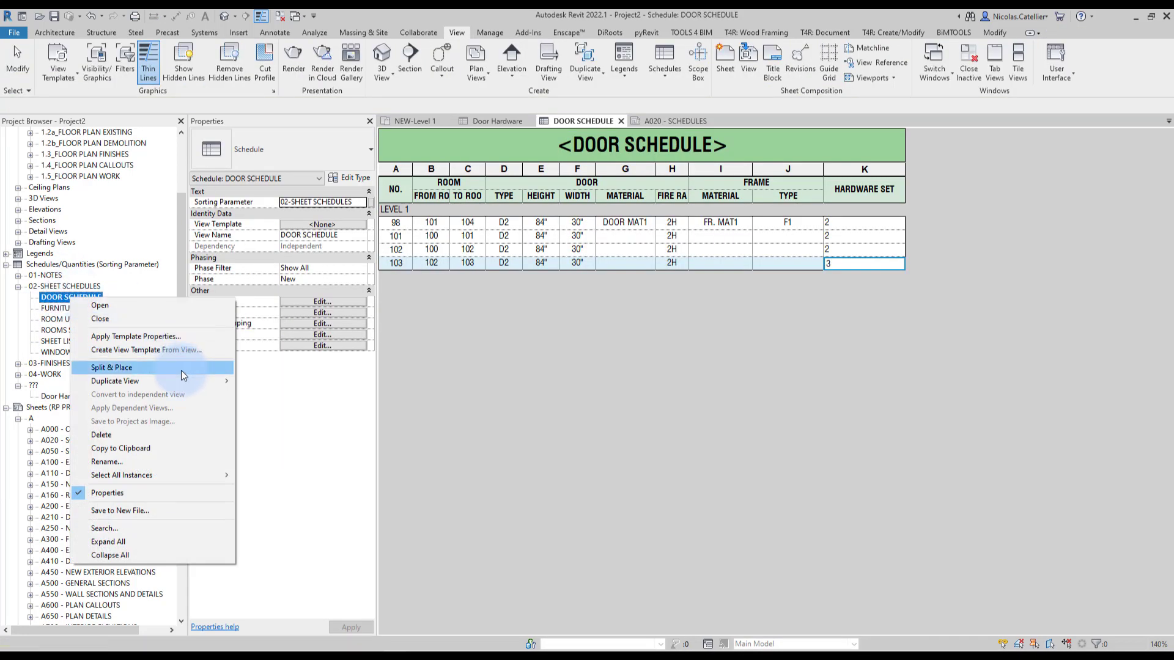
pyautogui.click(115, 382)
pyautogui.write('DOOR SCHEDULE GROUP')
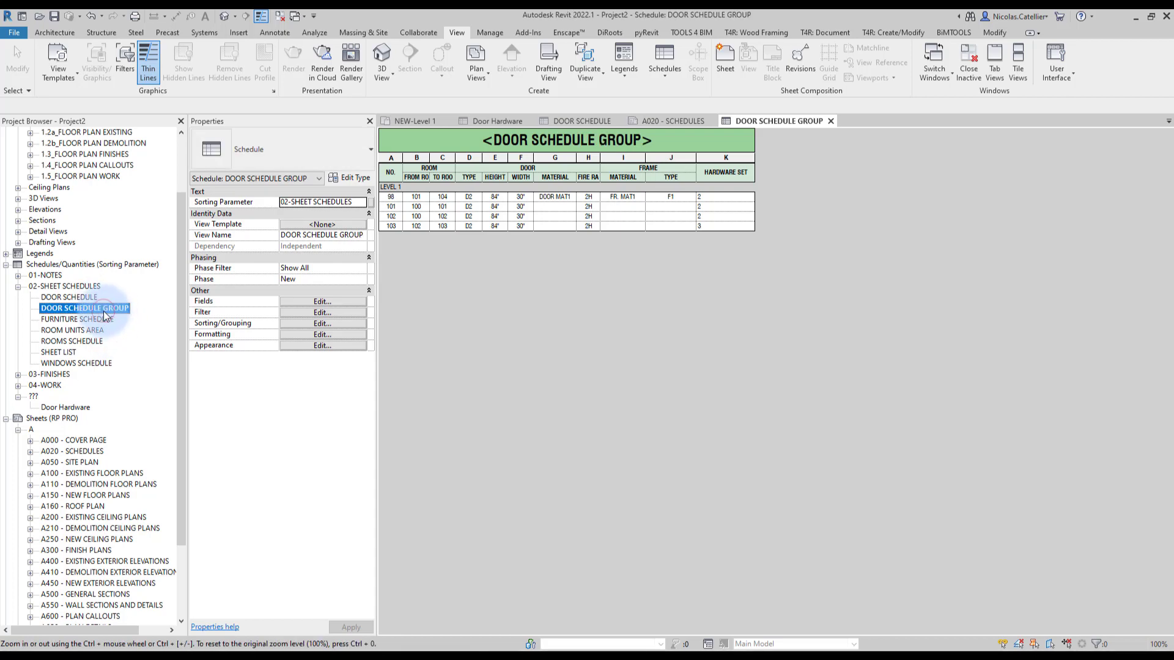
pyautogui.click(322, 301)
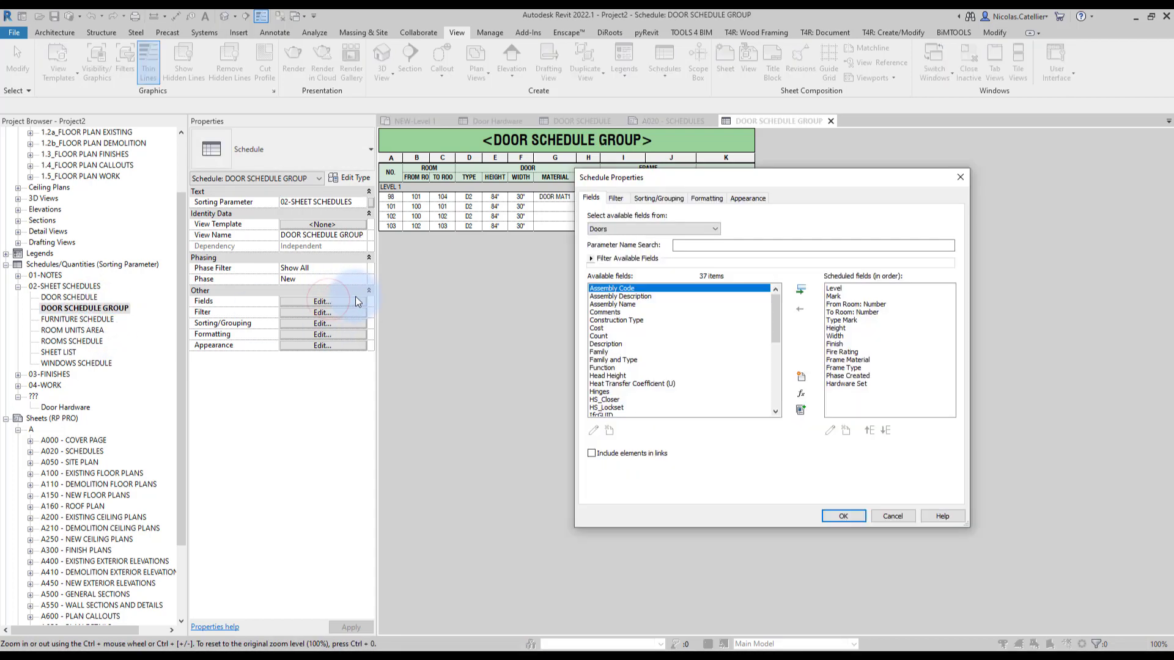
# Step: Sort the copy by Hardware Set with a header per group and hide the Hardware Set column
pyautogui.scroll(-3)
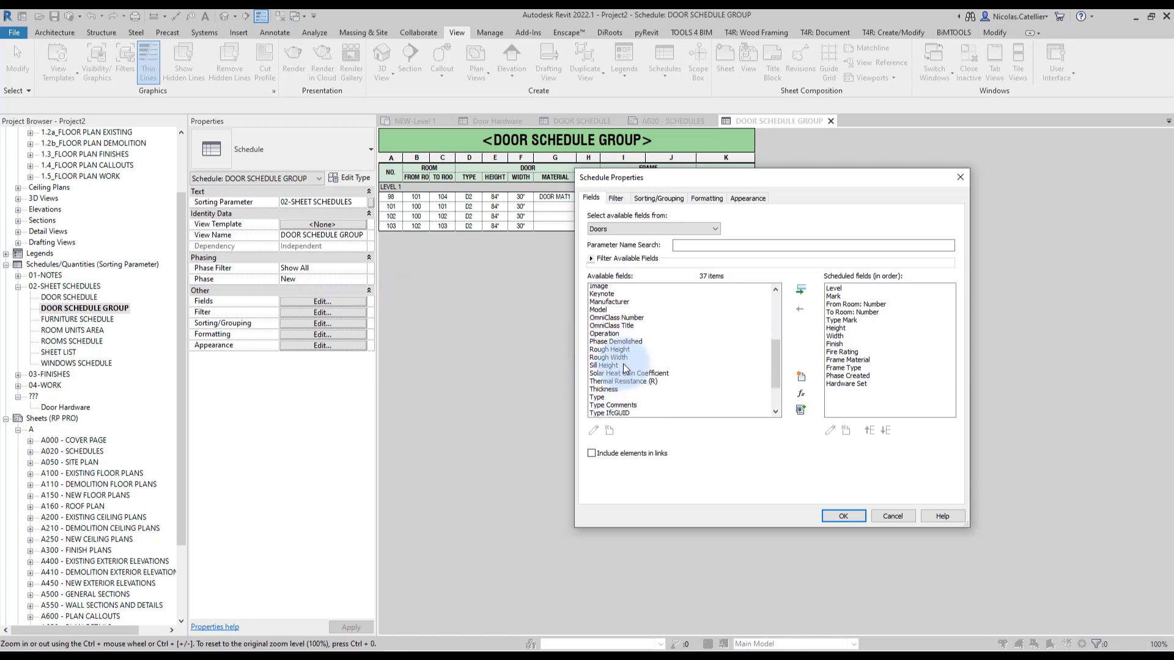
pyautogui.scroll(3)
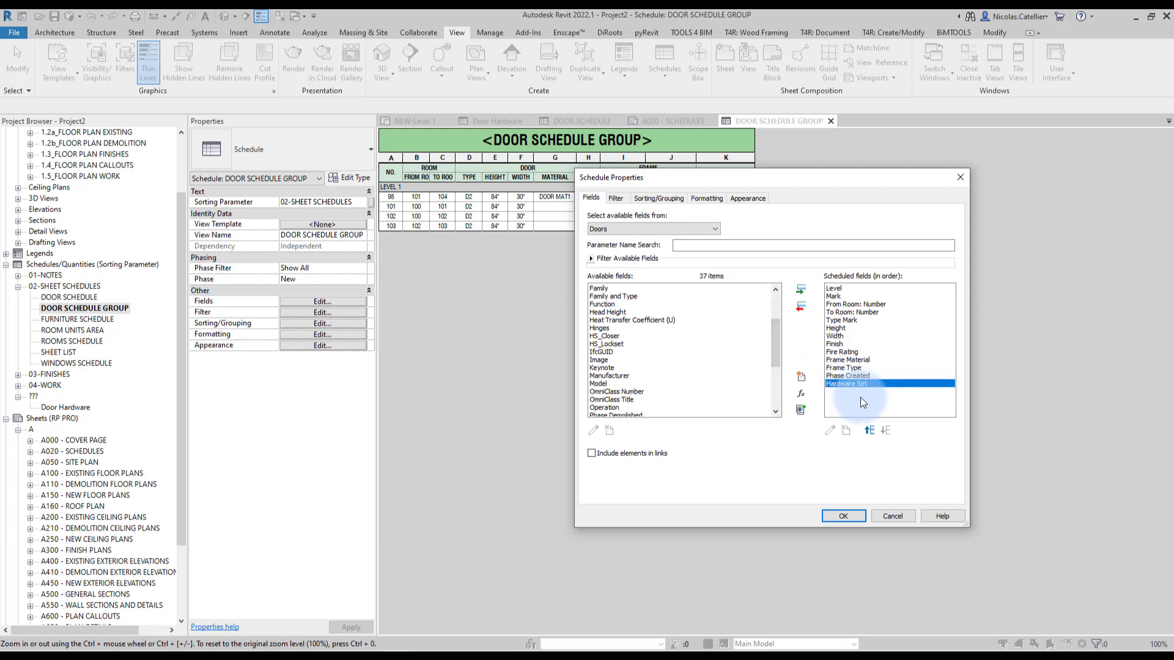
pyautogui.click(658, 198)
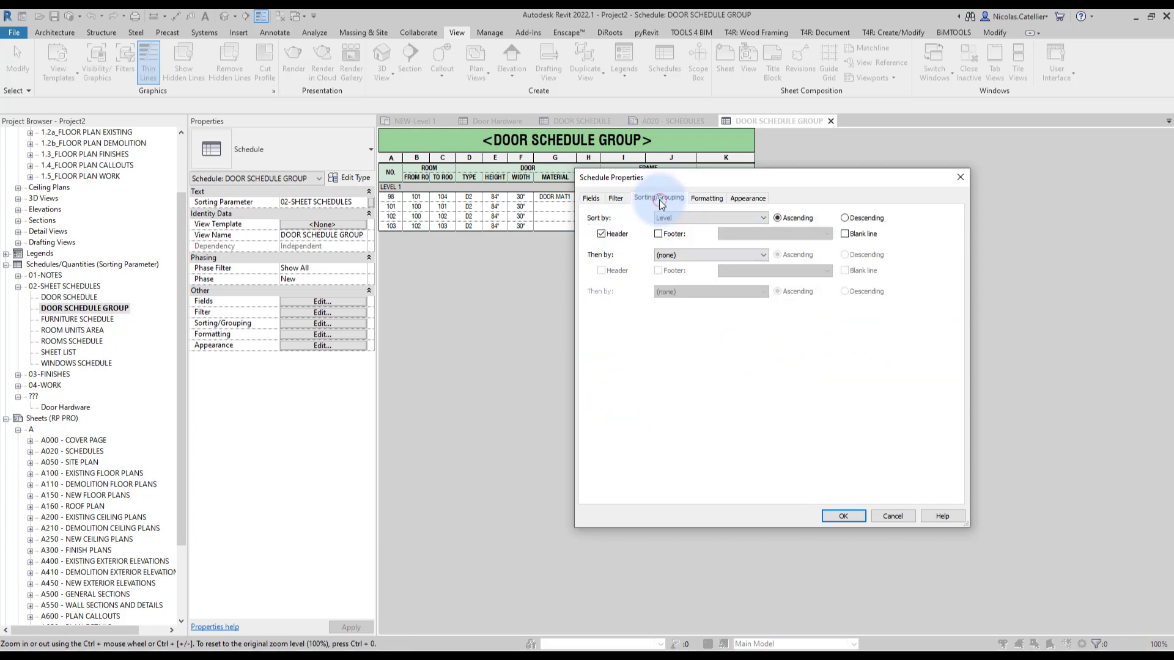
pyautogui.click(707, 217)
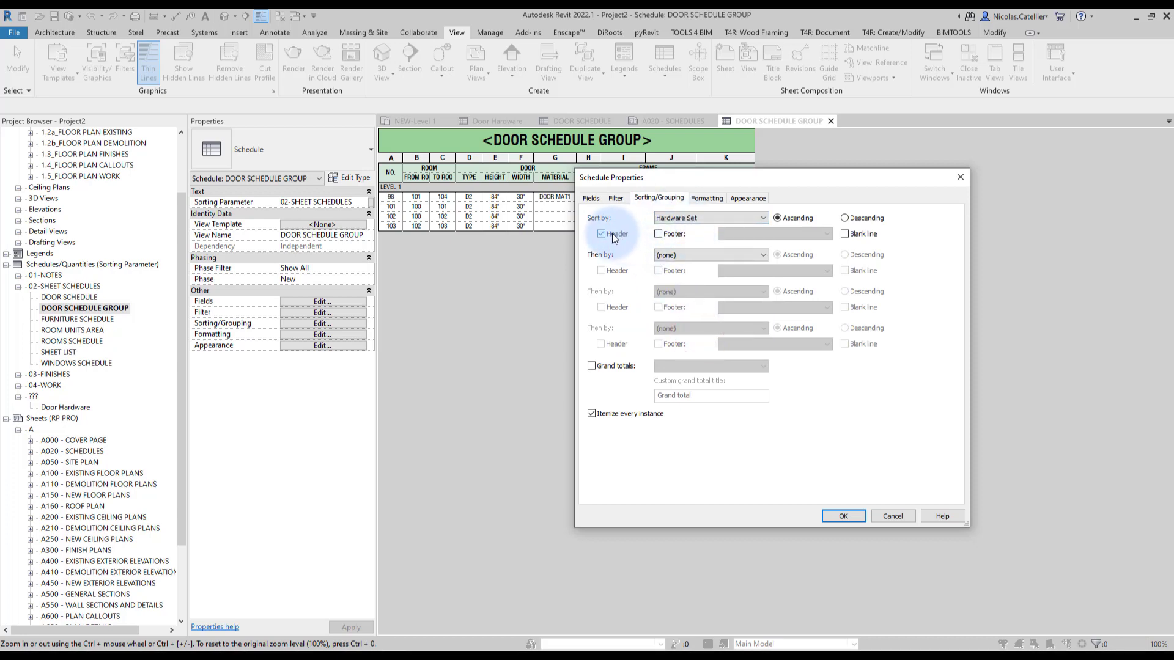
pyautogui.click(599, 234)
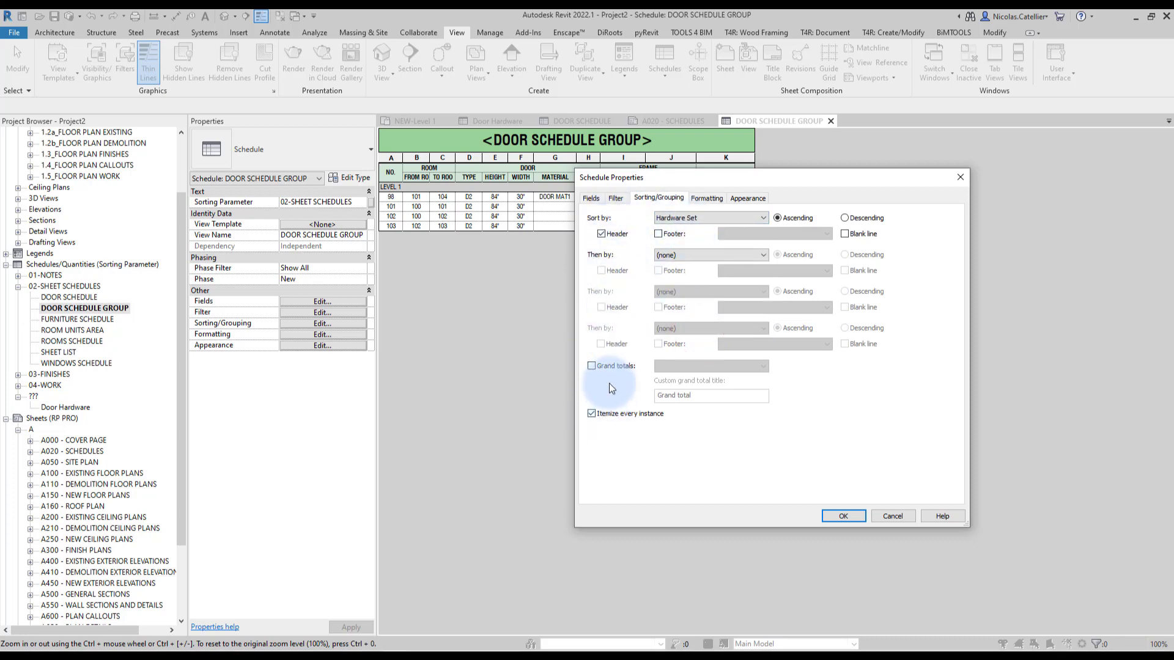
pyautogui.moveTo(999, 207)
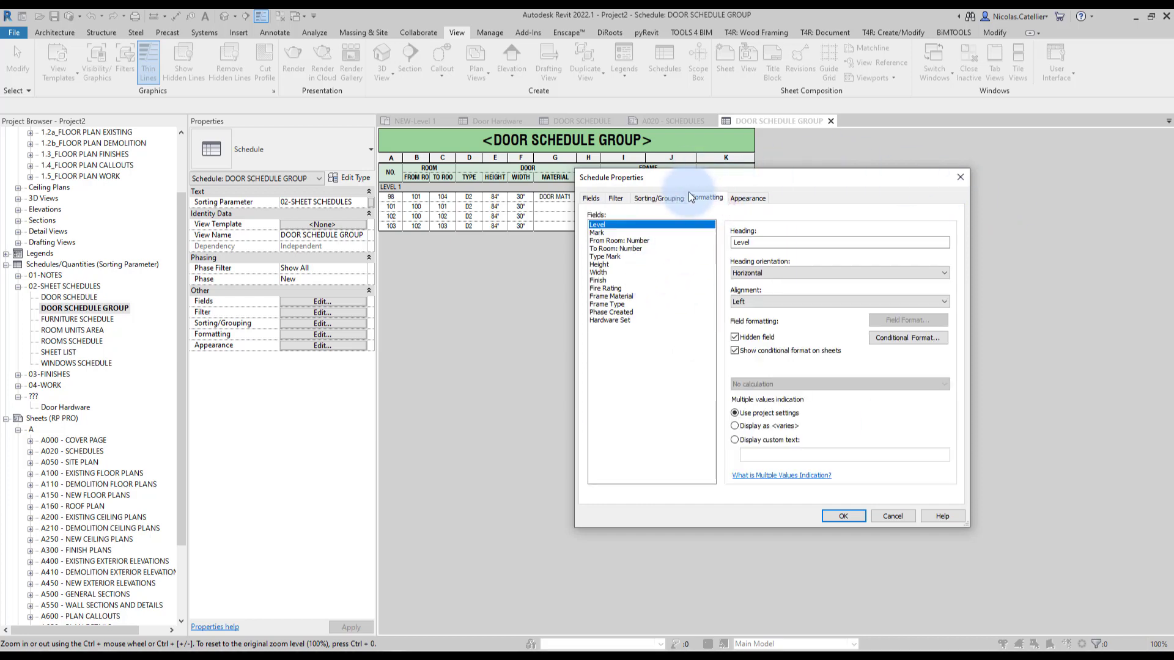
pyautogui.click(609, 320)
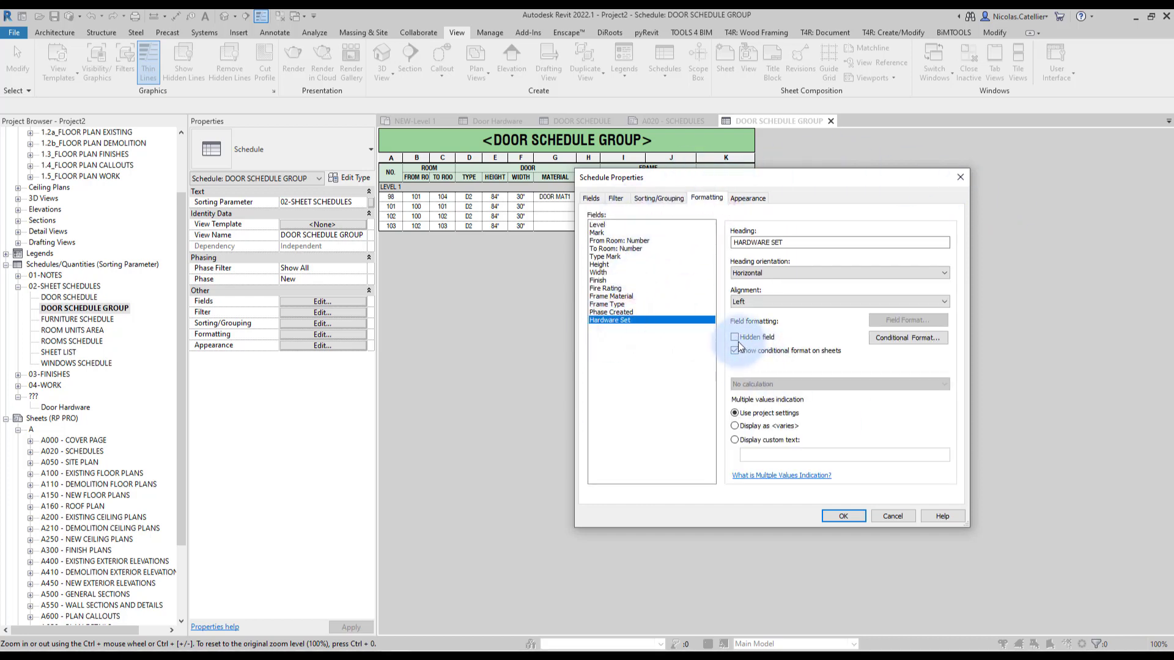
pyautogui.click(735, 338)
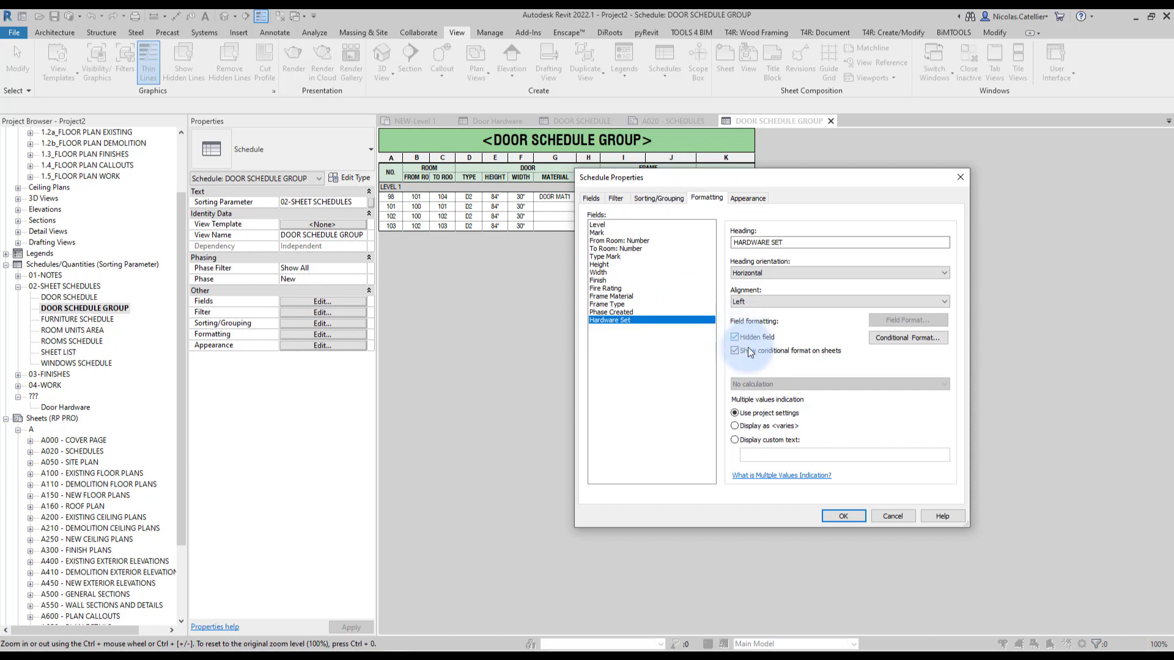
pyautogui.click(843, 515)
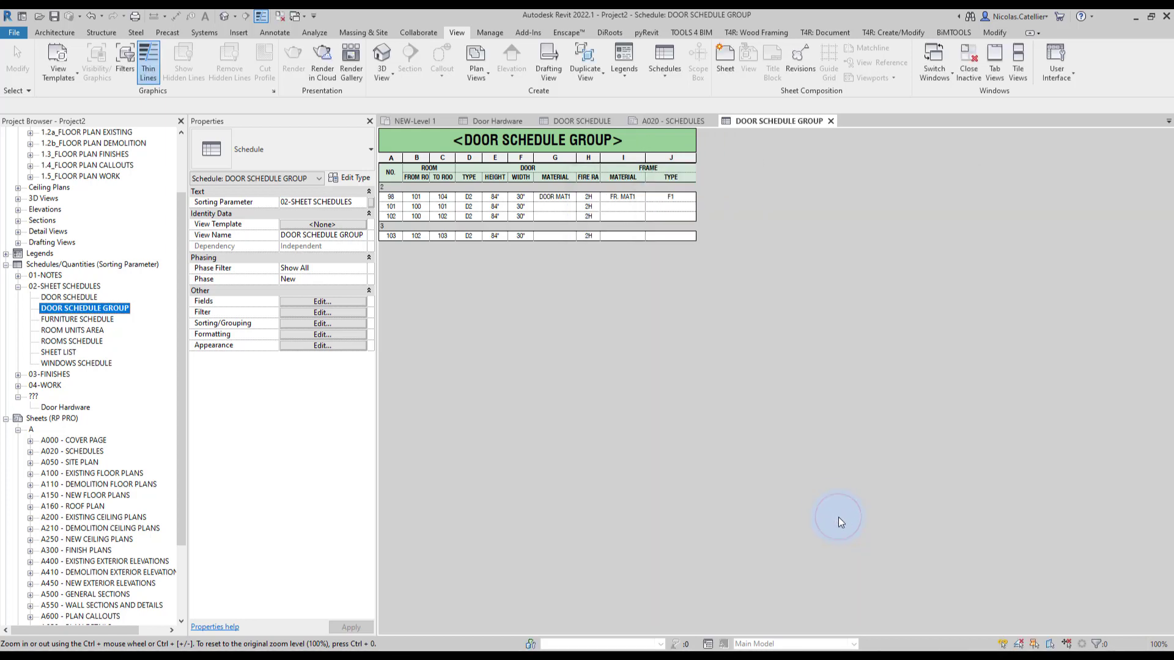
pyautogui.moveTo(412, 267)
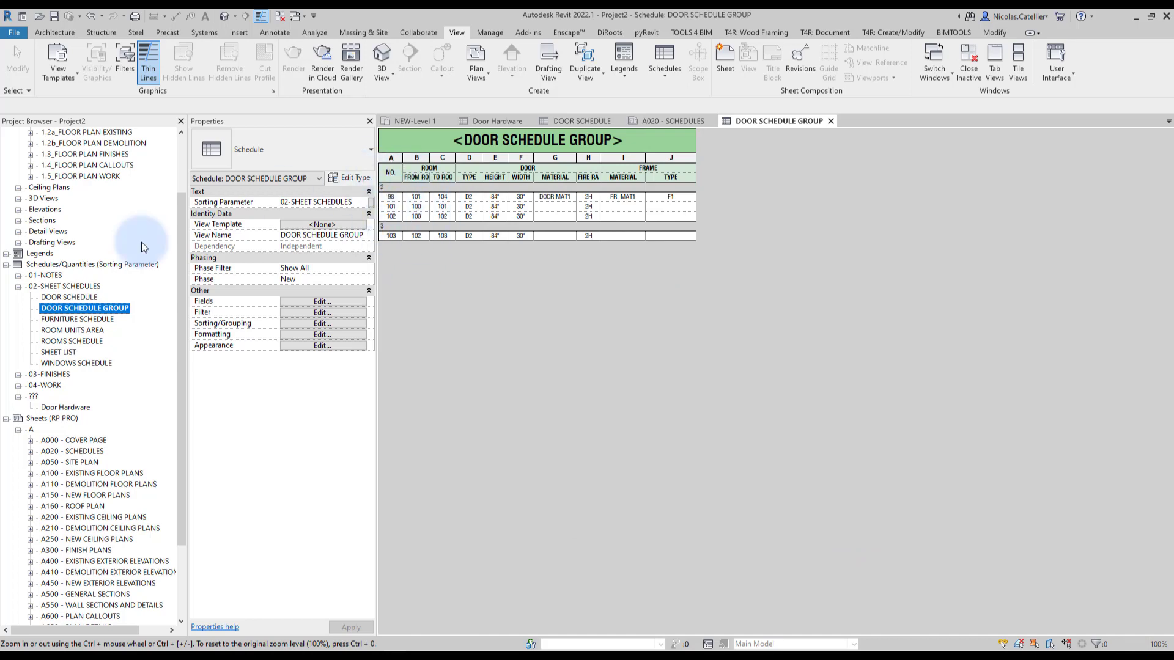
# Step: Place new doors 103–107 on NEW-Level 1 and set their hardware sets so they list under groups 1 and 3
pyautogui.click(415, 121)
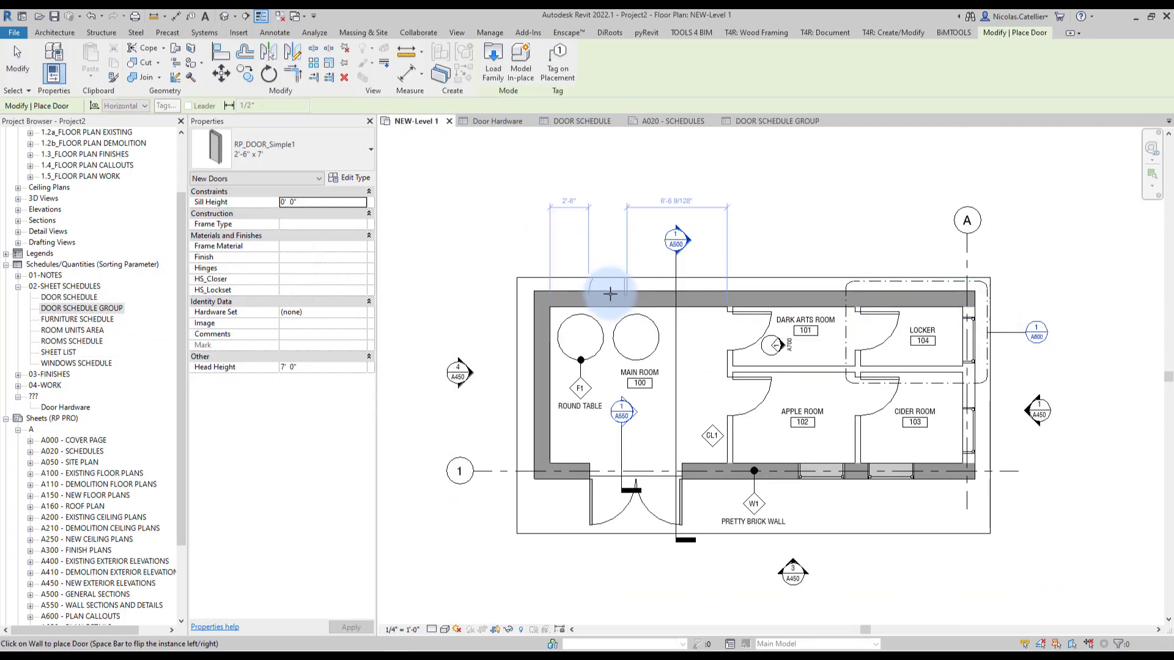
pyautogui.moveTo(697, 298)
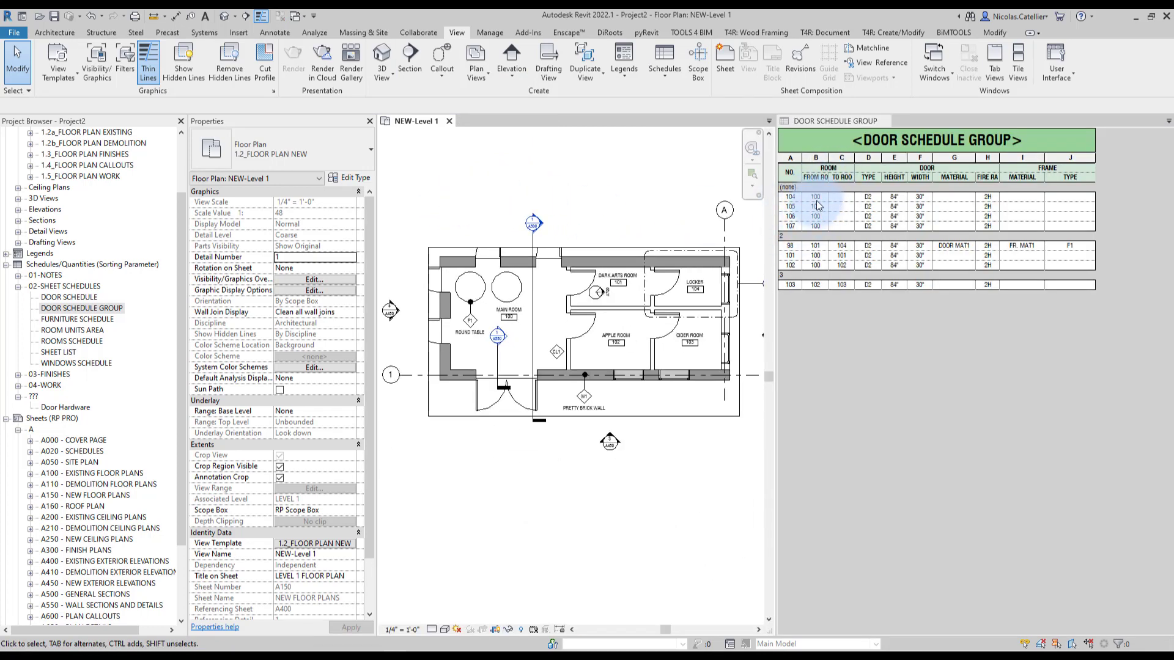
pyautogui.click(502, 256)
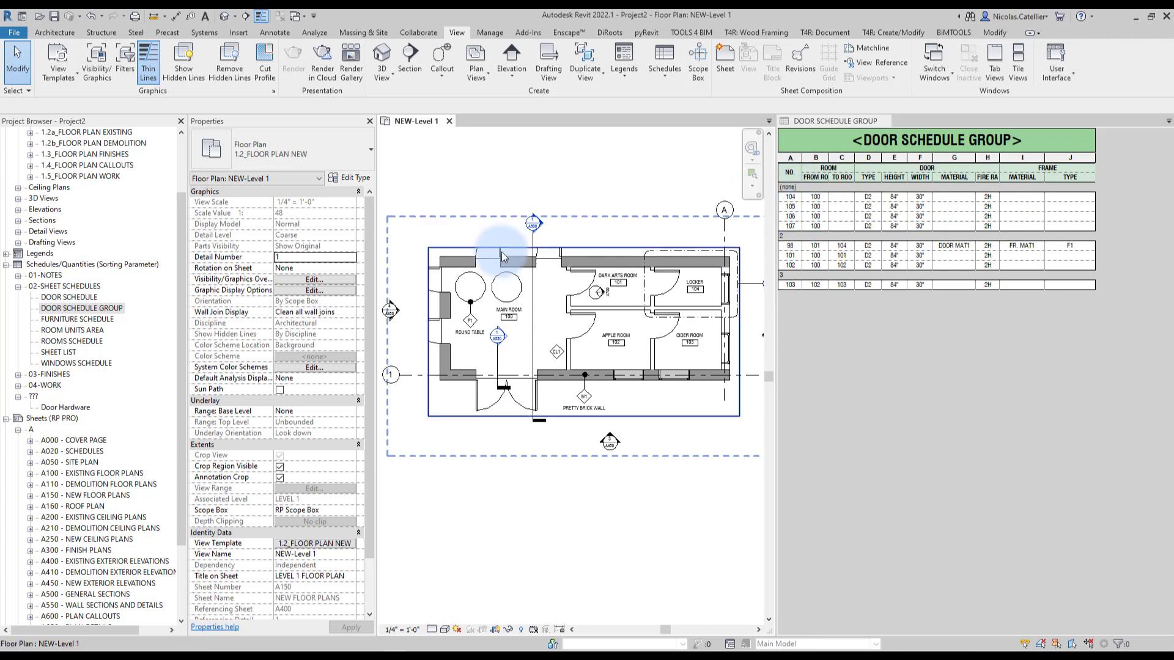
pyautogui.click(569, 258)
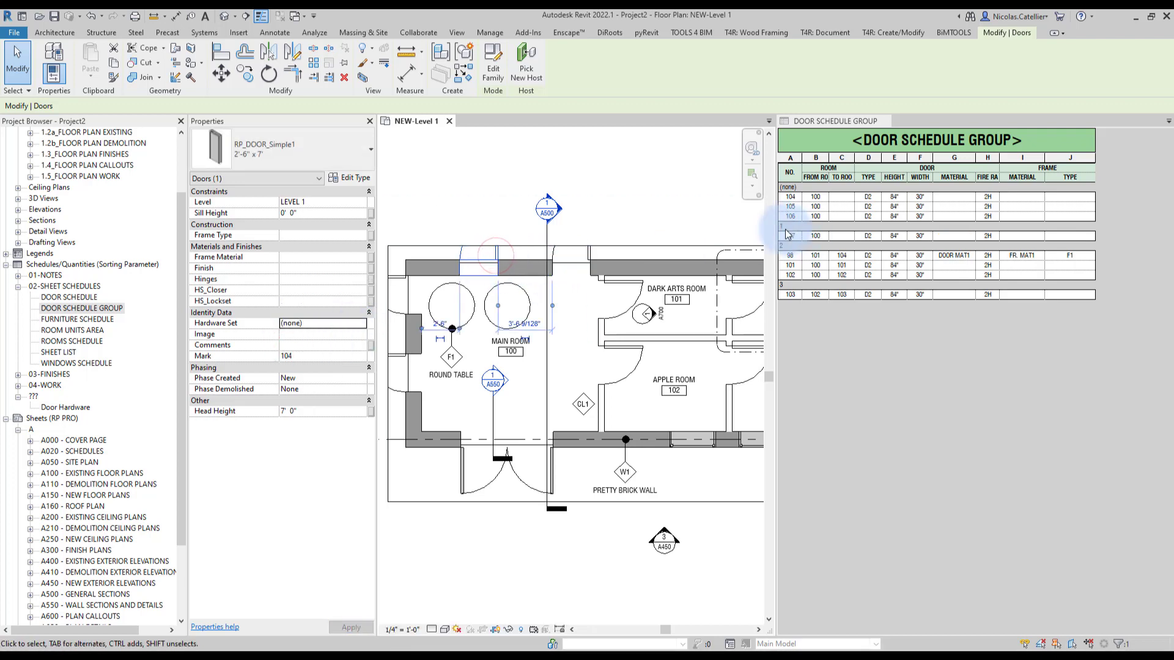
pyautogui.click(359, 323)
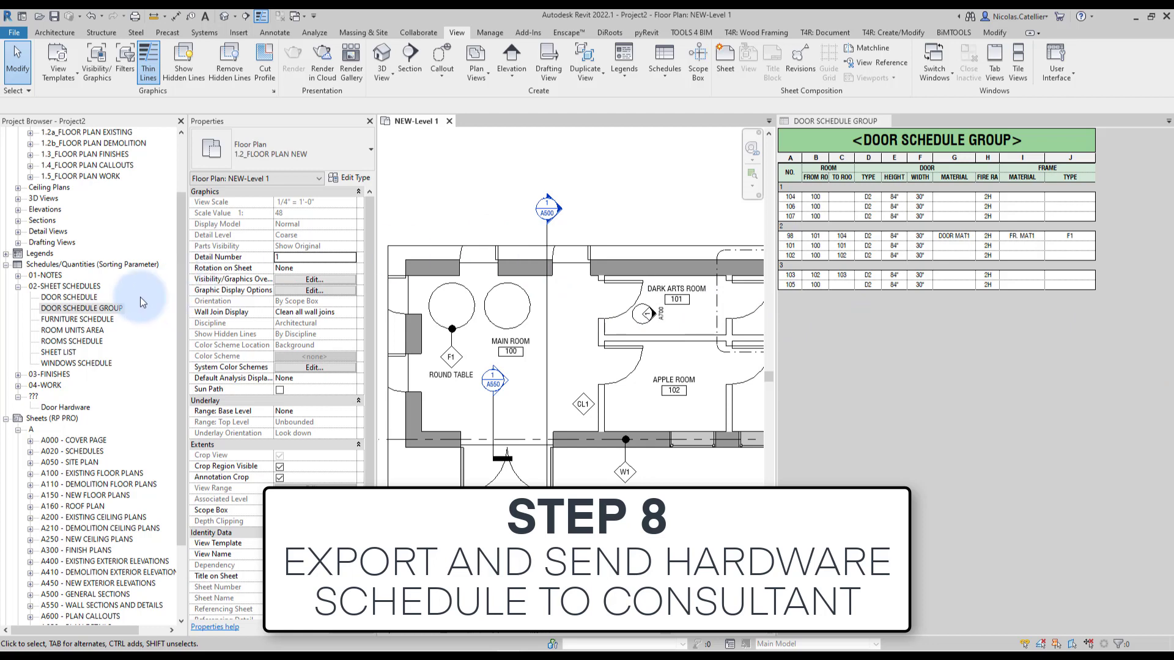
# Step: Show the filled Door Hardware key schedule alone, closing the Door Schedule Group view, ready for DiRoots export
pyautogui.click(66, 406)
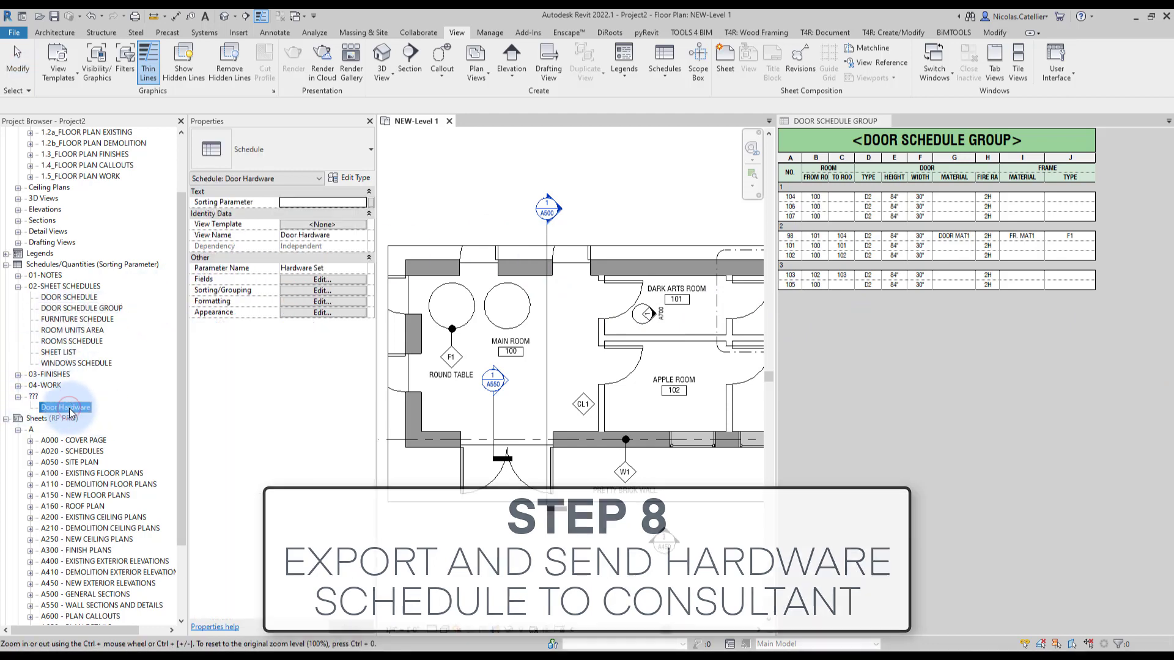
pyautogui.doubleClick(67, 406)
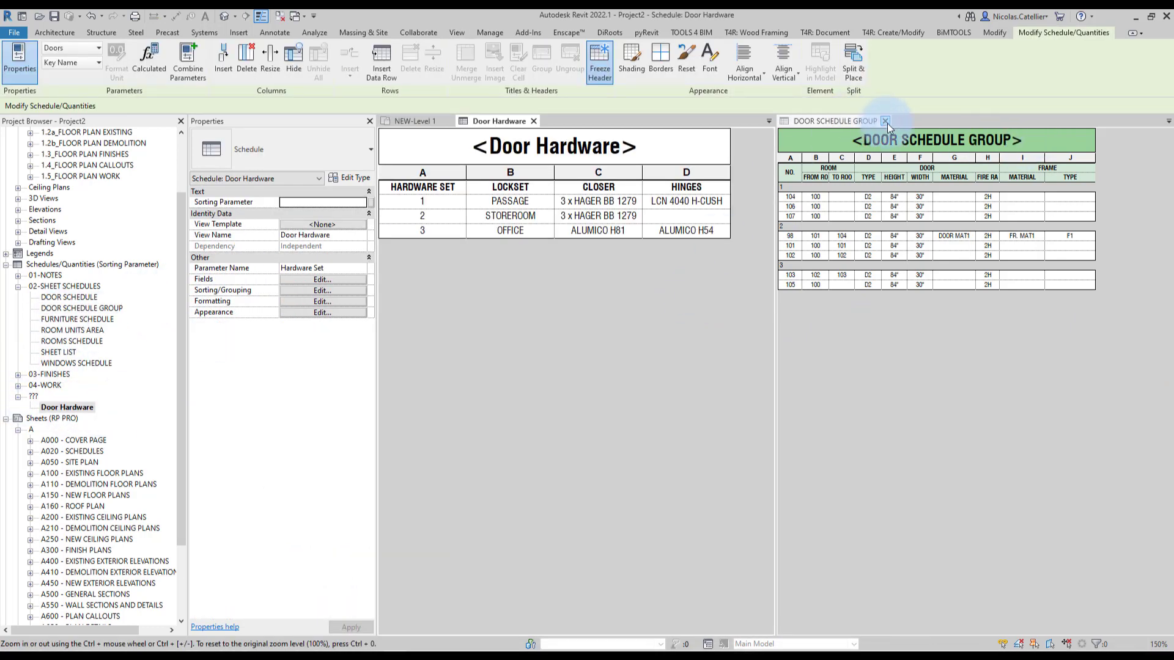
pyautogui.click(885, 121)
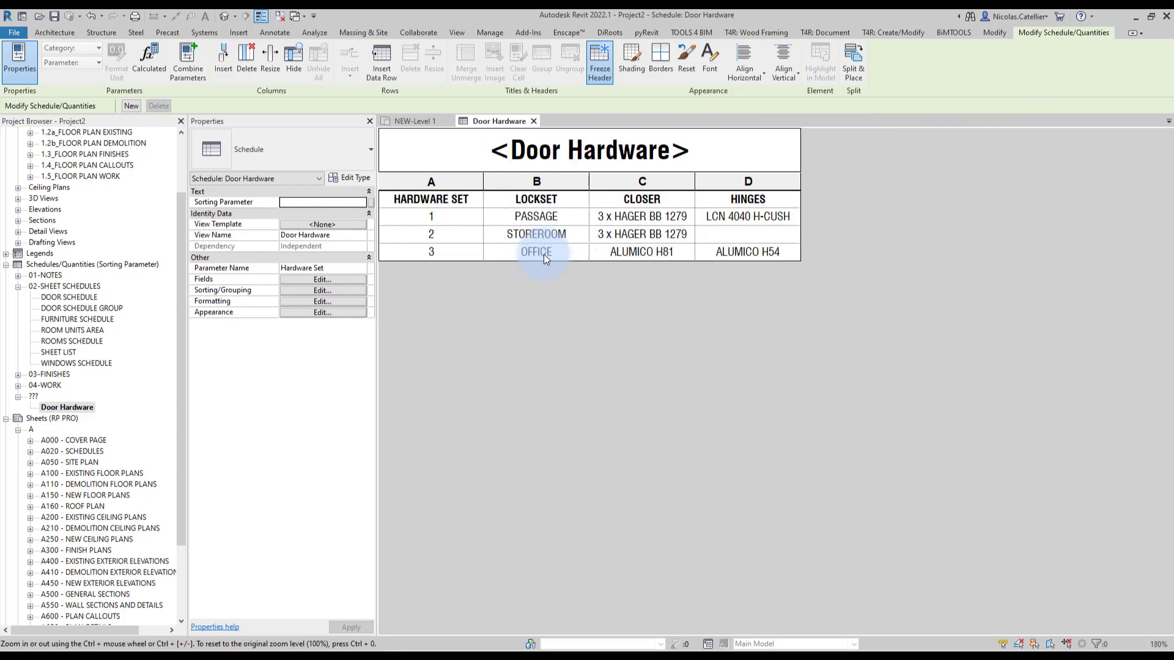
pyautogui.click(641, 252)
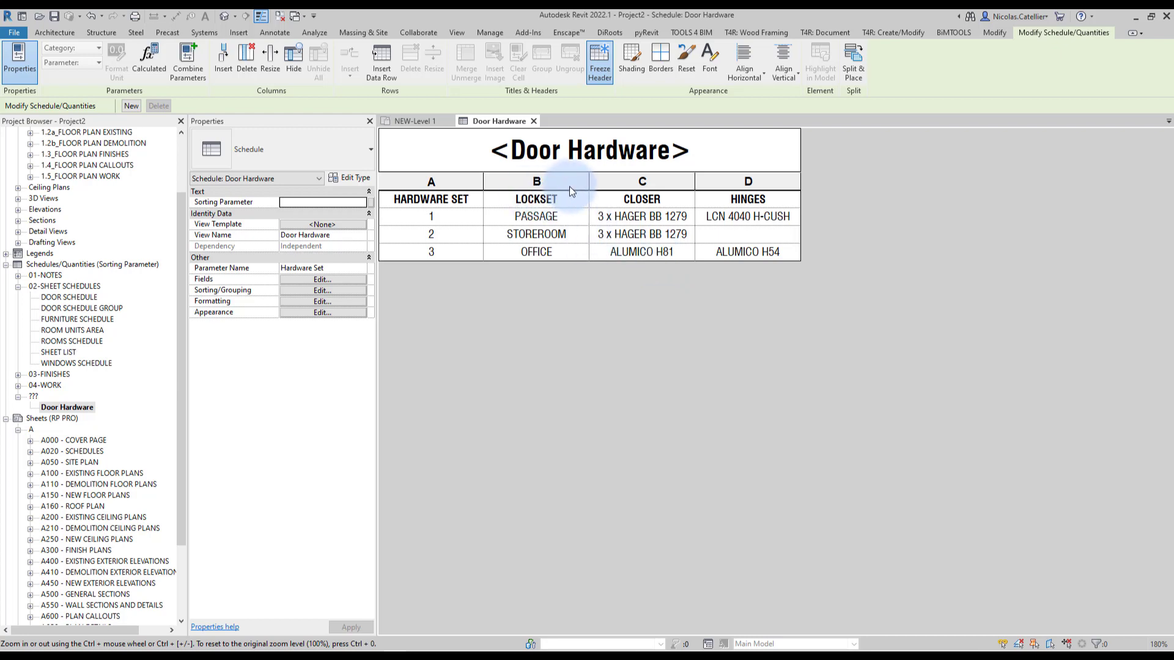
pyautogui.moveTo(610, 123)
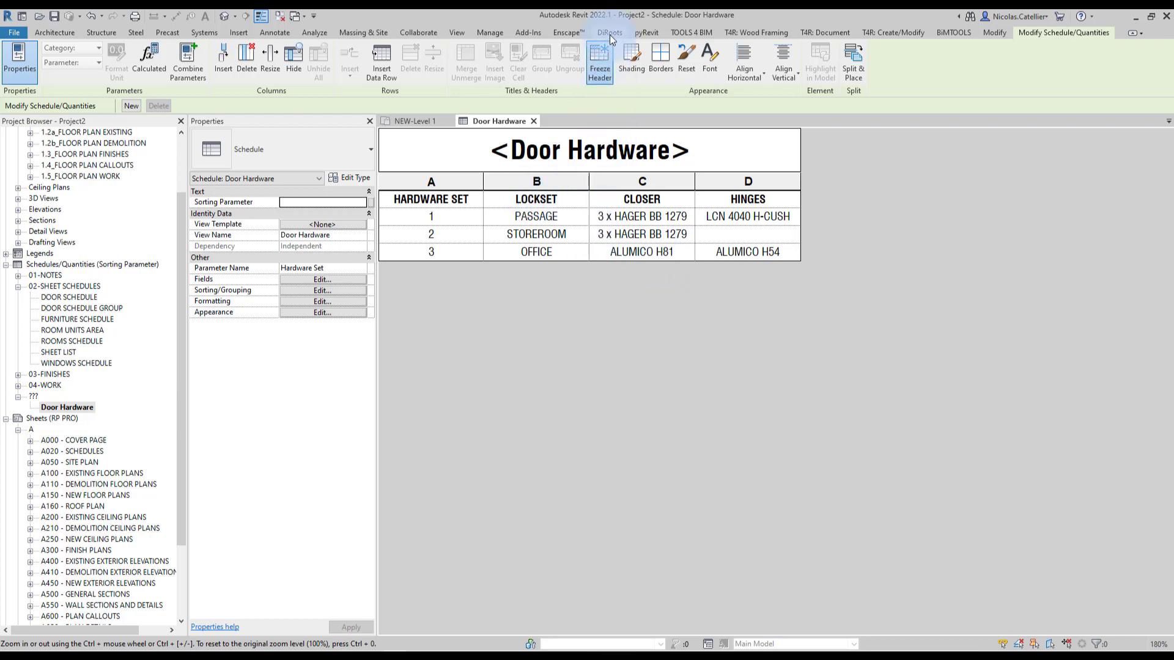
pyautogui.click(609, 32)
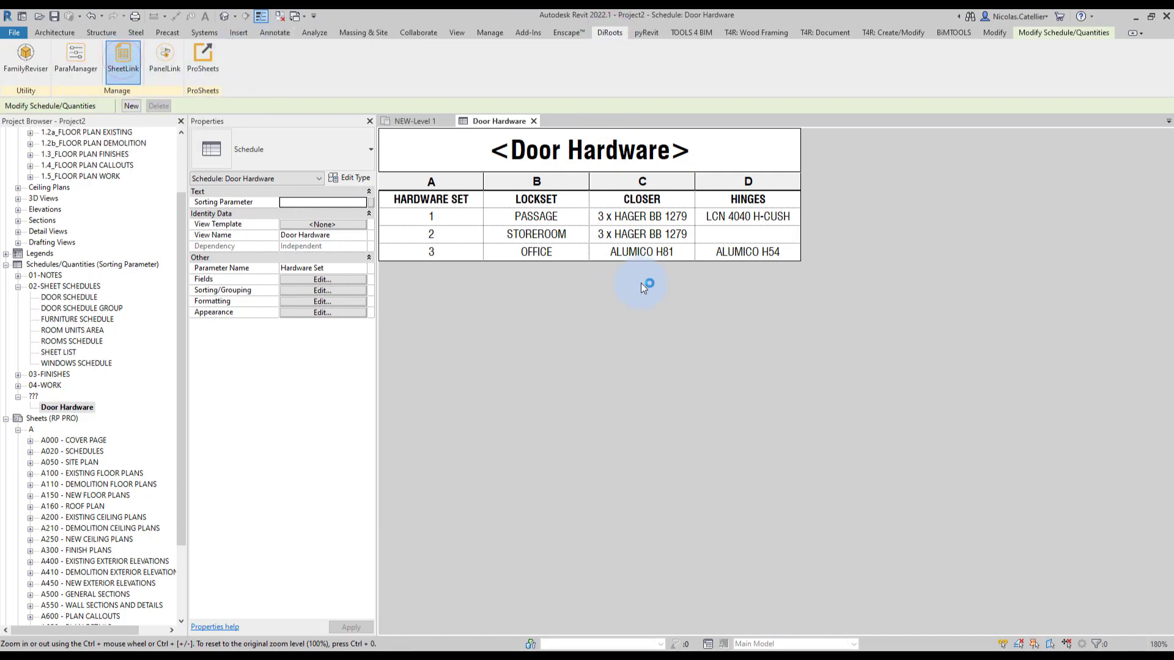
# Step: In SheetLink's Schedules list, export Door Hardware to an Excel workbook saved on the Desktop
pyautogui.click(122, 57)
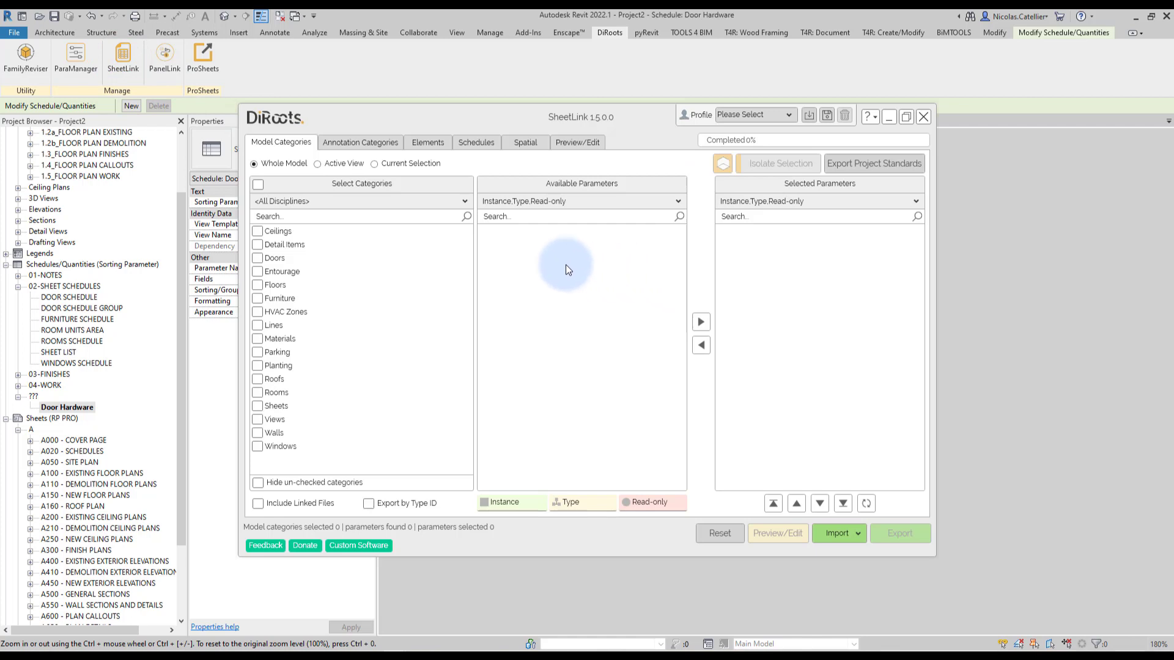
pyautogui.click(476, 142)
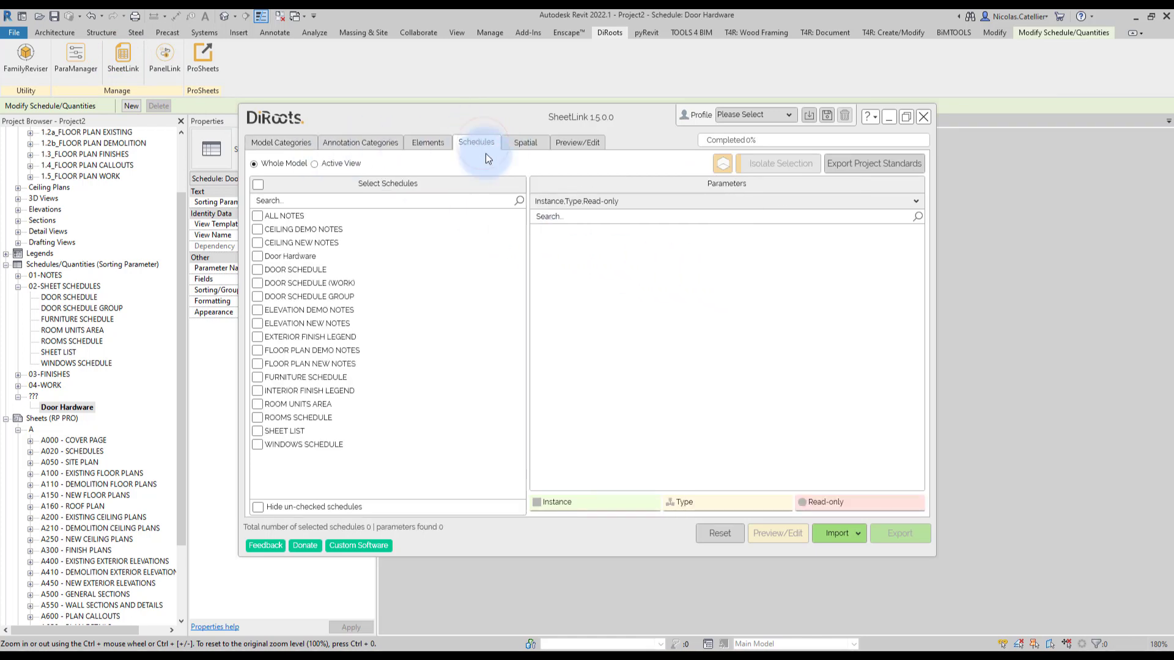
pyautogui.moveTo(290, 255)
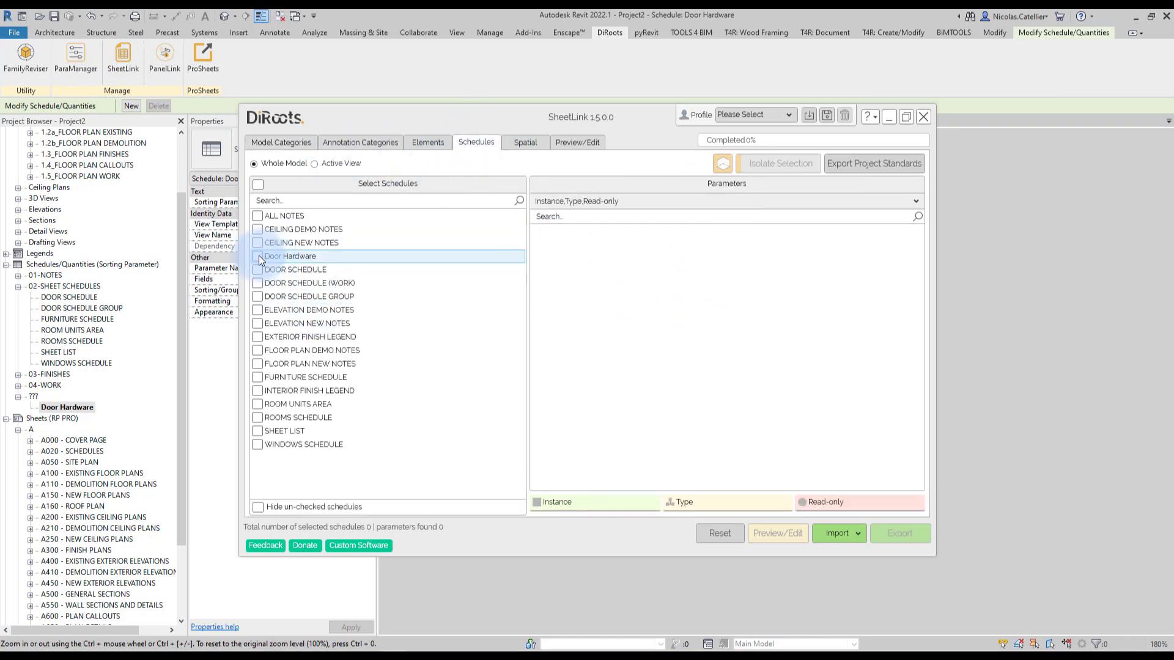
pyautogui.click(257, 255)
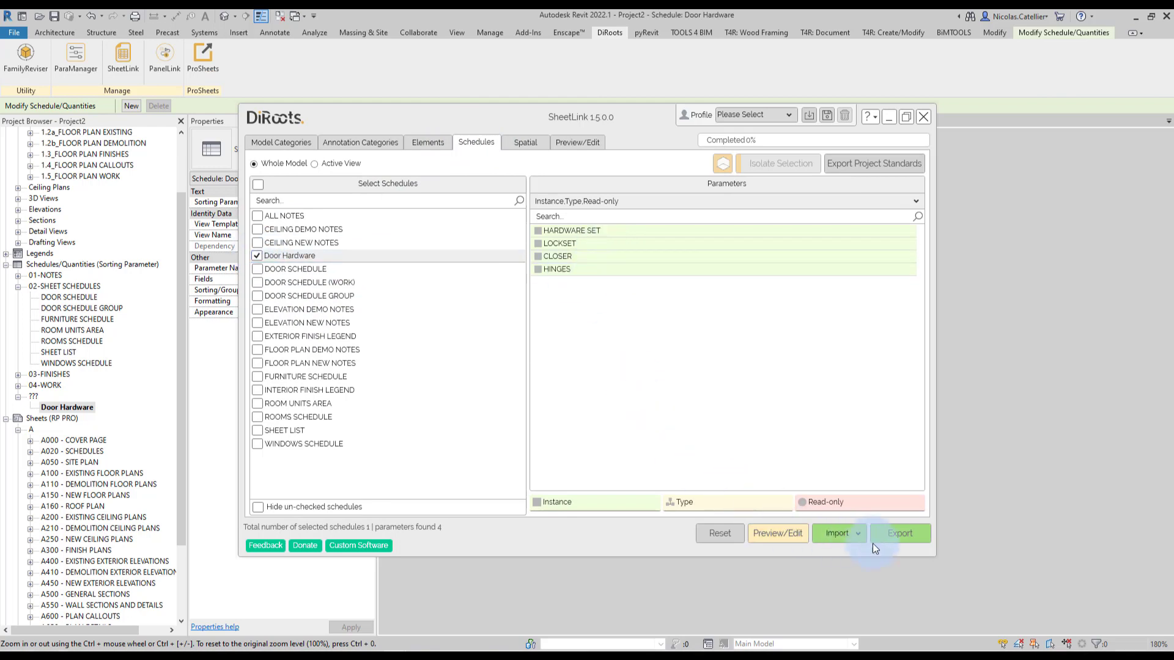
pyautogui.click(899, 533)
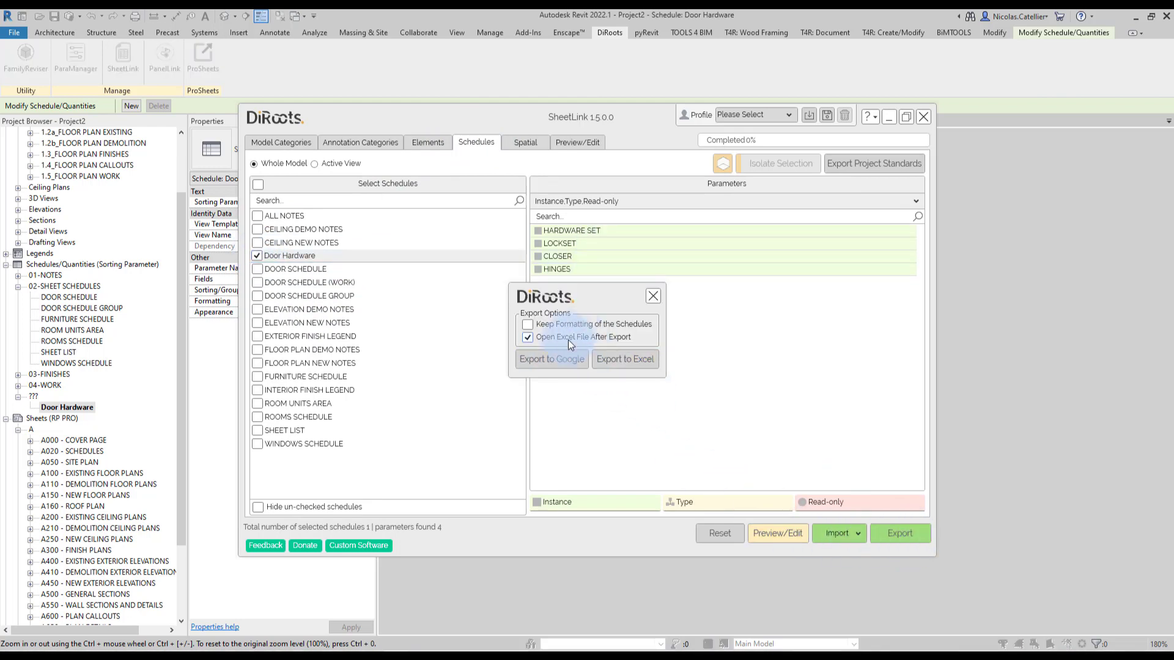
pyautogui.click(624, 360)
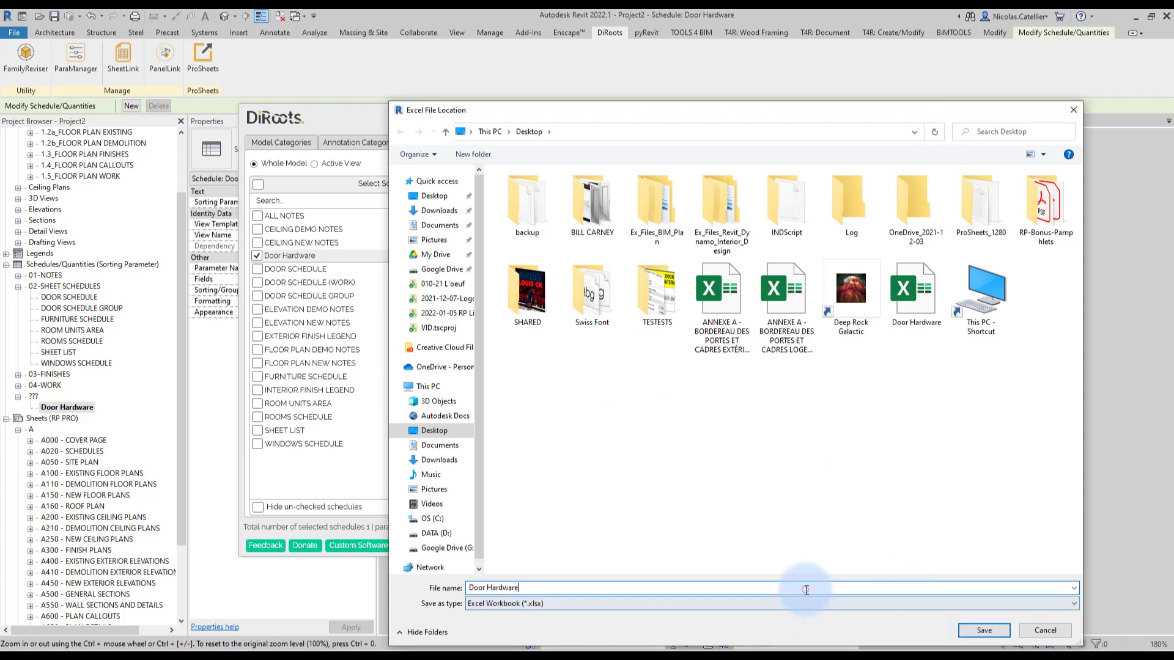
pyautogui.click(983, 630)
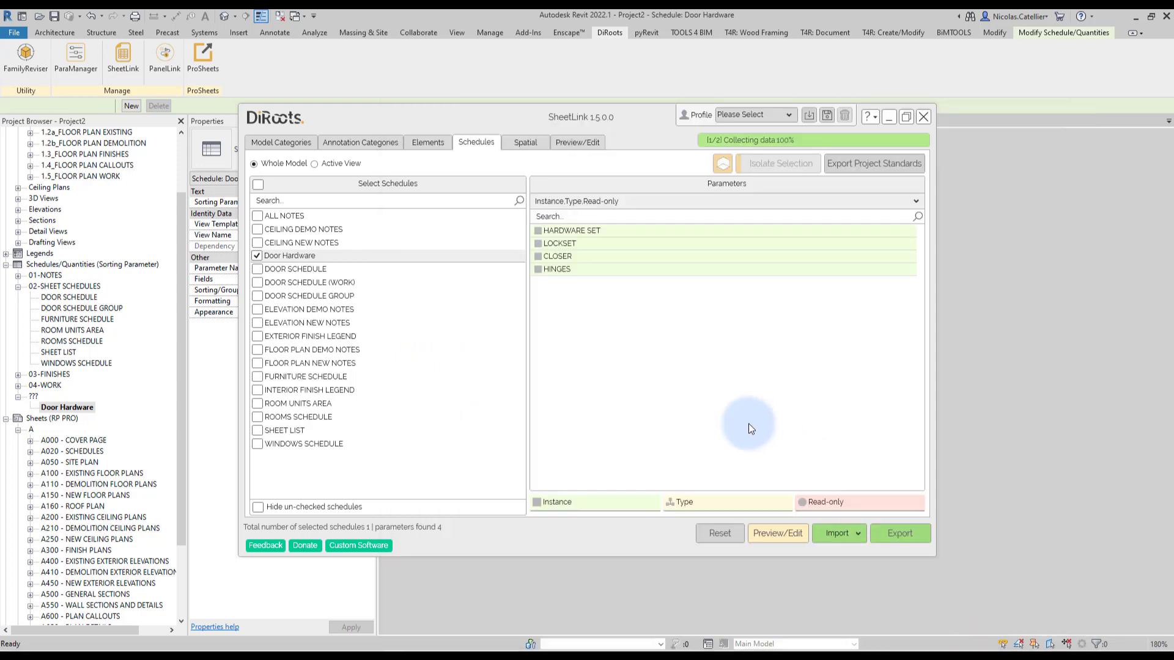
# Step: In Excel, edit cell F5 so hardware set 3's hinges entry reads 'SUPE…'
pyautogui.click(898, 533)
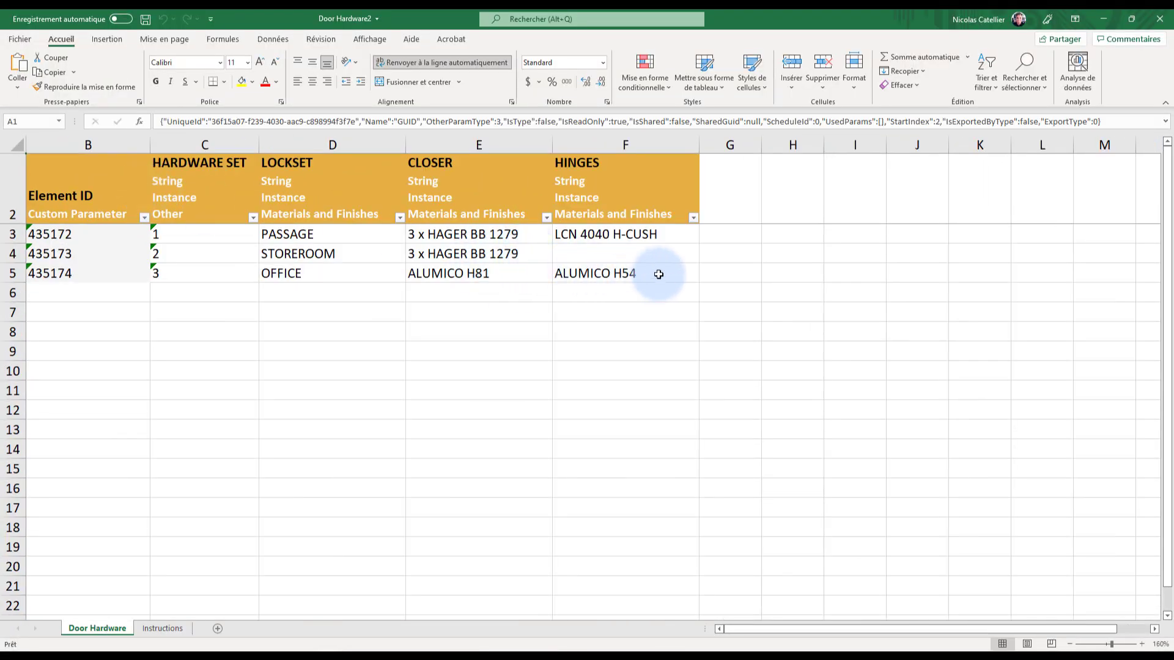
pyautogui.doubleClick(596, 273)
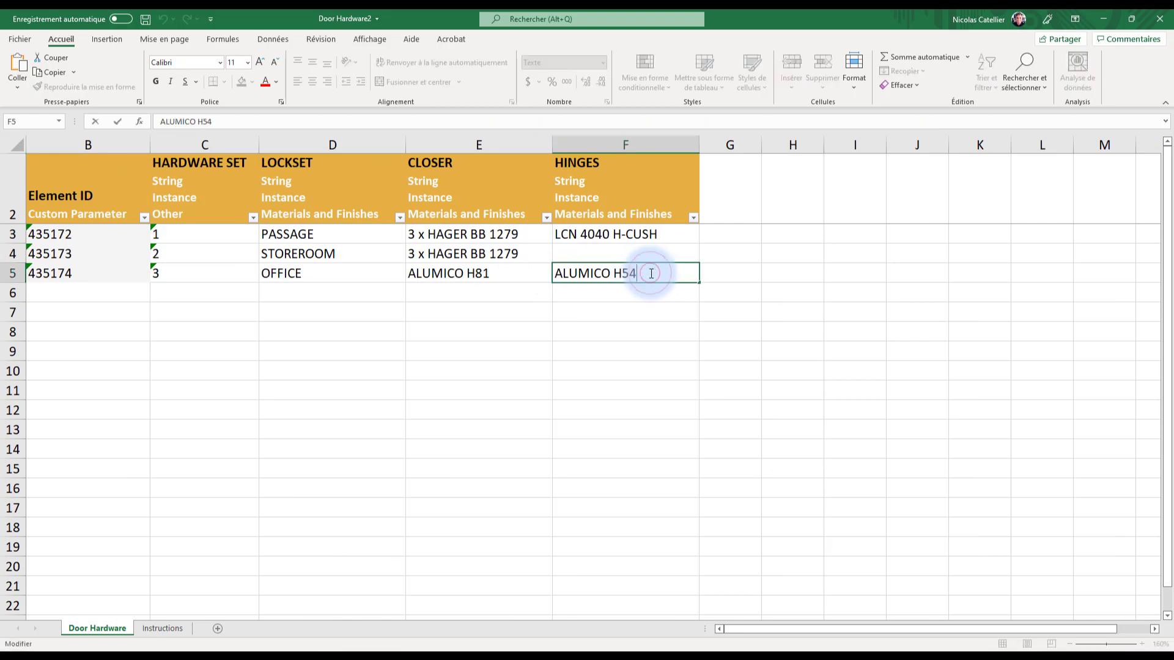
pyautogui.write('SUPE')
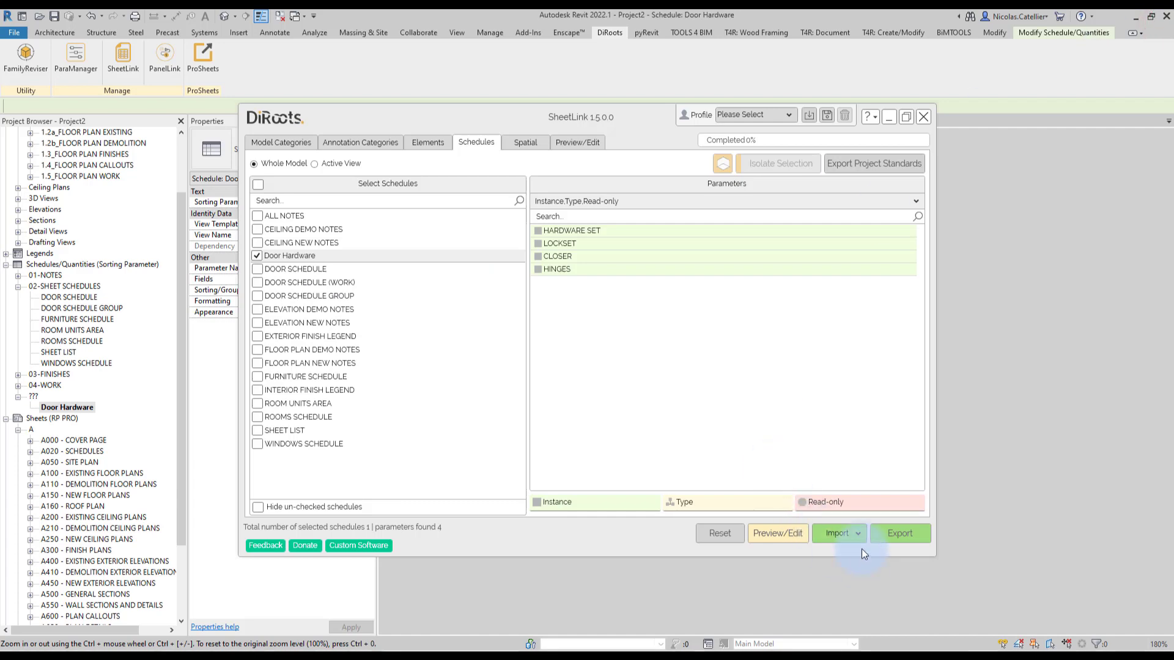
# Step: Import Door Hardware2.xlsx from the Desktop and accept the model-updated success message
pyautogui.click(836, 533)
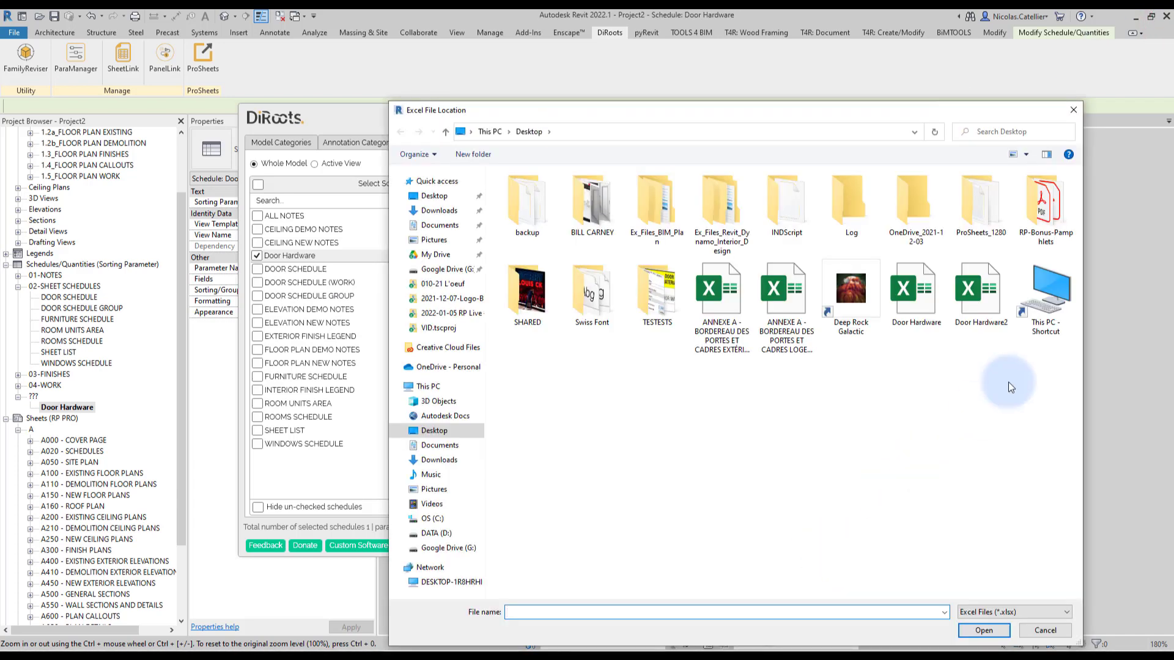
pyautogui.click(981, 630)
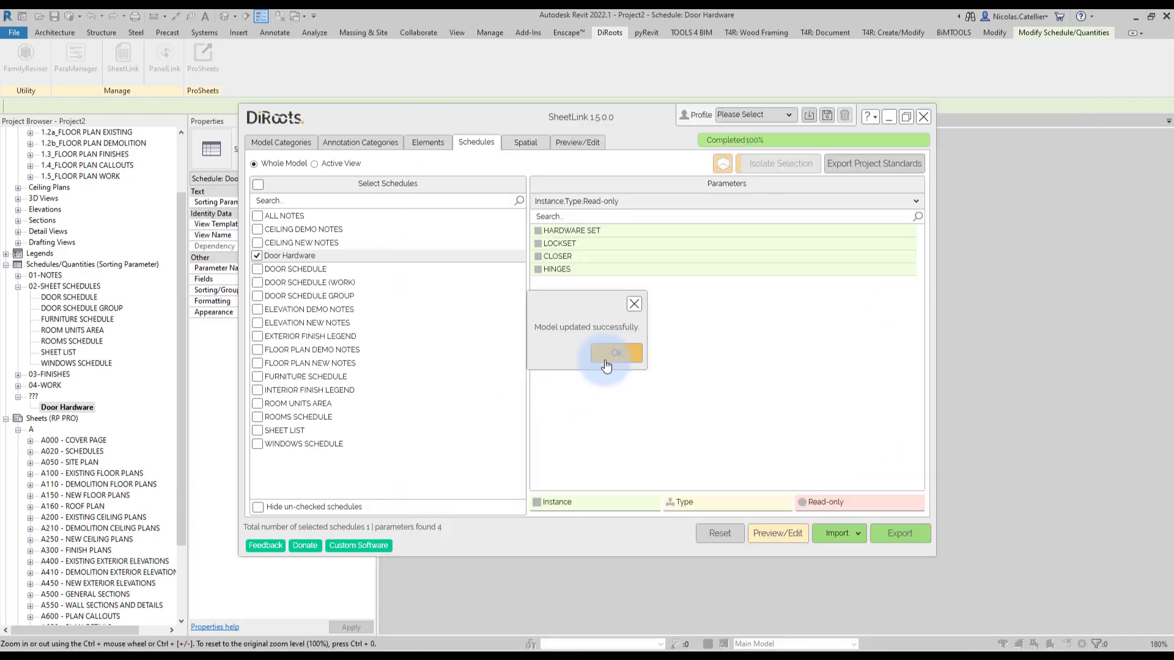
pyautogui.click(615, 352)
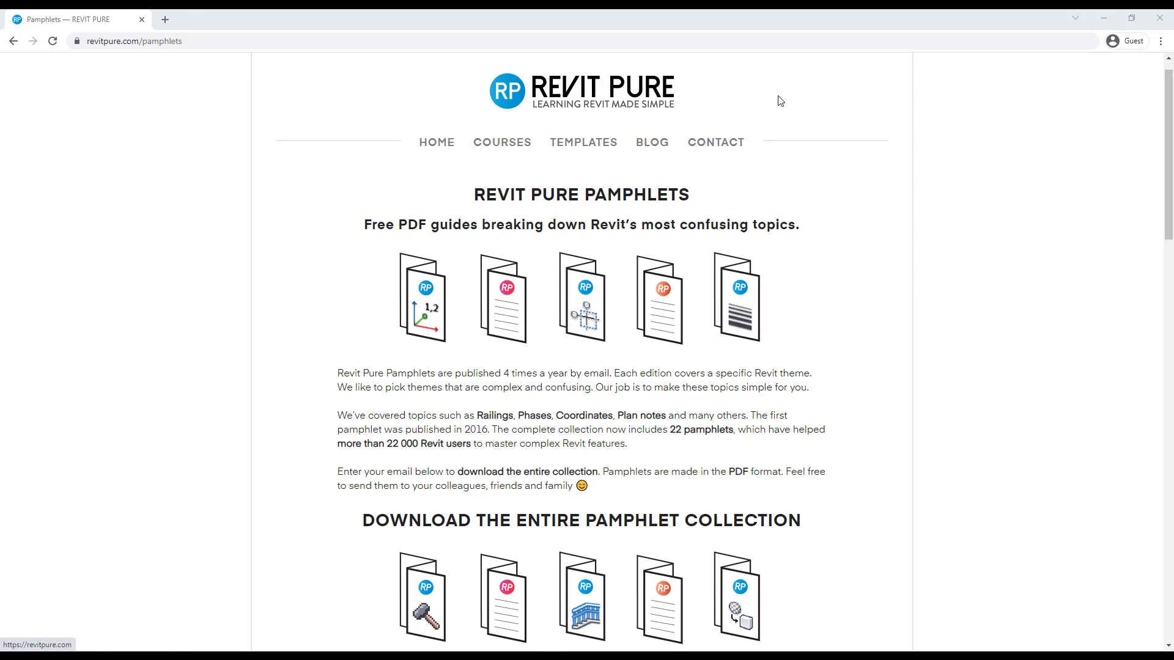
pyautogui.moveTo(154, 61)
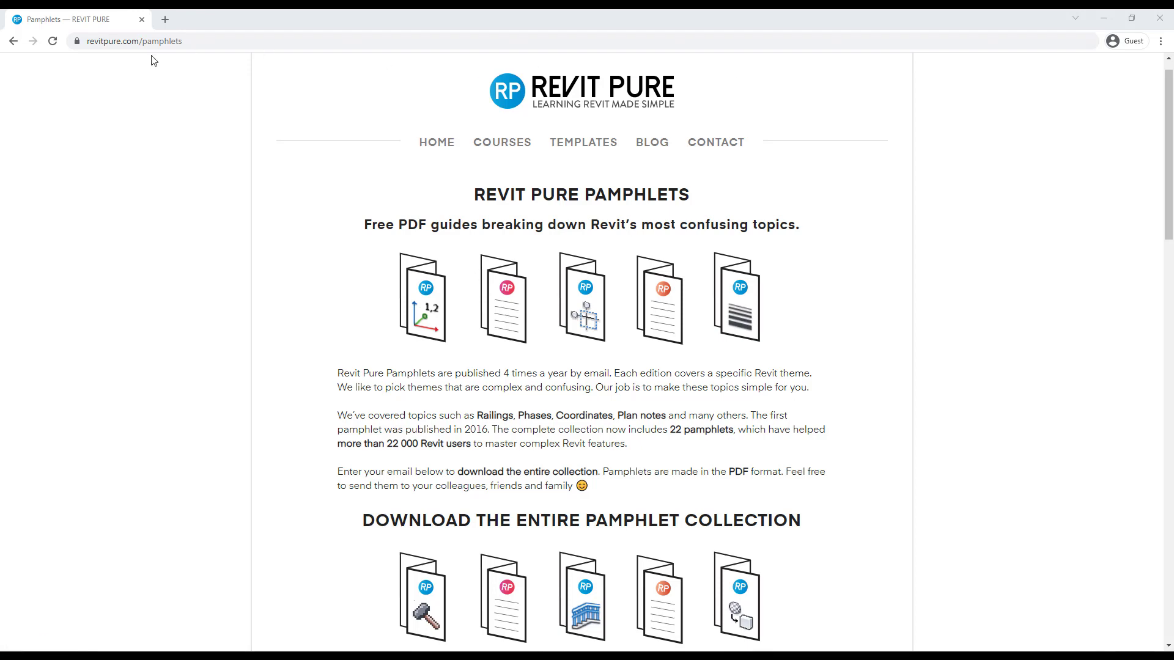